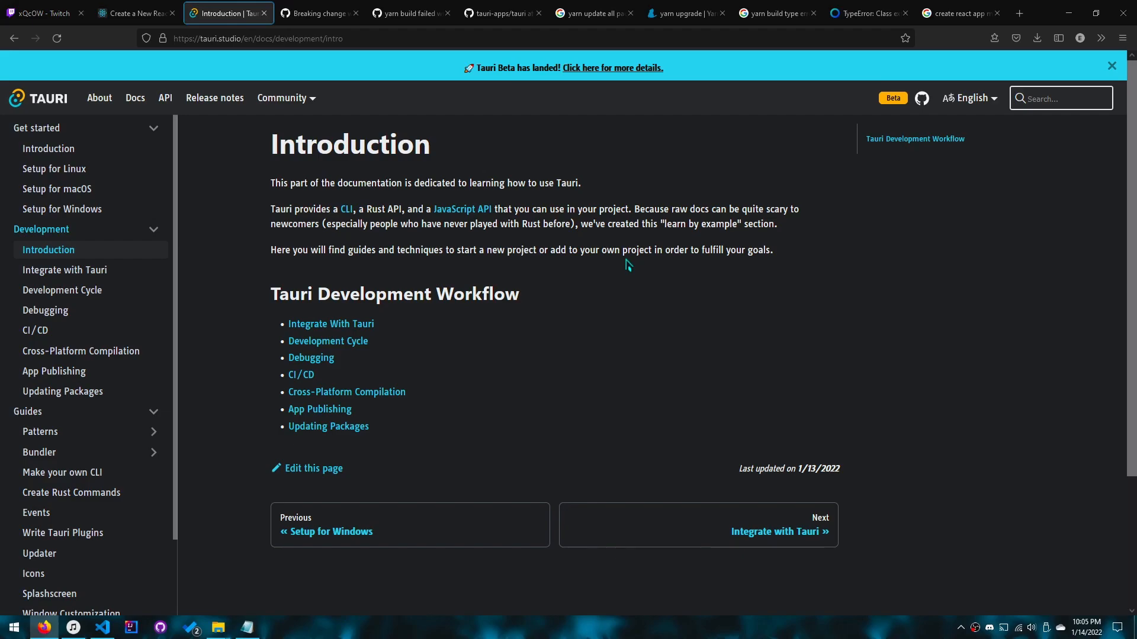
pyautogui.moveTo(863, 179)
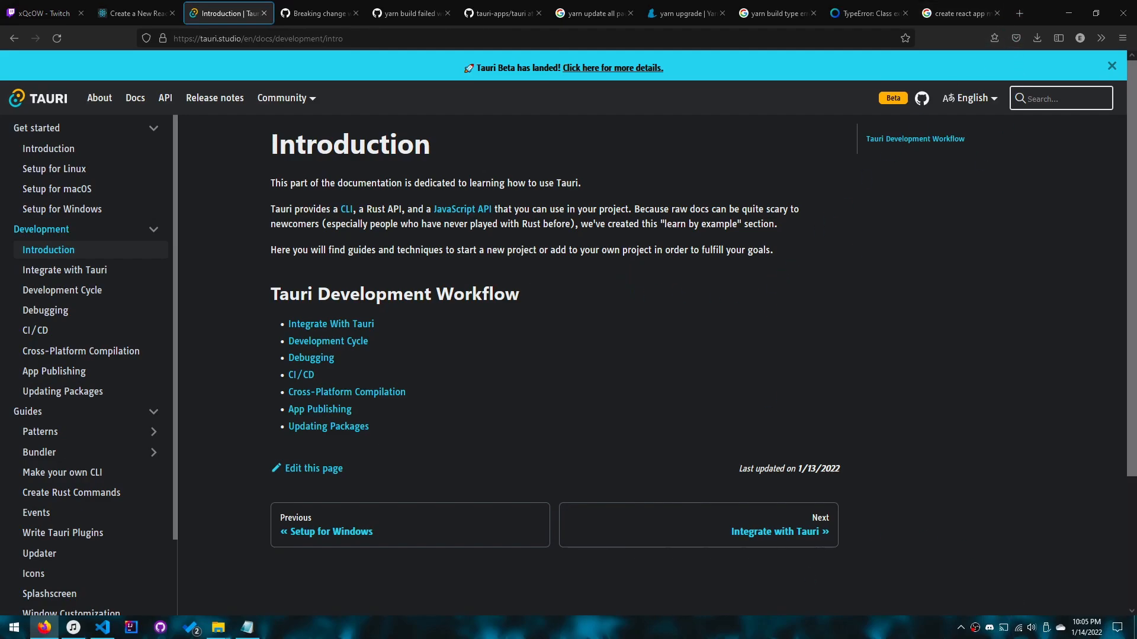
pyautogui.moveTo(638, 264)
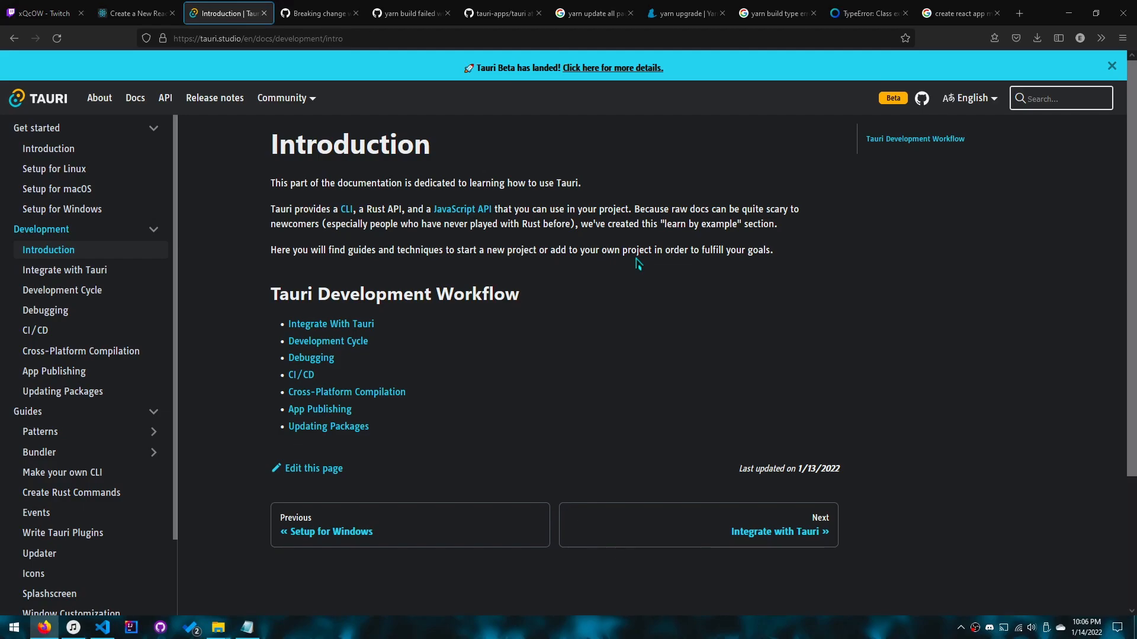
pyautogui.moveTo(732, 456)
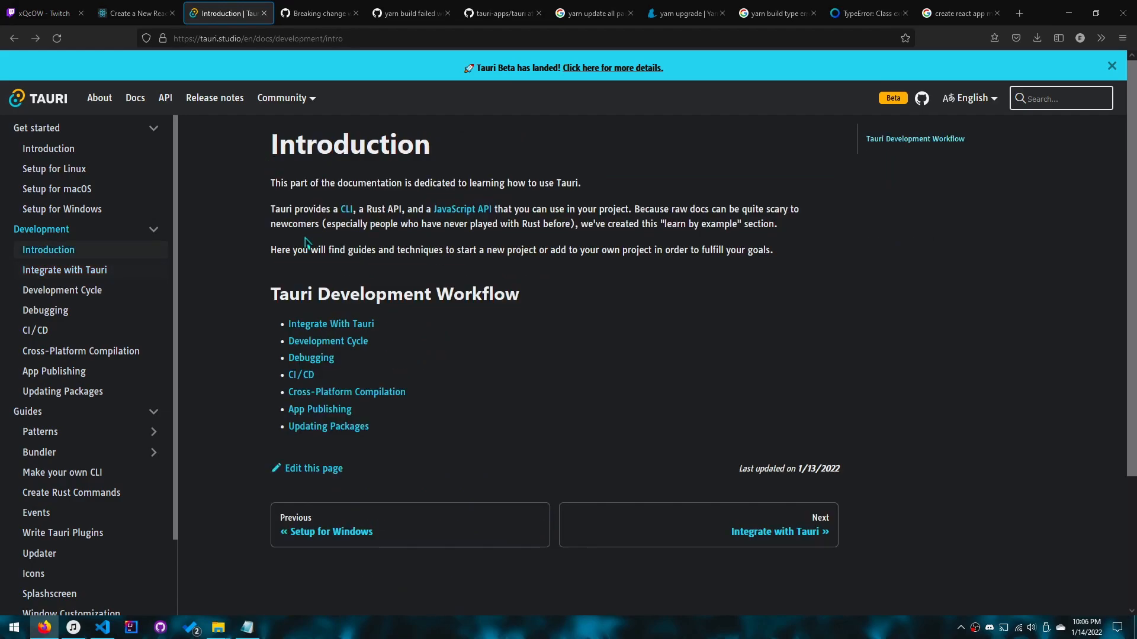
# - Open the Microsoft C++ Build Tools download page from Tauri's Setup for Windows guide
pyautogui.click(62, 291)
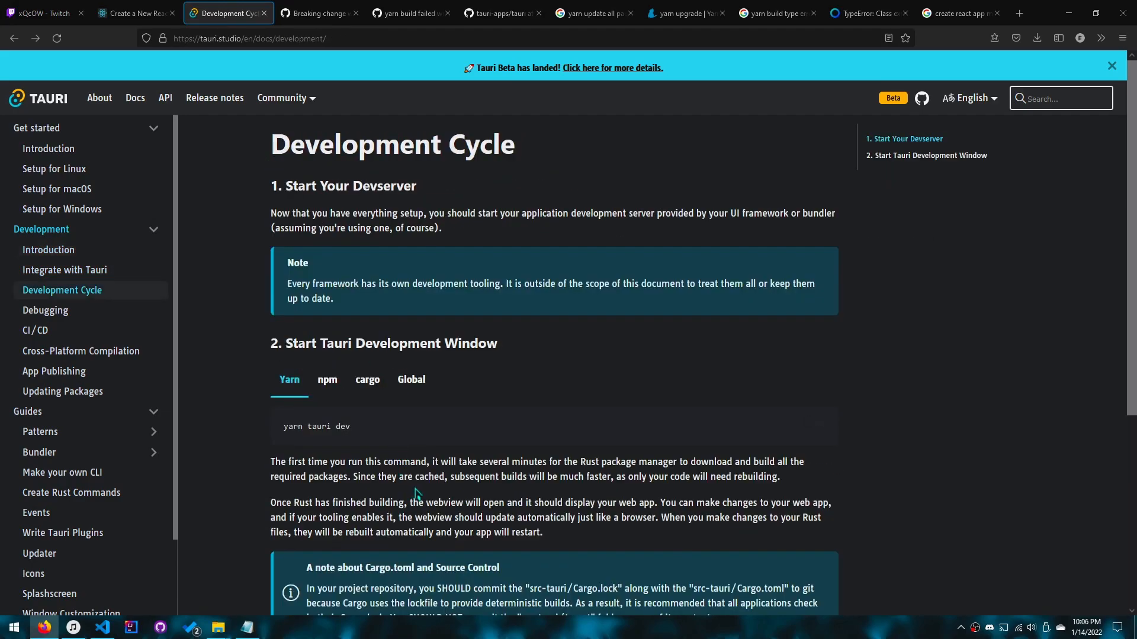
pyautogui.click(62, 209)
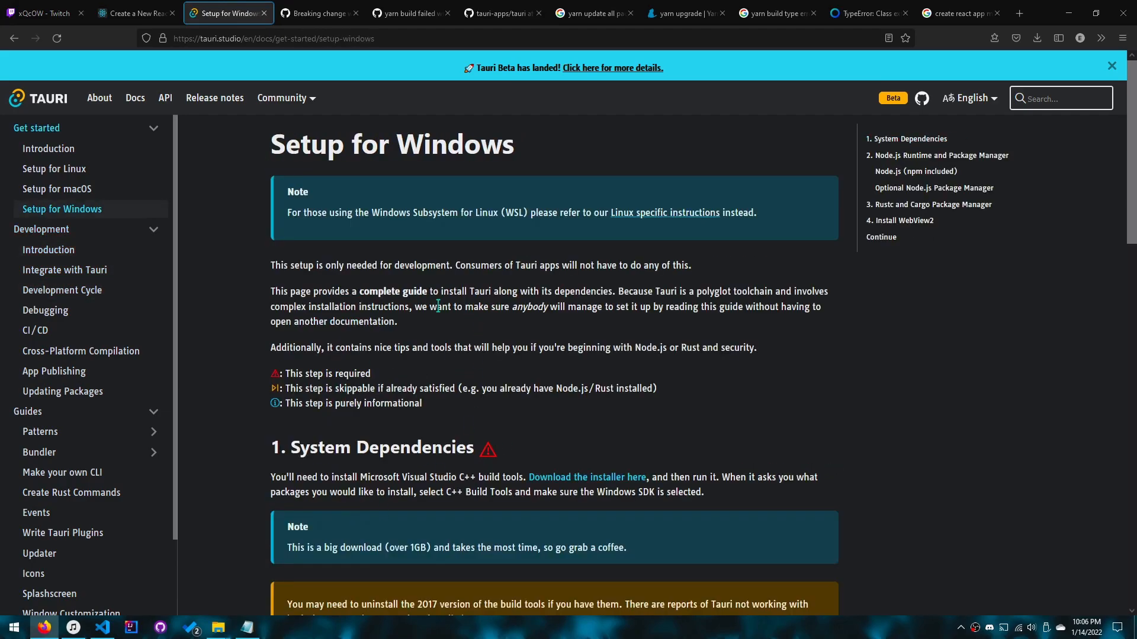
pyautogui.moveTo(436, 388)
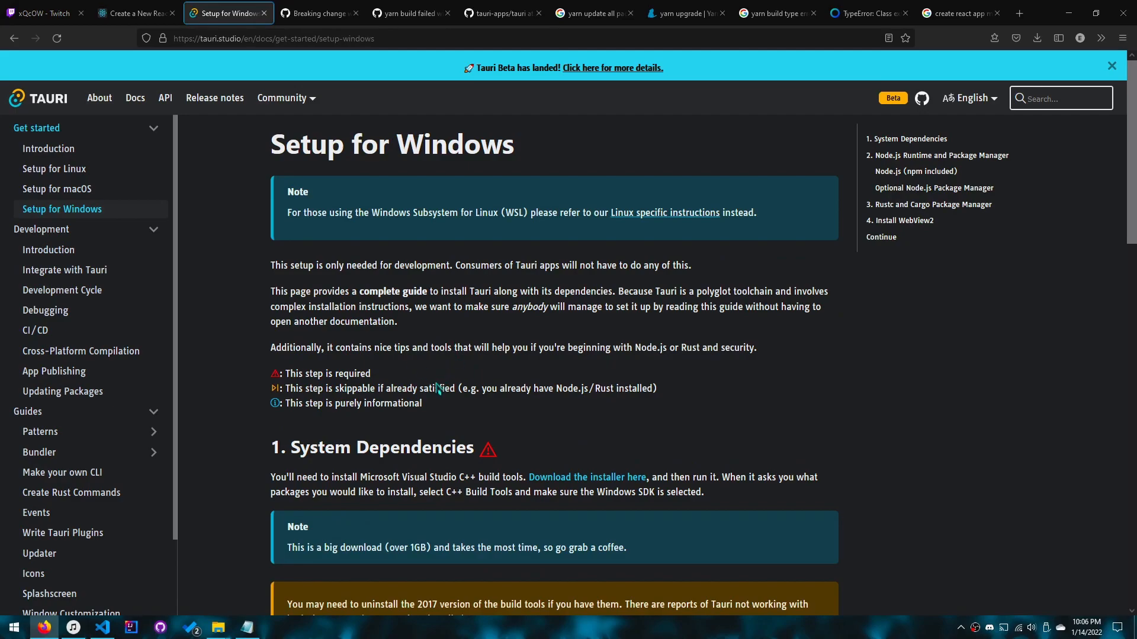
pyautogui.scroll(-3)
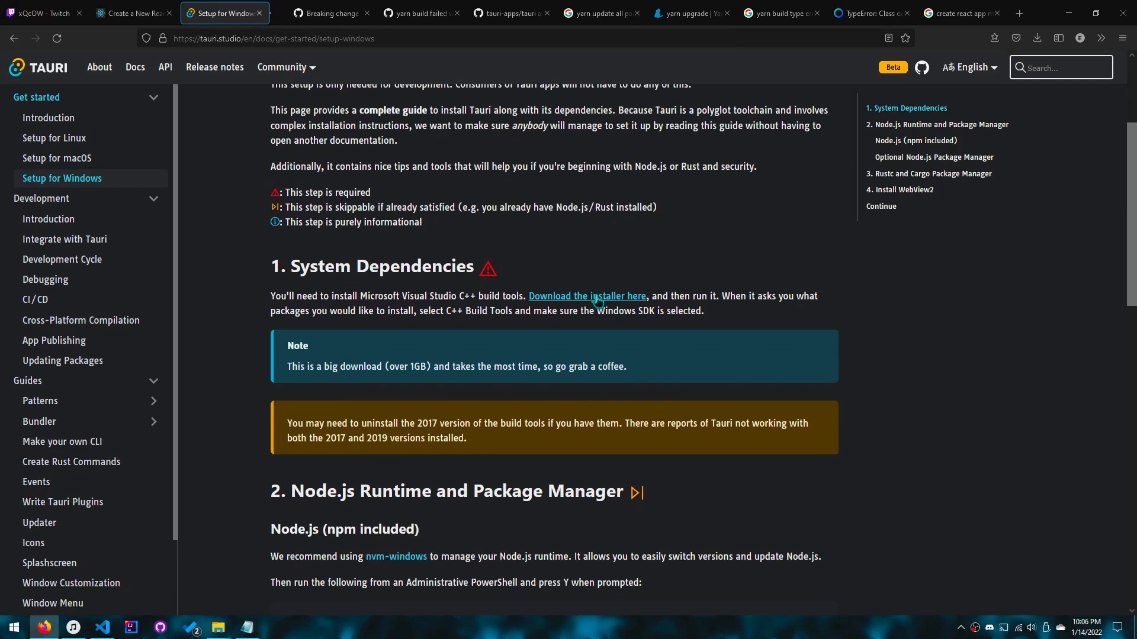
pyautogui.click(587, 296)
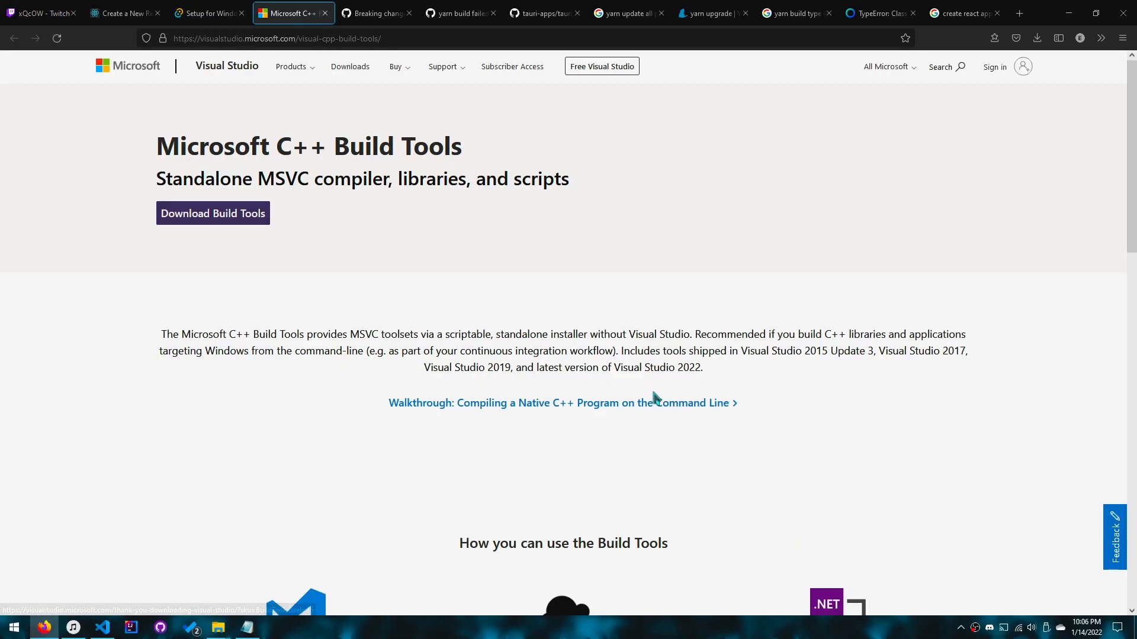
pyautogui.doubleClick(656, 367)
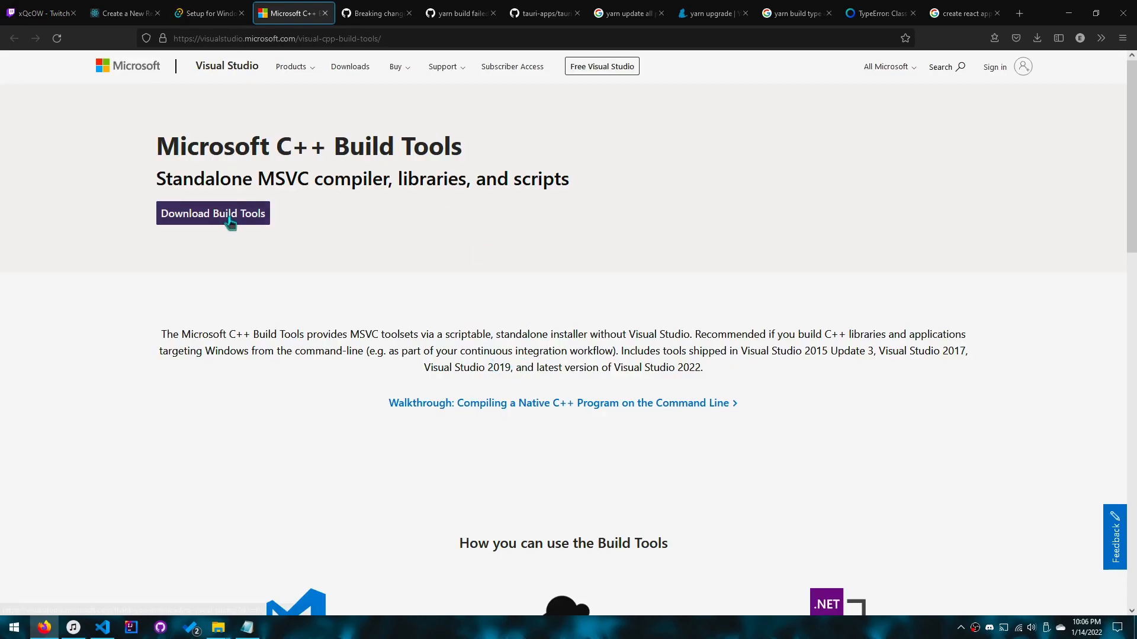
# - Return to the Setup for Windows tab and review the Node.js prerequisite section
pyautogui.click(210, 13)
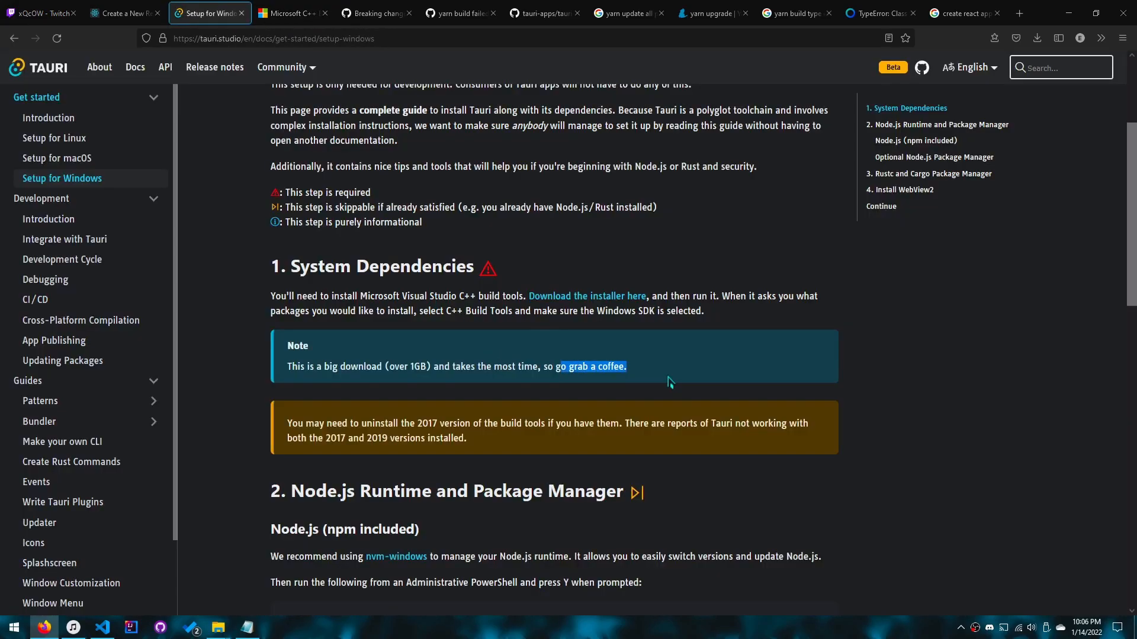
pyautogui.scroll(-3)
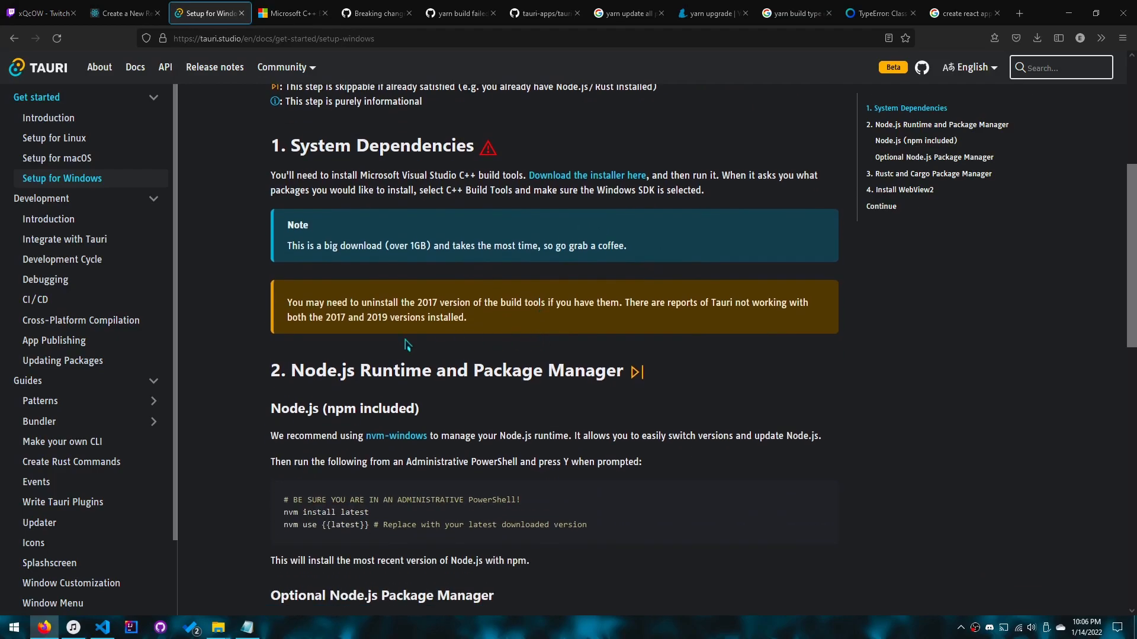
pyautogui.scroll(3)
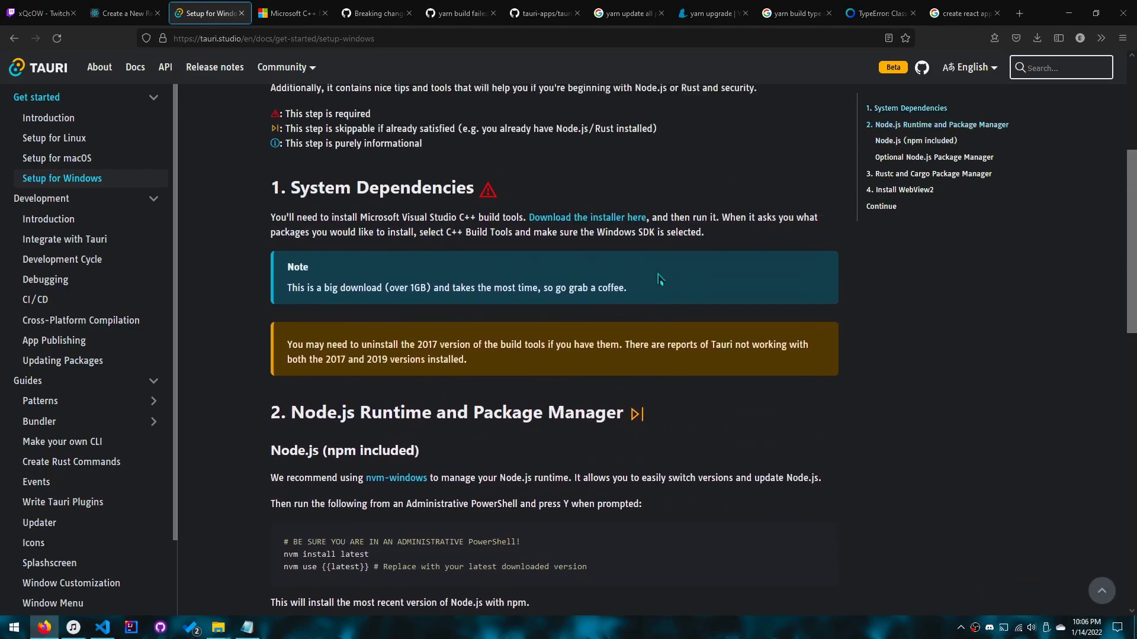
pyautogui.scroll(-3)
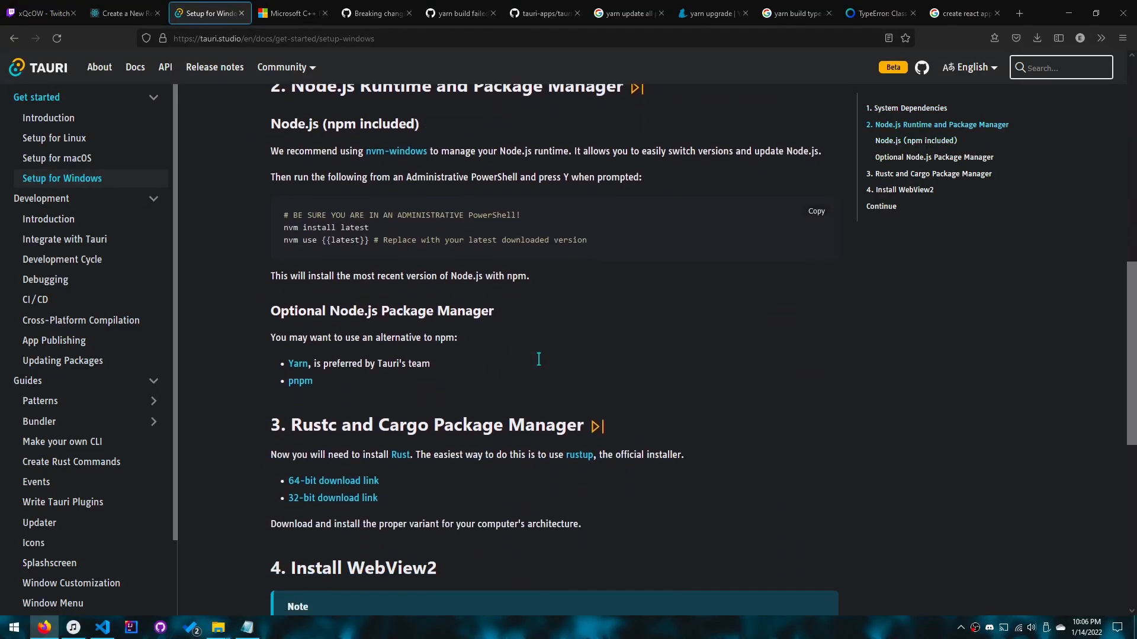
pyautogui.scroll(3)
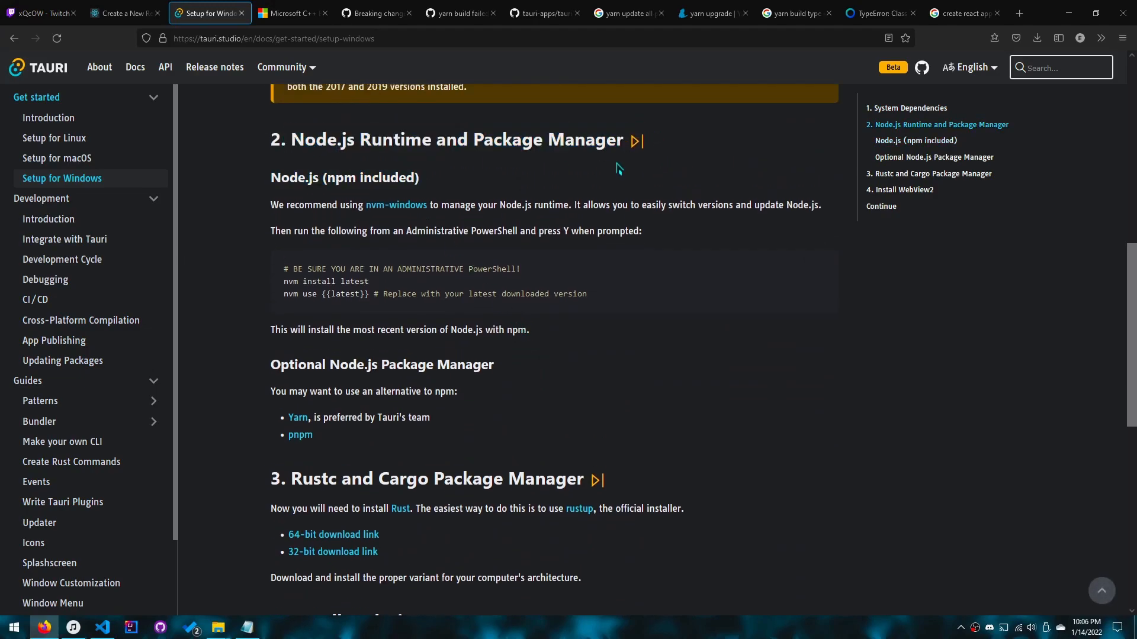
pyautogui.moveTo(350, 141)
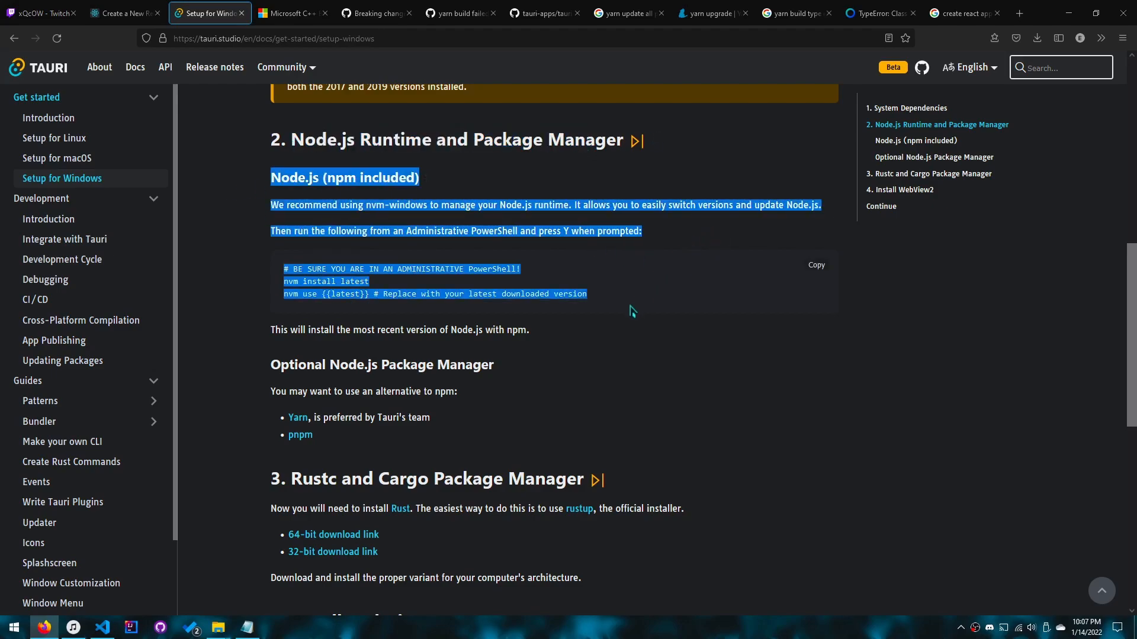
pyautogui.click(562, 295)
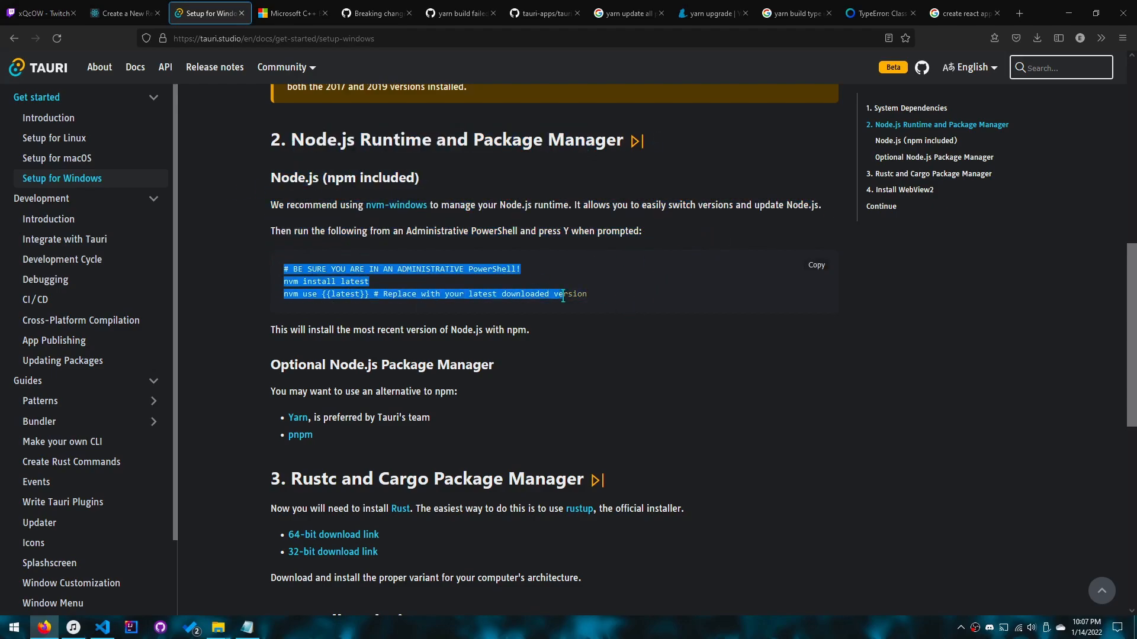
pyautogui.click(297, 281)
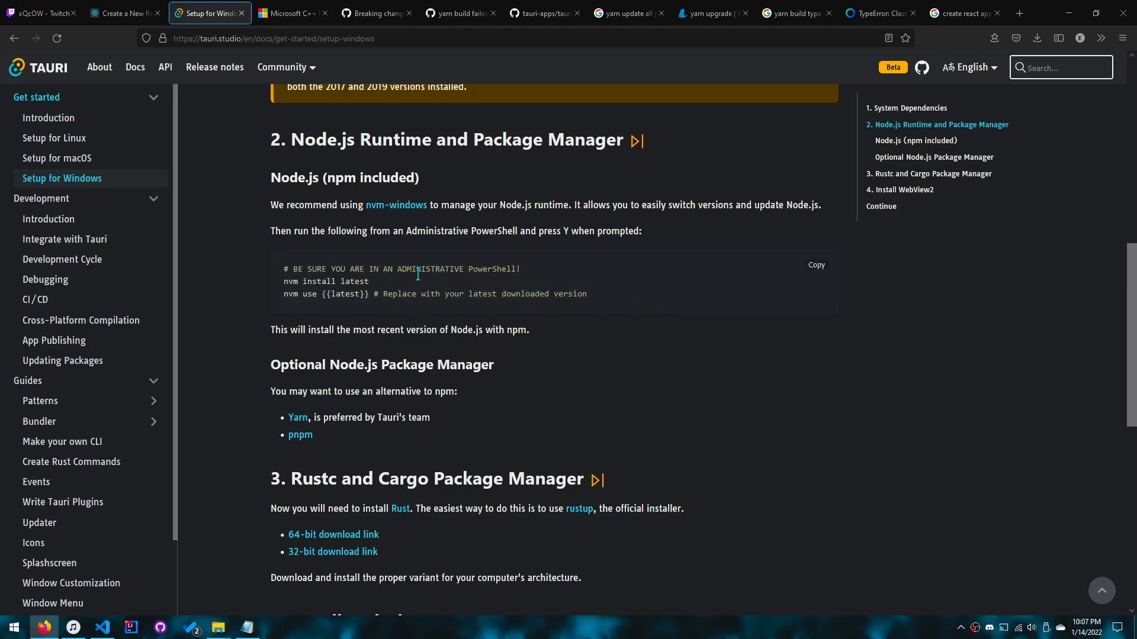
pyautogui.doubleClick(432, 269)
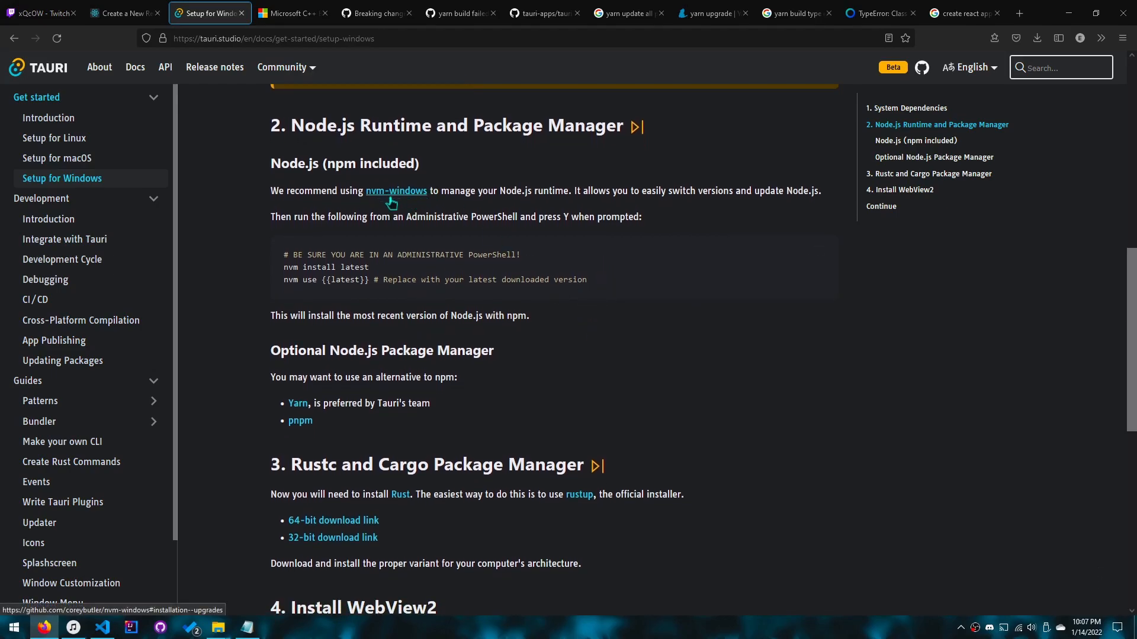
# - Scroll through the Rustc/Cargo, WebView2 and Continue sections of the guide
pyautogui.scroll(-3)
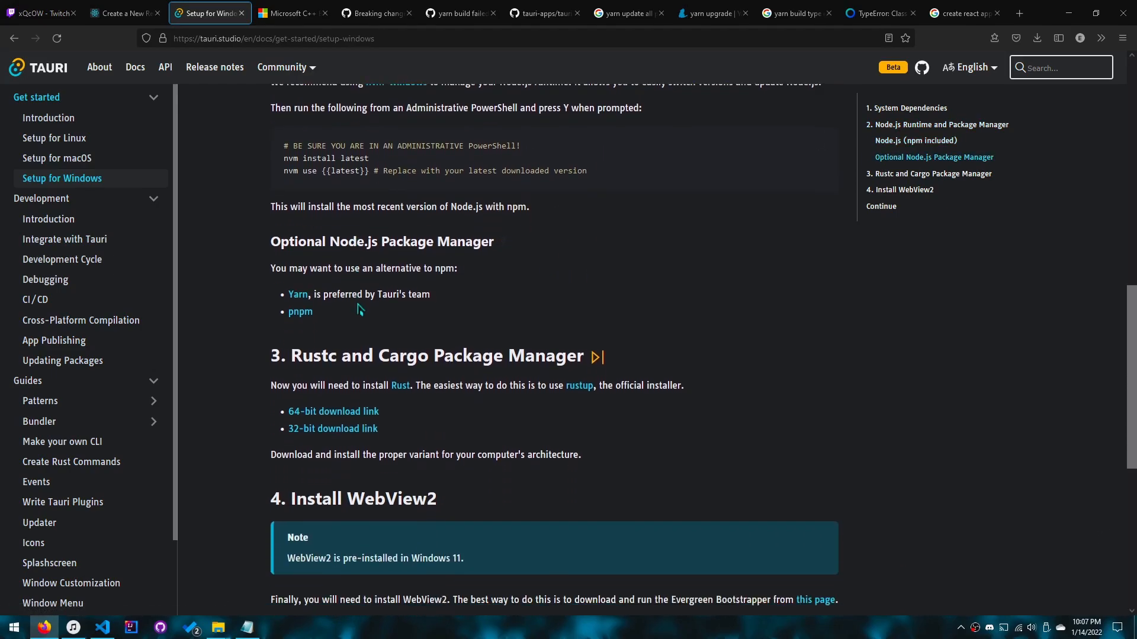
pyautogui.moveTo(298, 295)
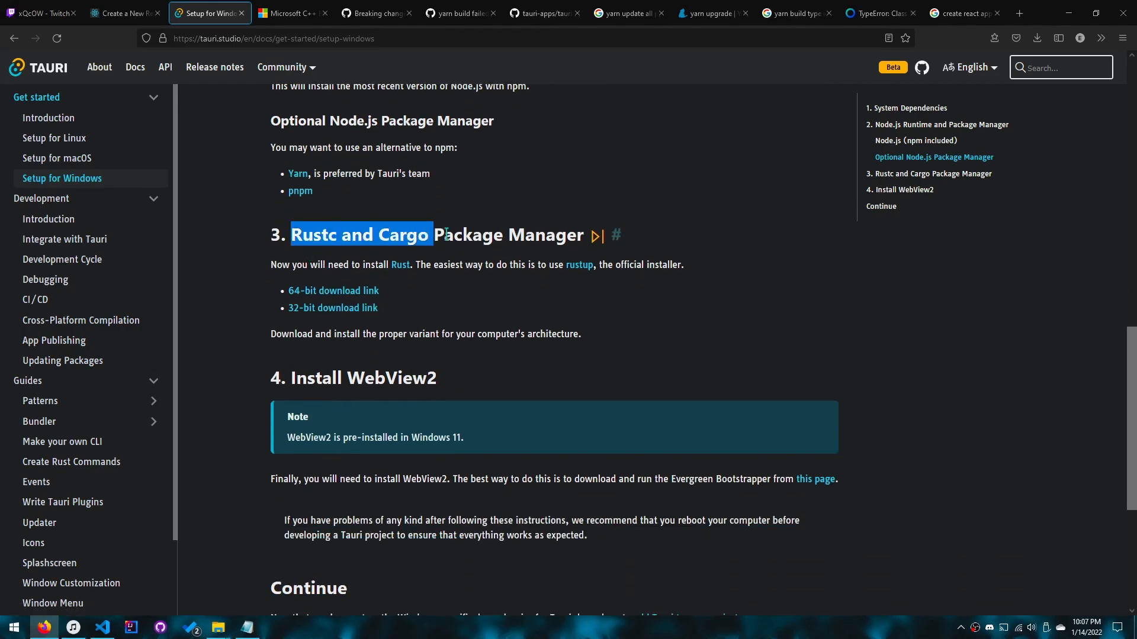
pyautogui.moveTo(305, 191)
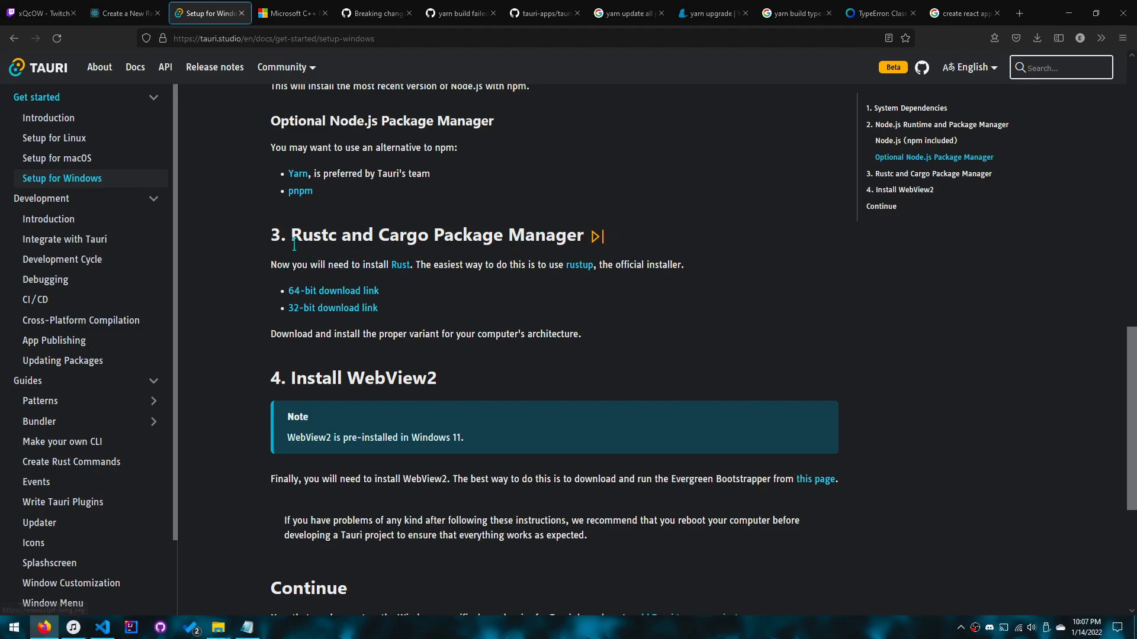
pyautogui.scroll(-3)
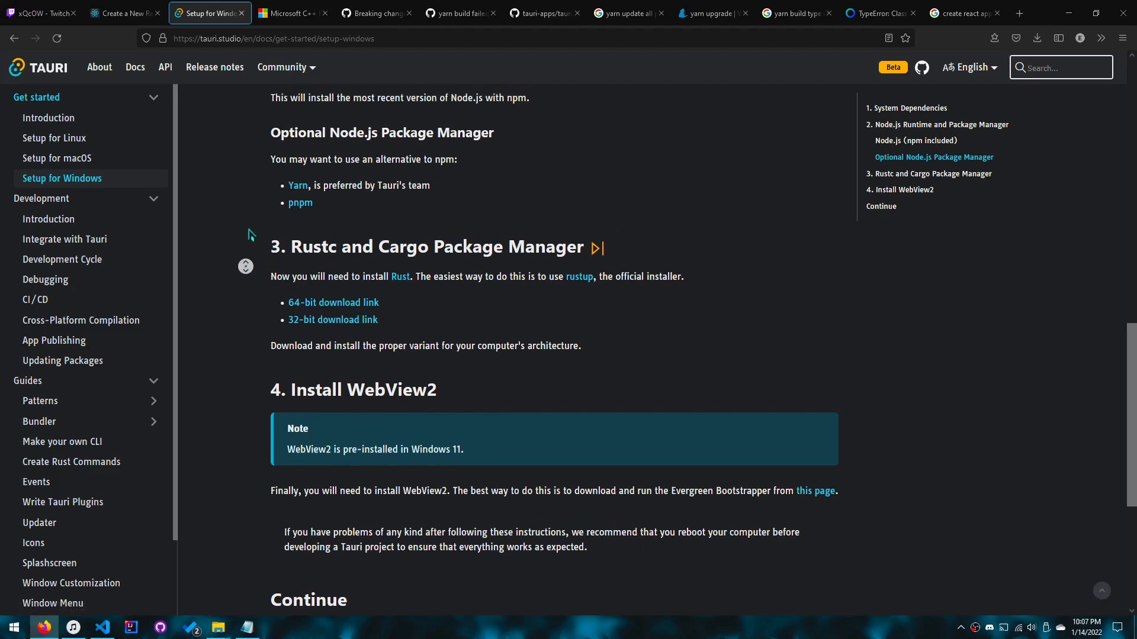
pyautogui.scroll(-3)
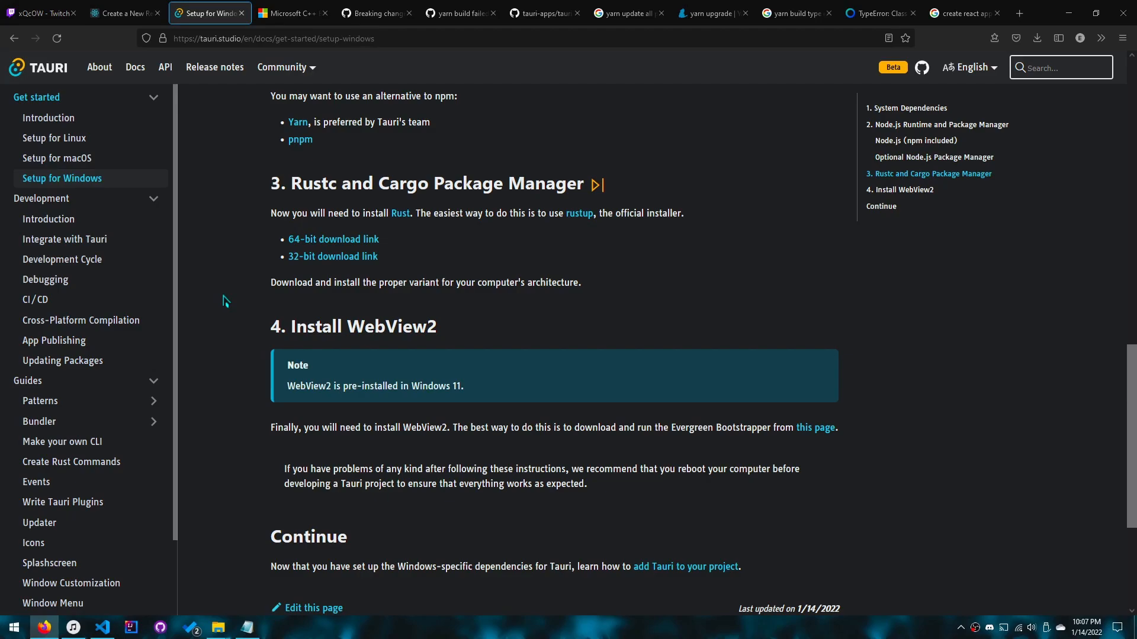
pyautogui.scroll(3)
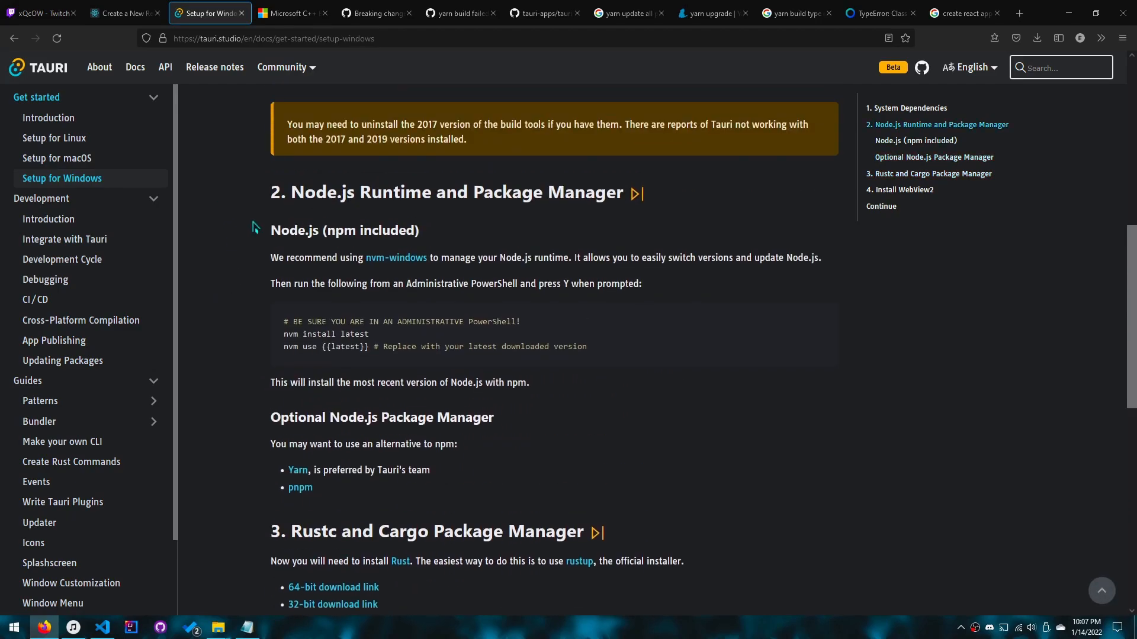
# - Browse the WebView2 Runtime download page, then return to the guide's Install WebView2 section
pyautogui.scroll(-3)
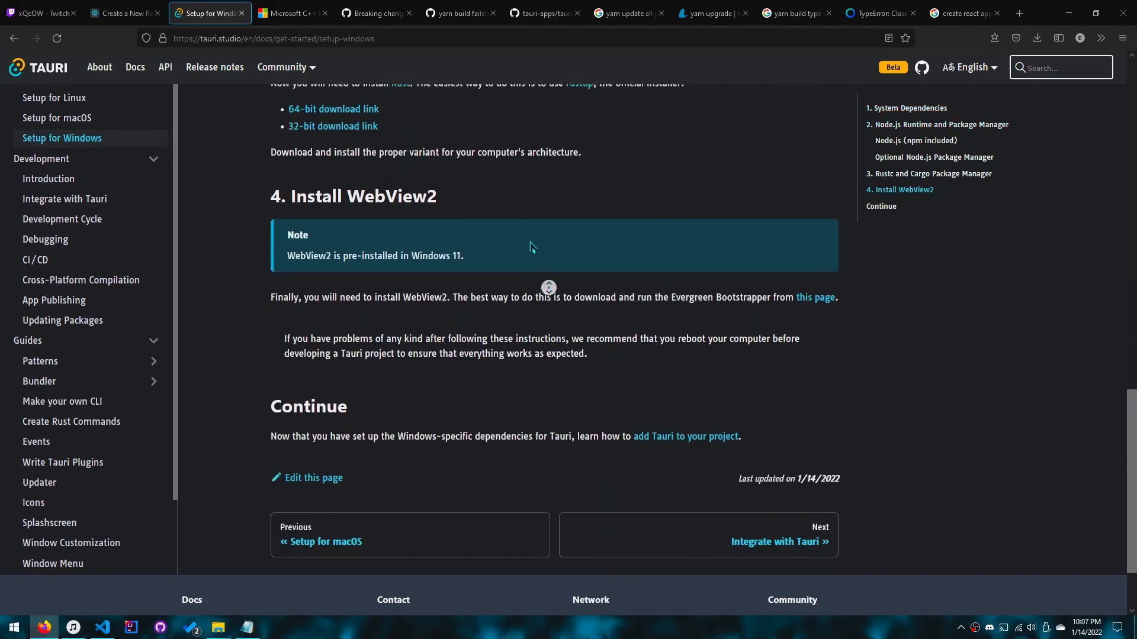
pyautogui.scroll(-3)
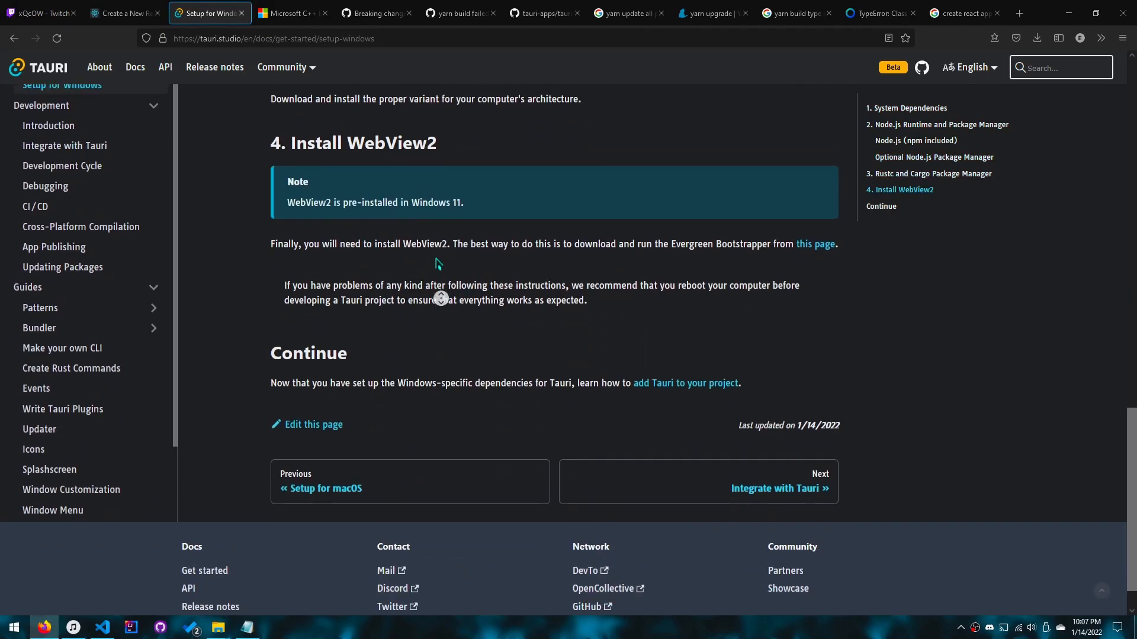
pyautogui.scroll(3)
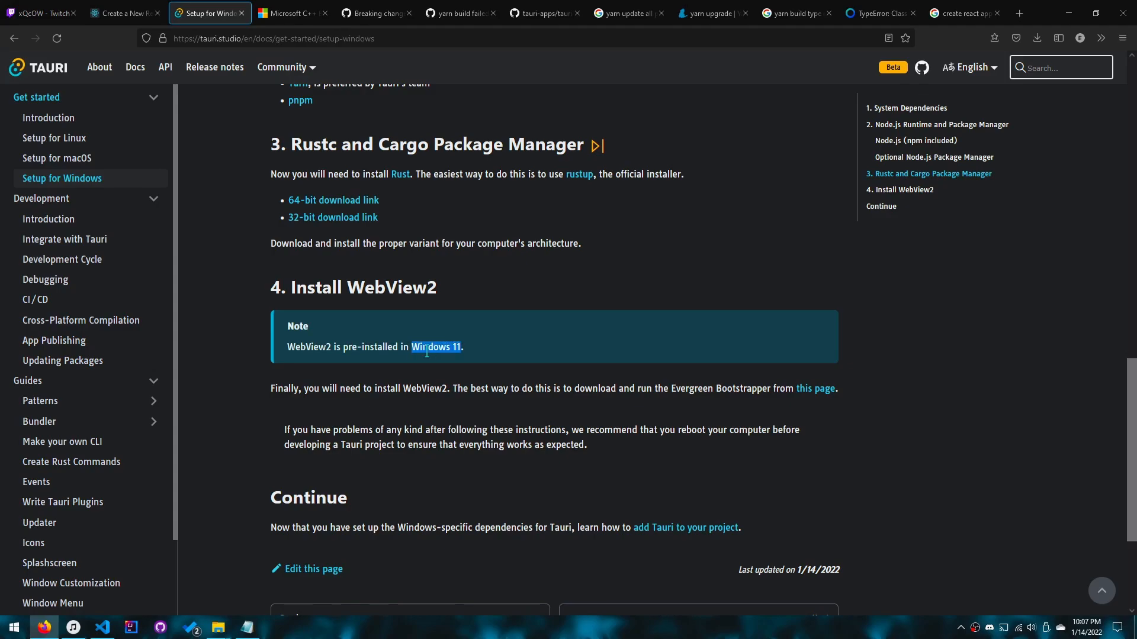
pyautogui.moveTo(613, 388)
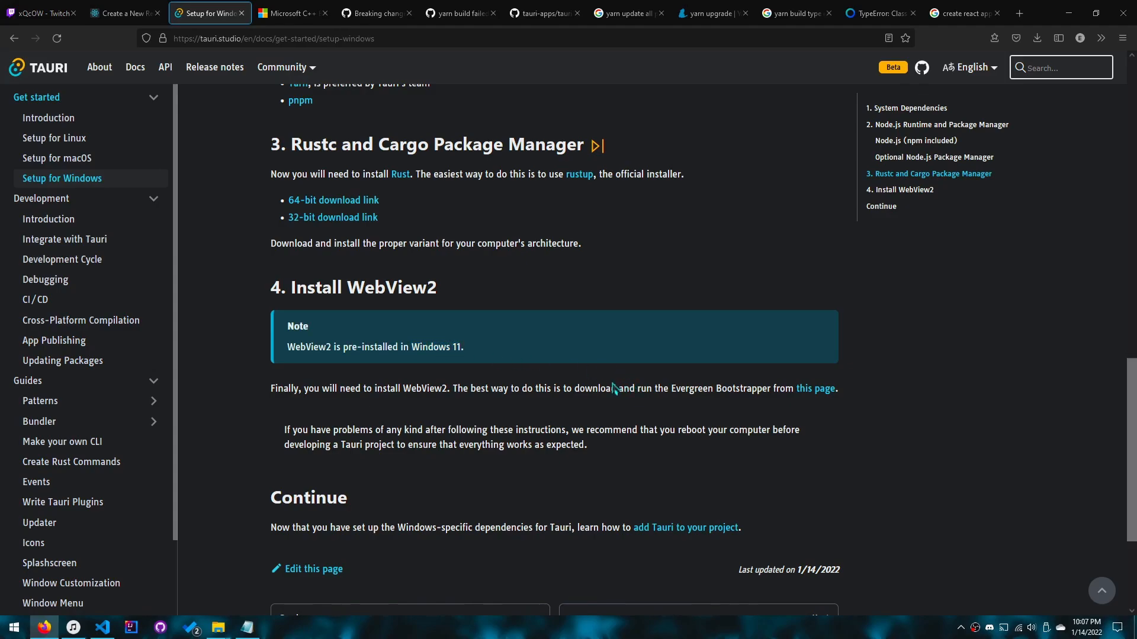
pyautogui.moveTo(617, 414)
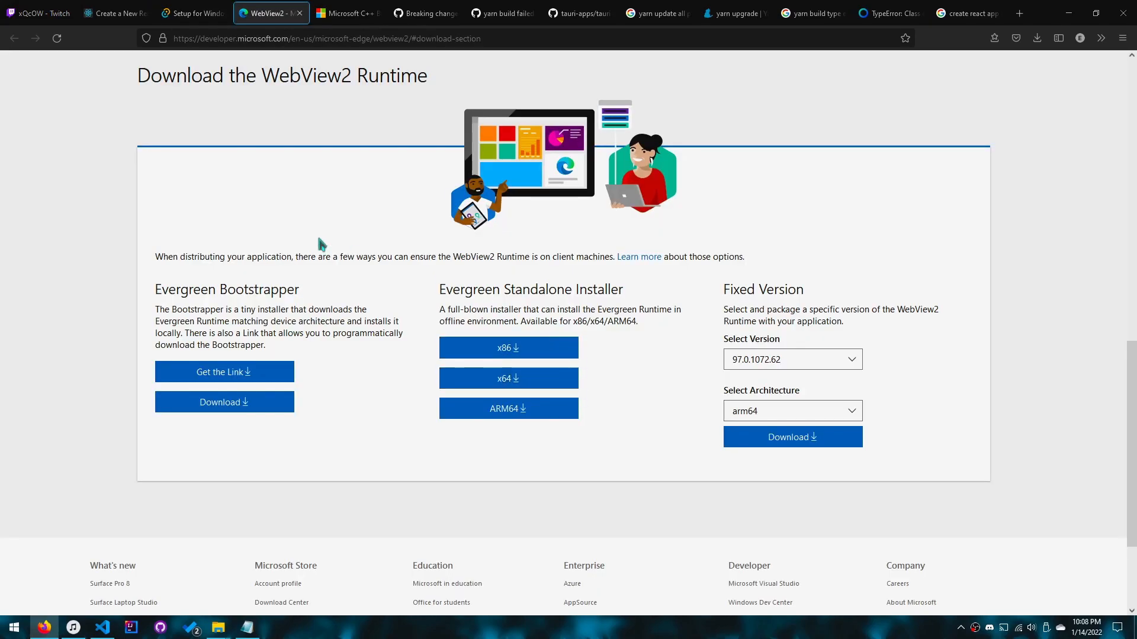
pyautogui.moveTo(369, 106)
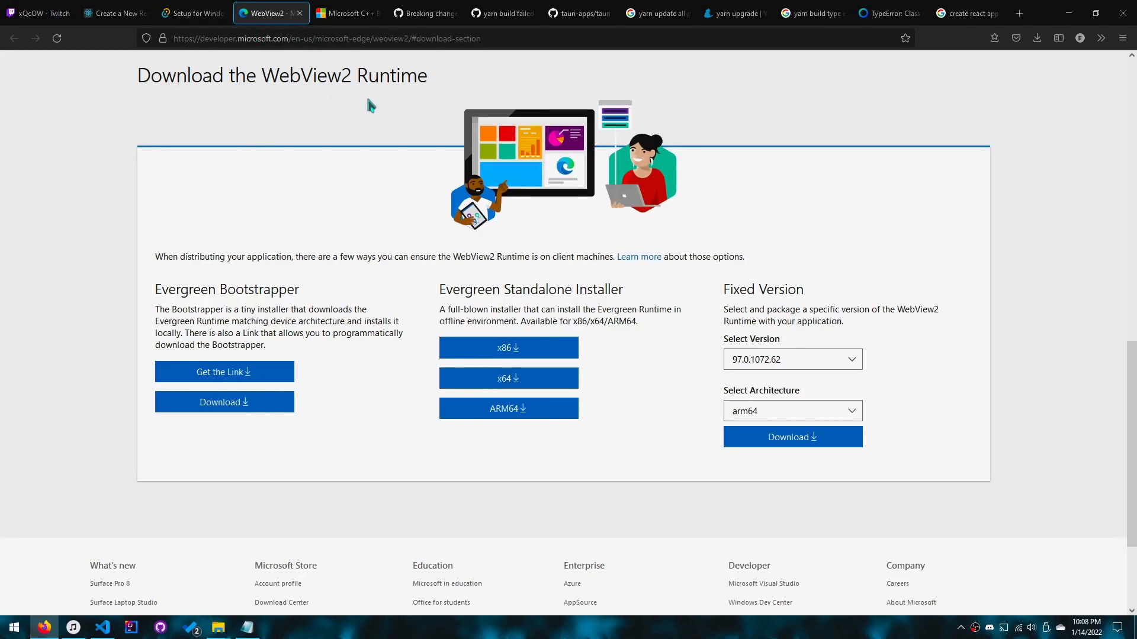
pyautogui.moveTo(380, 107)
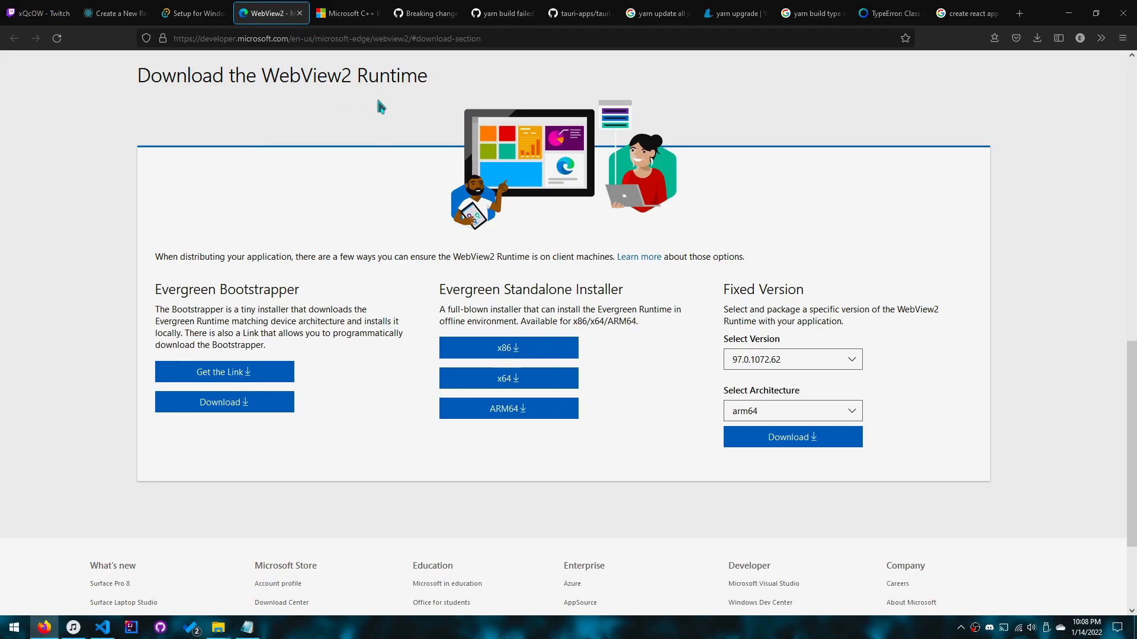
pyautogui.click(210, 13)
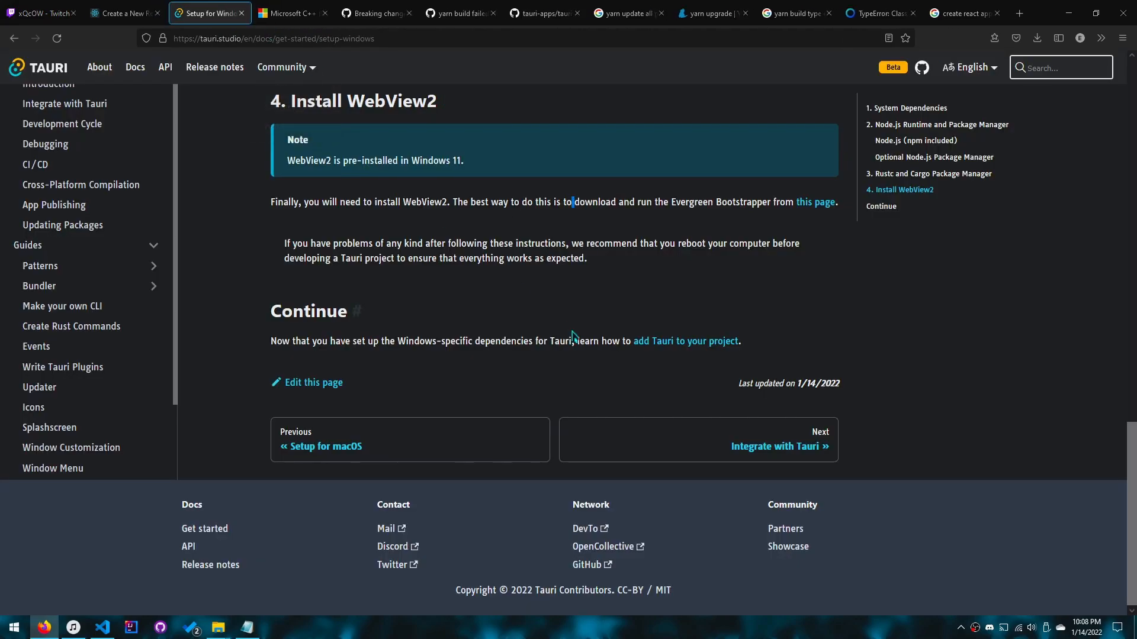
pyautogui.moveTo(653, 341)
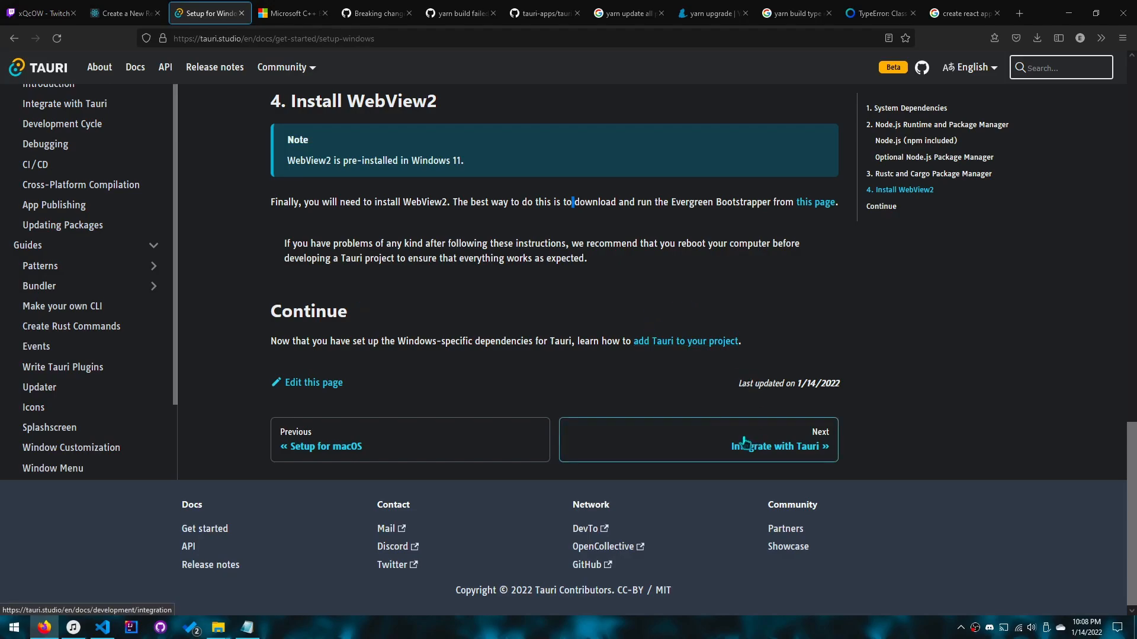
# - Read 'Add Tauri to Existing Project' on the Integrate with Tauri page, then switch to VS Code
pyautogui.click(779, 446)
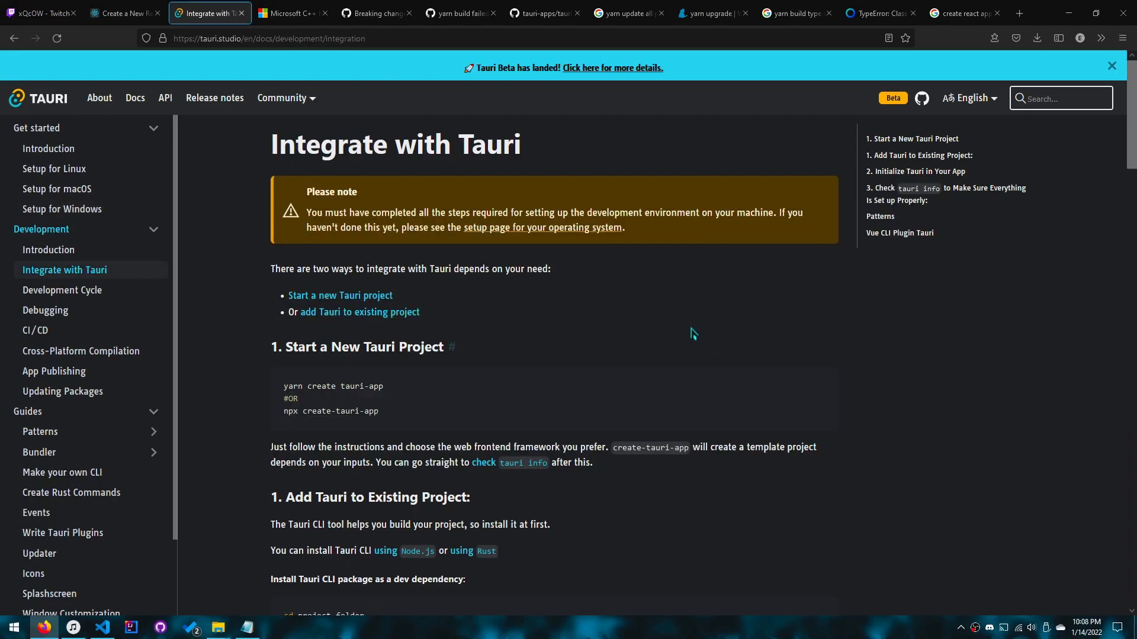
pyautogui.moveTo(496, 181)
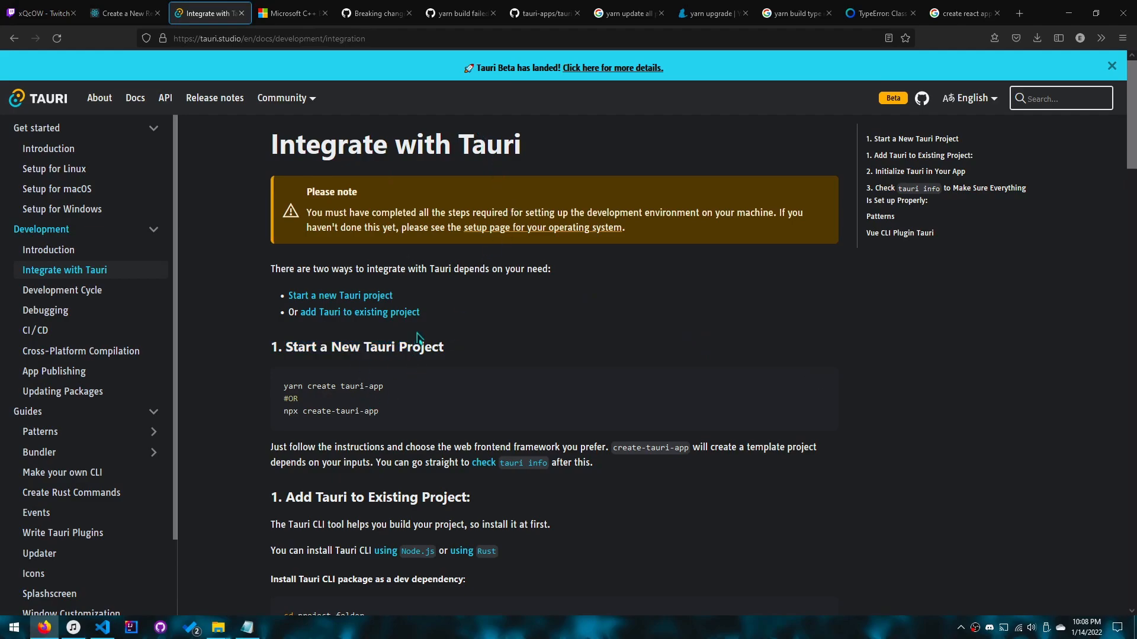
pyautogui.moveTo(413, 352)
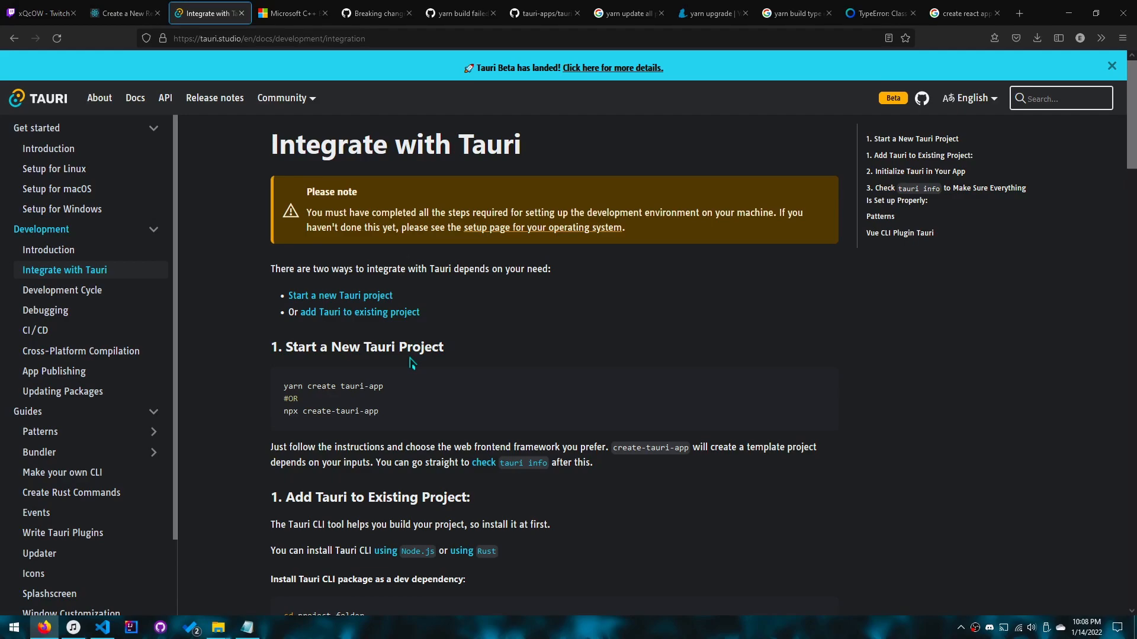
pyautogui.moveTo(411, 355)
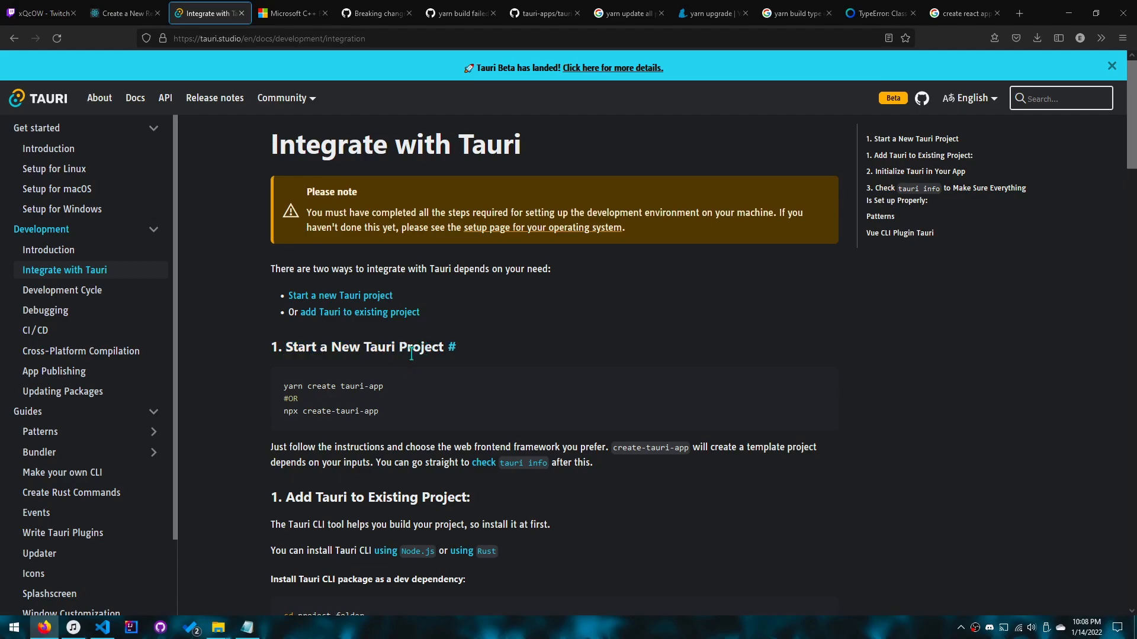
pyautogui.moveTo(413, 365)
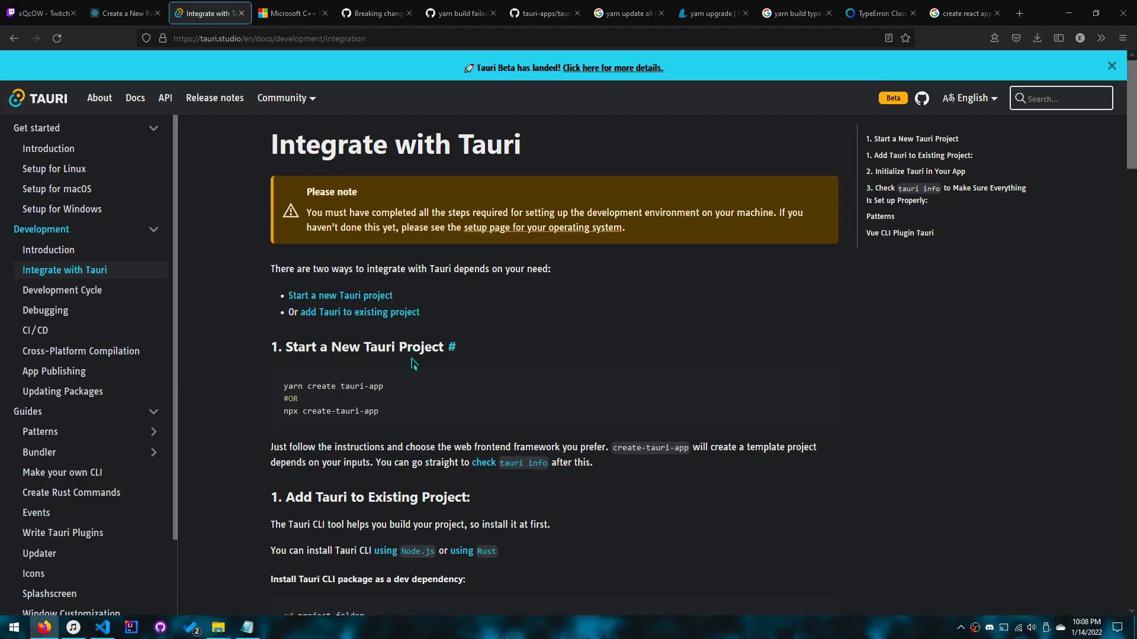
pyautogui.moveTo(410, 371)
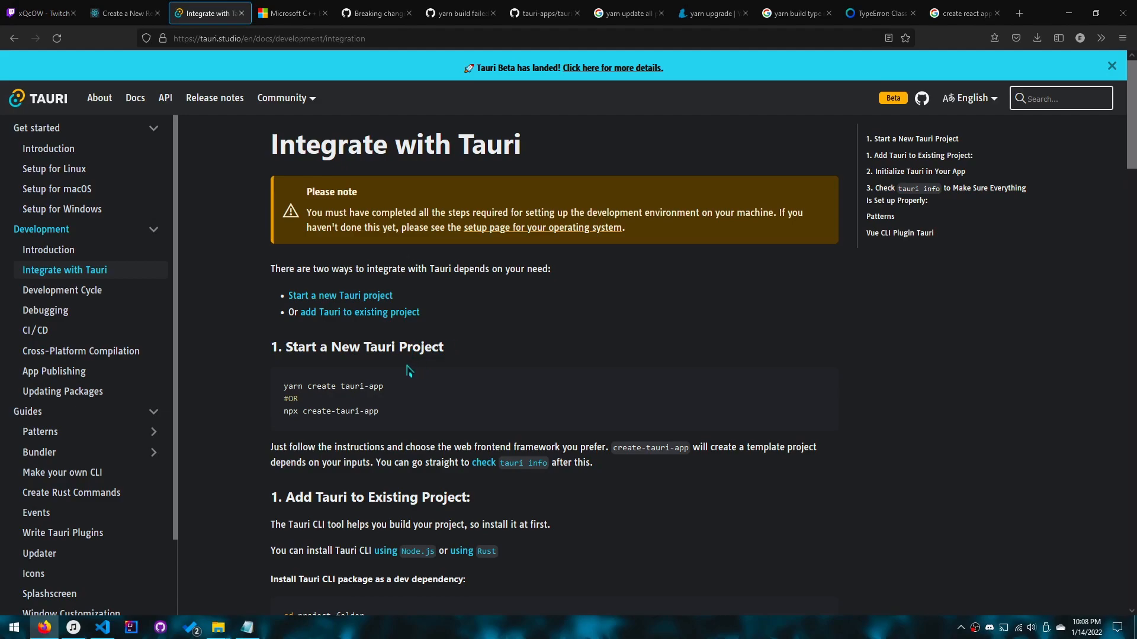
pyautogui.scroll(-3)
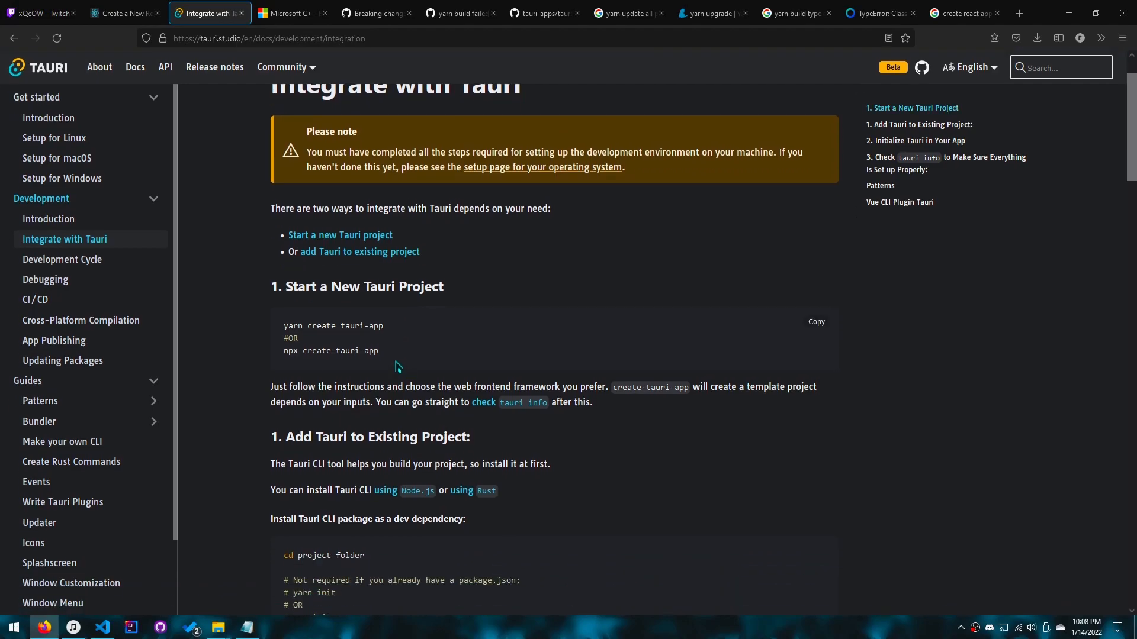
pyautogui.scroll(-3)
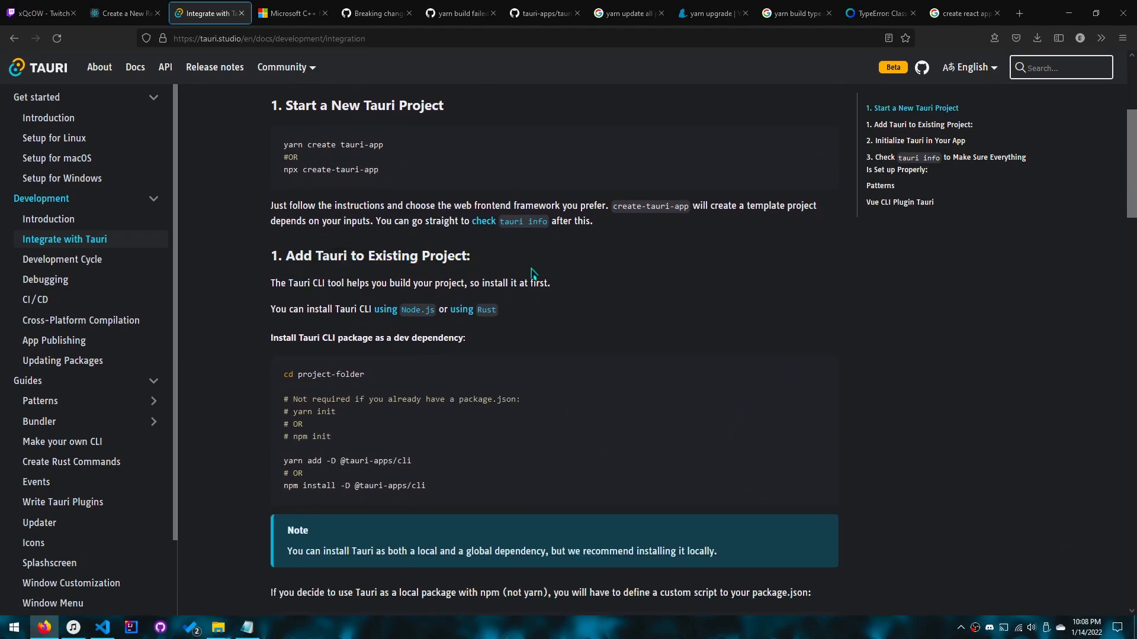
pyautogui.moveTo(440, 264)
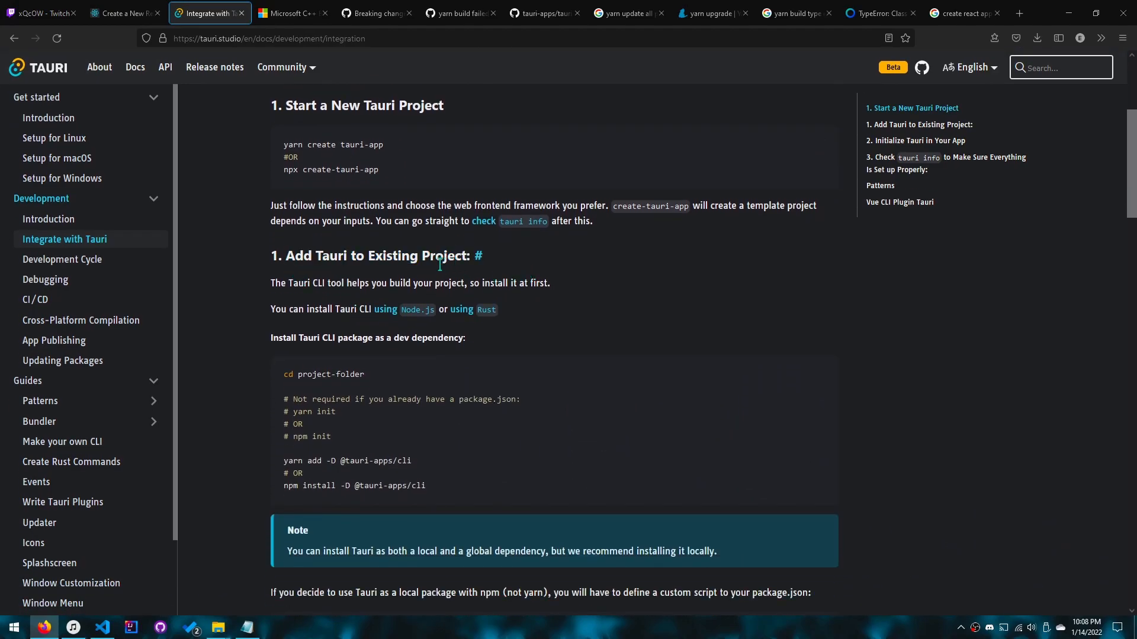
pyautogui.moveTo(441, 384)
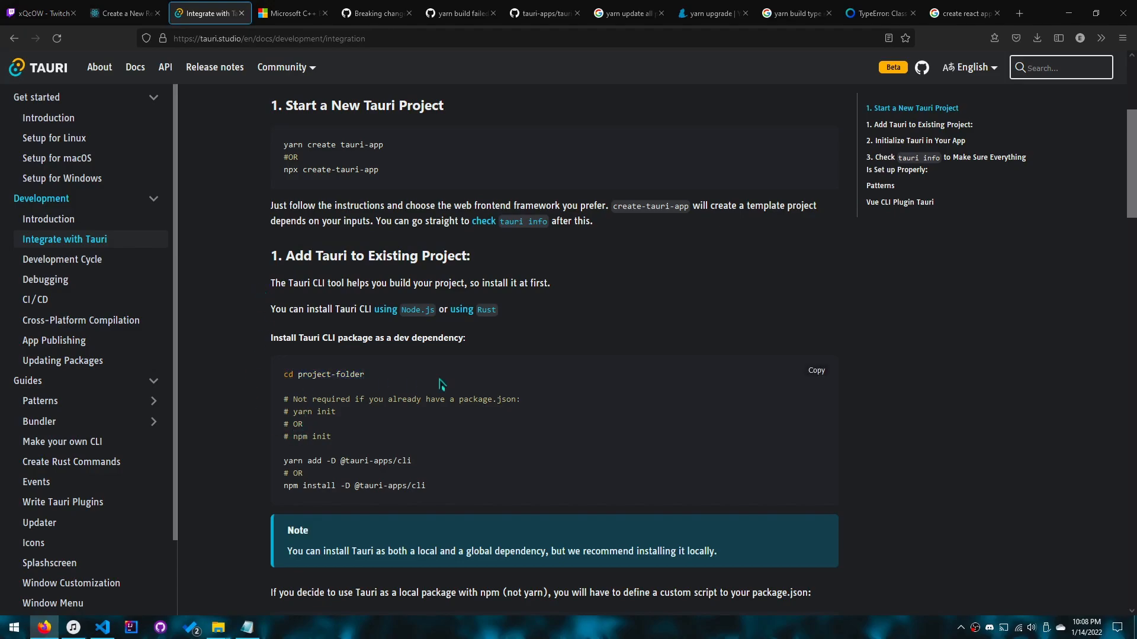
pyautogui.scroll(-3)
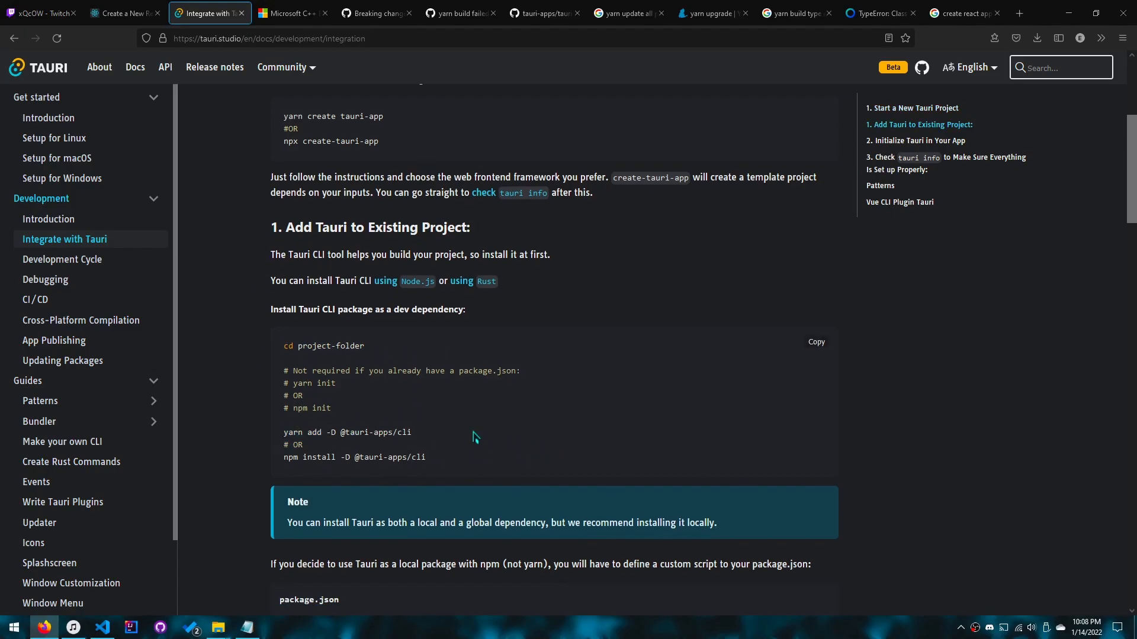
pyautogui.click(101, 627)
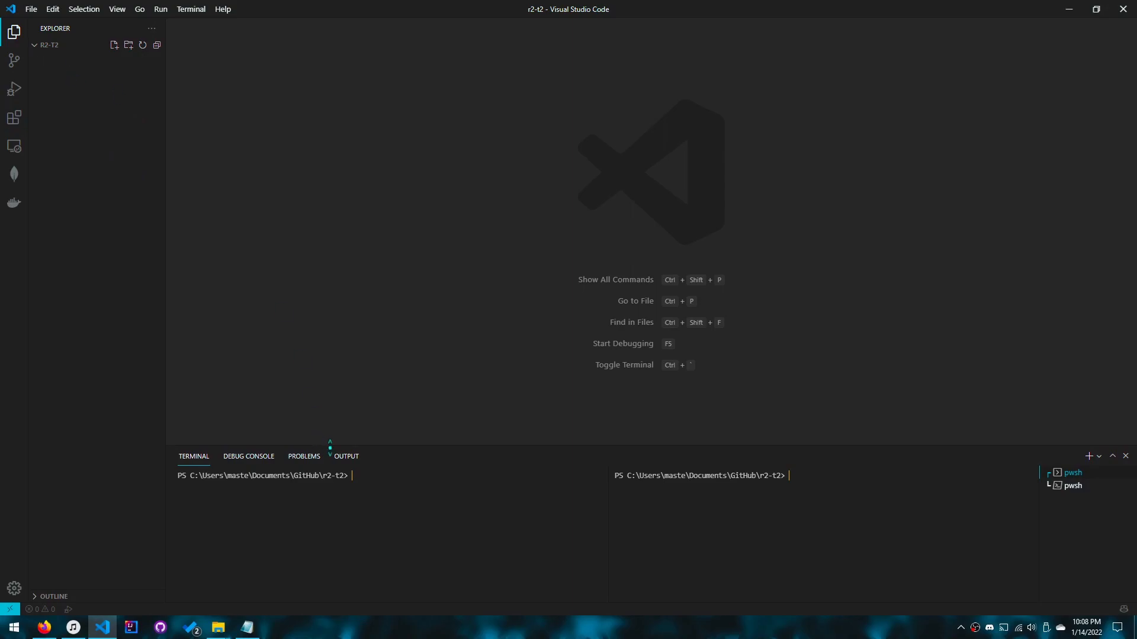
# - Recheck the Tauri docs, then enter 'npx create-react-app .' in the project terminal
pyautogui.click(44, 627)
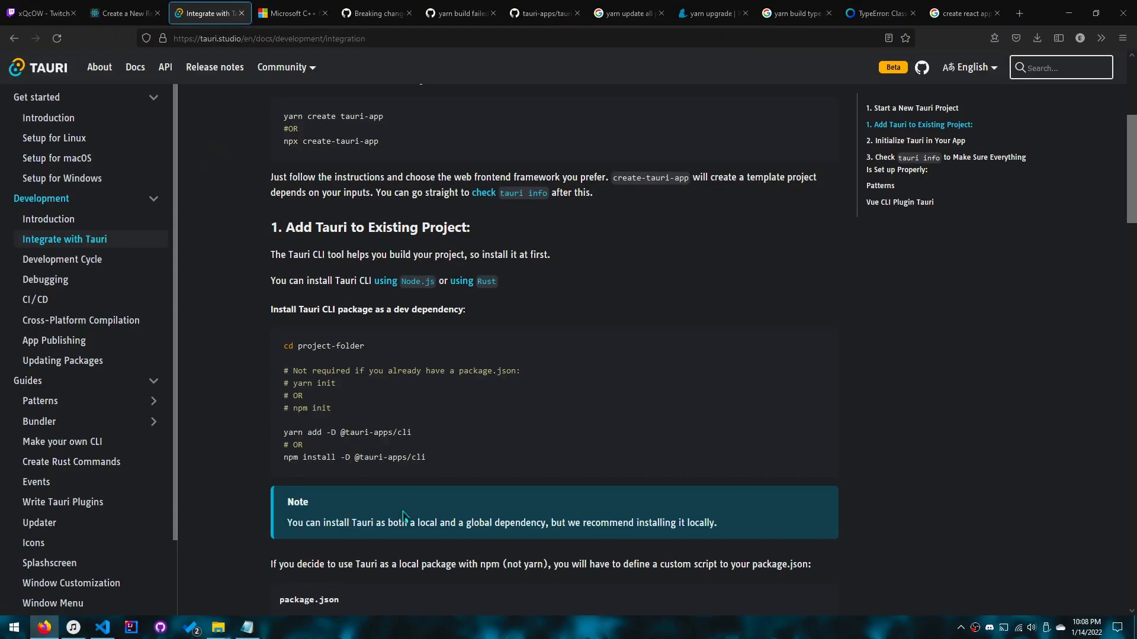
pyautogui.click(101, 628)
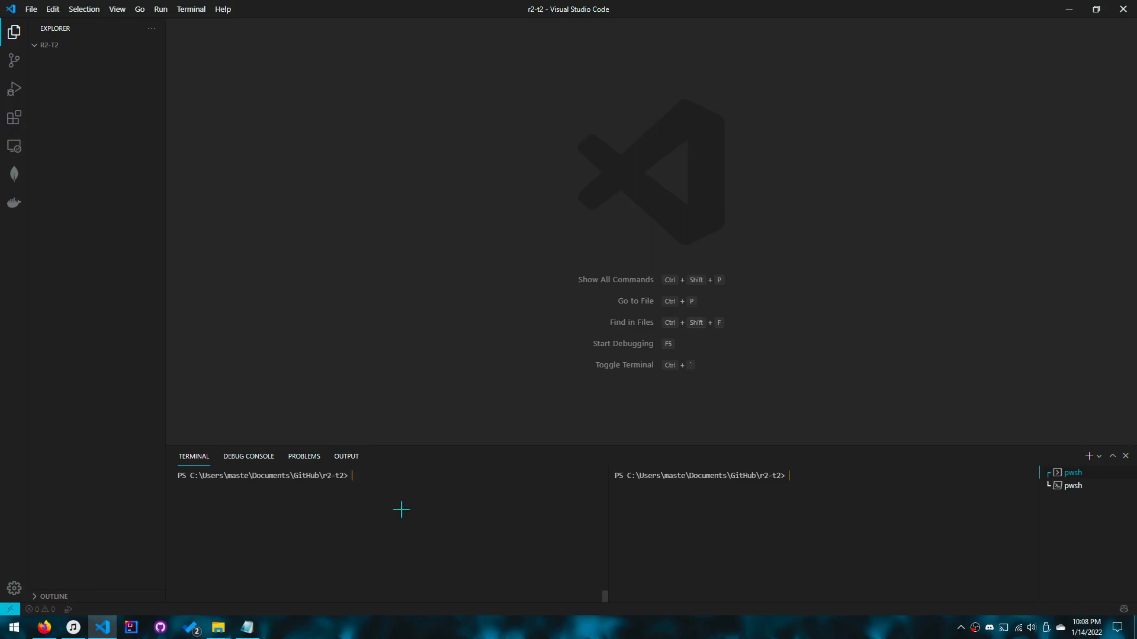
pyautogui.write('npx create')
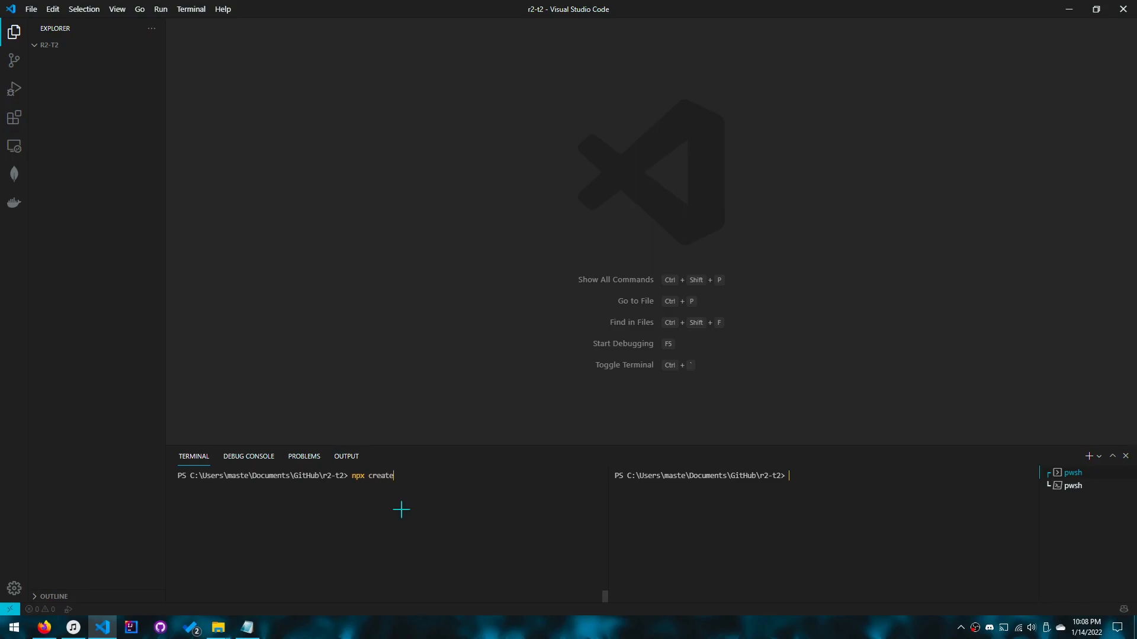
pyautogui.write('-rea')
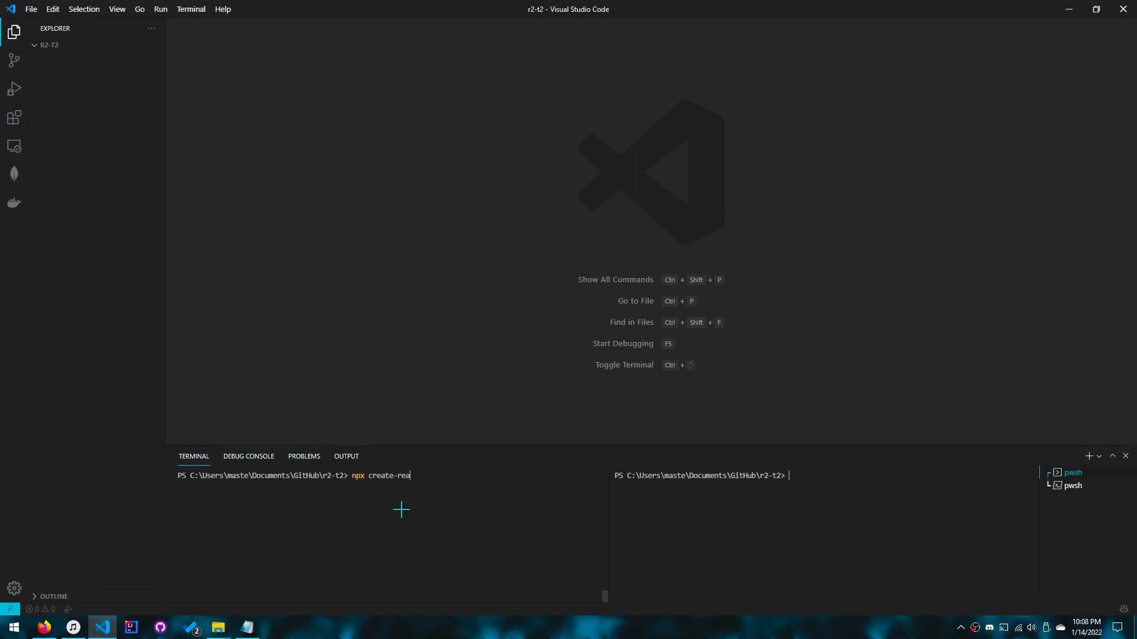
pyautogui.write('ct-app')
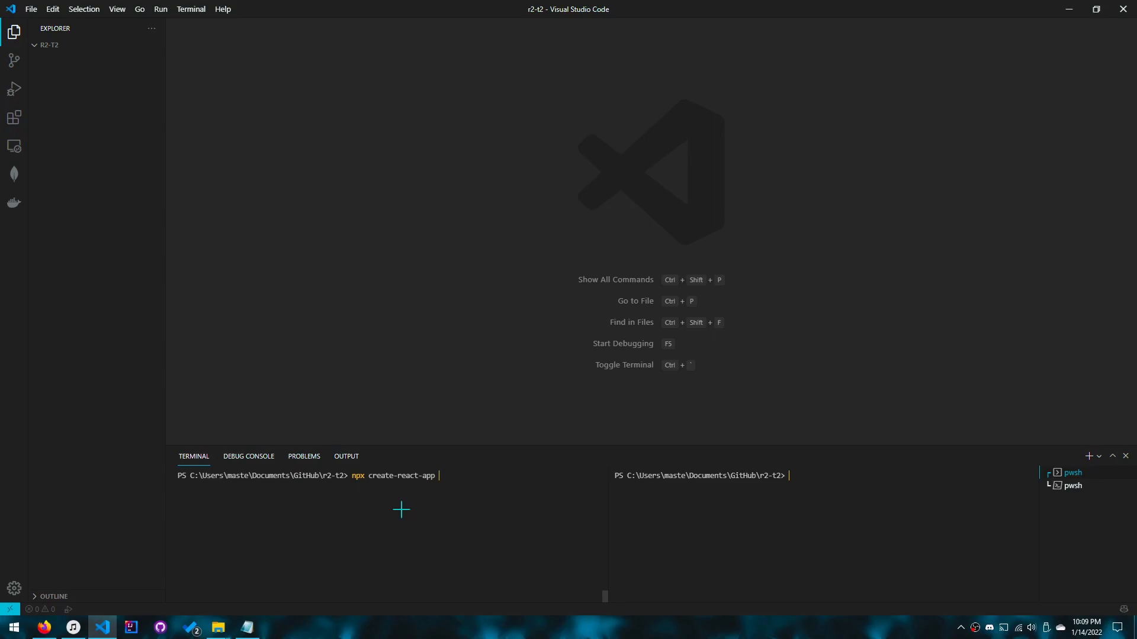
pyautogui.write('.')
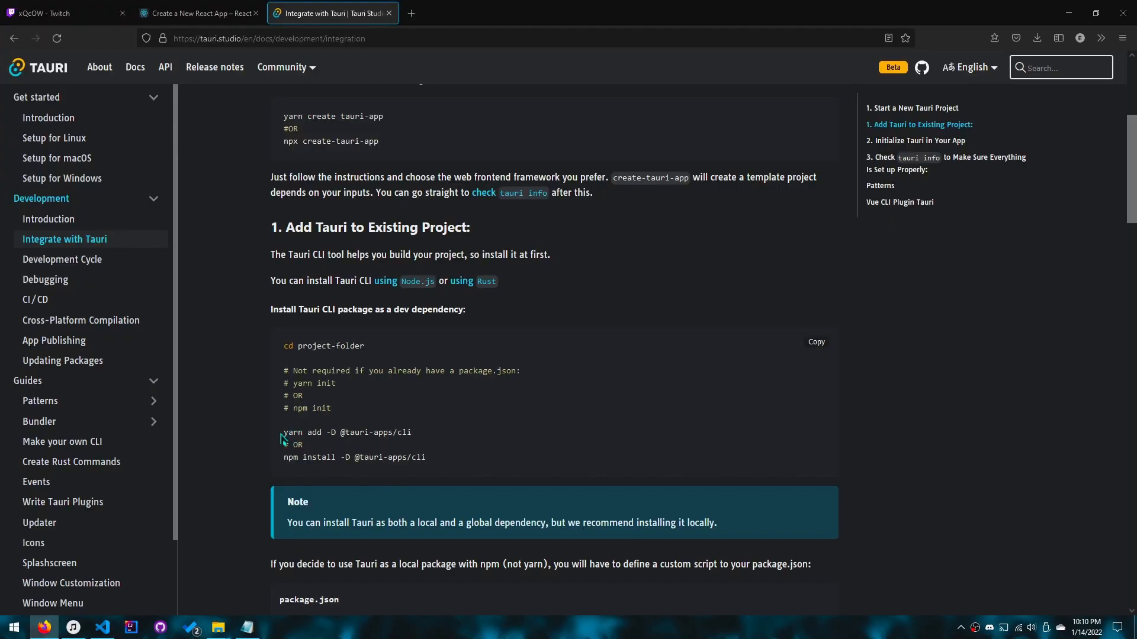
pyautogui.click(103, 627)
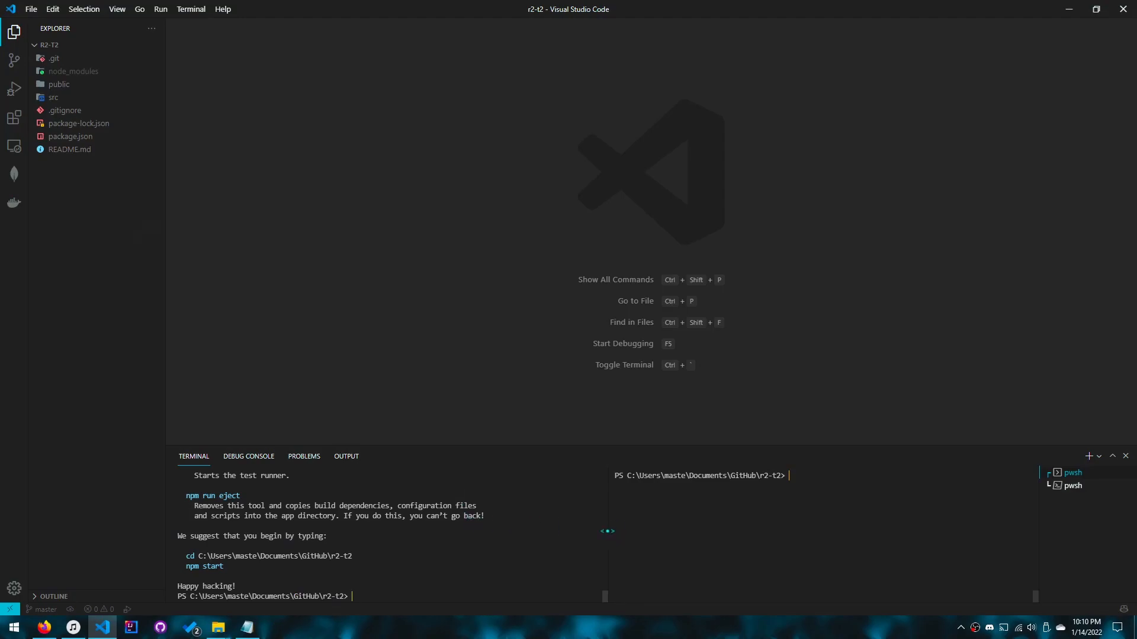
pyautogui.write('yarn add -D @tauri-apps/cli')
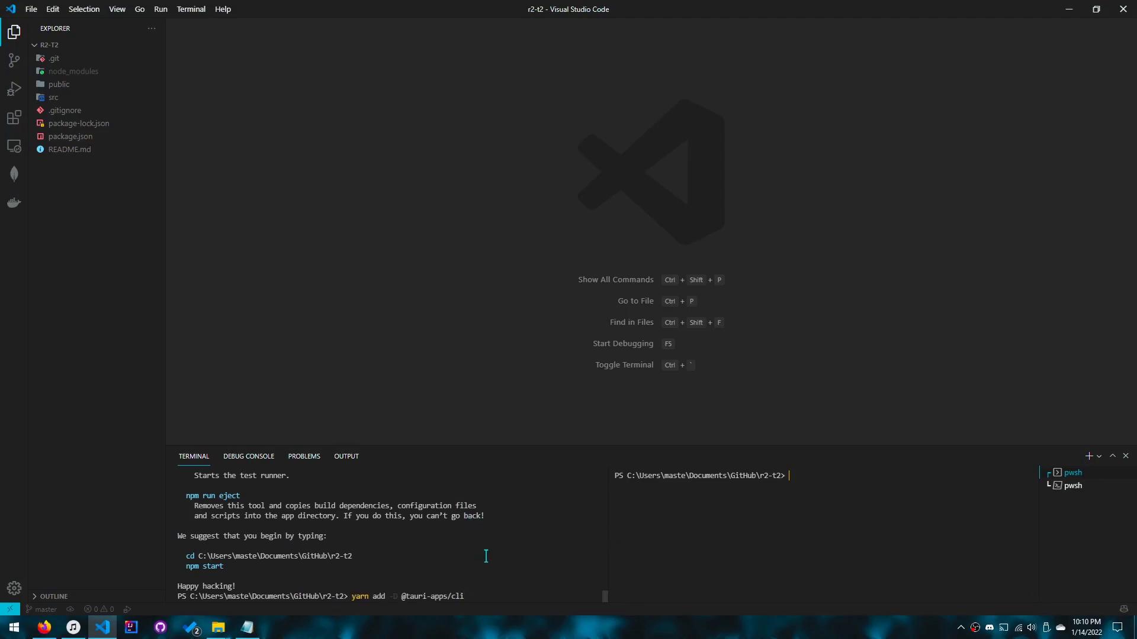
pyautogui.write('cross-env')
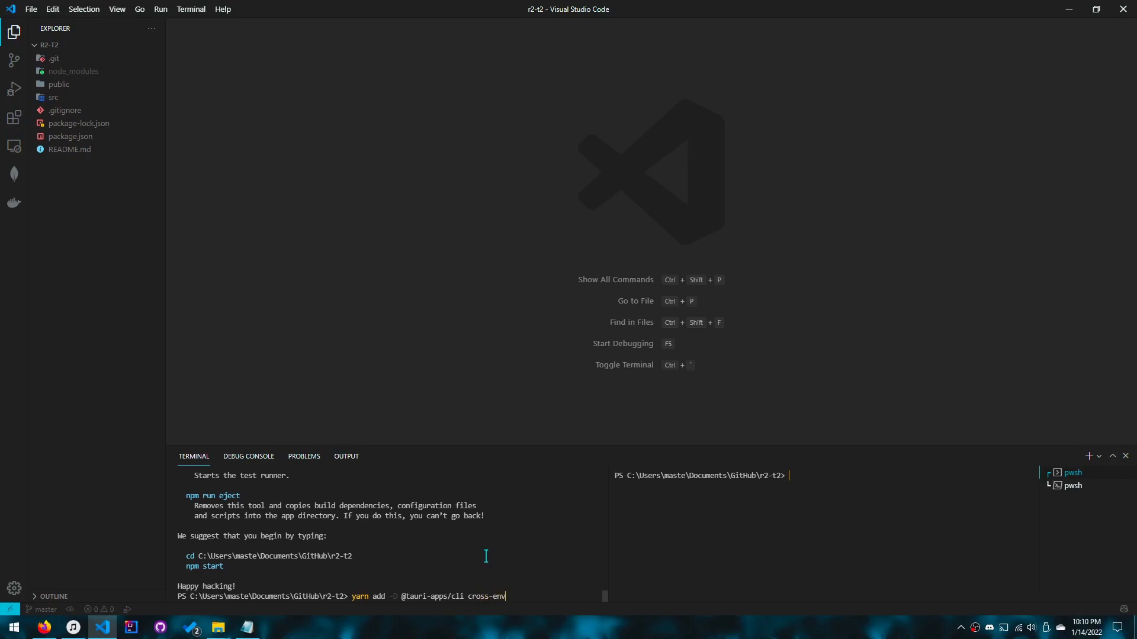
pyautogui.write('yarn start')
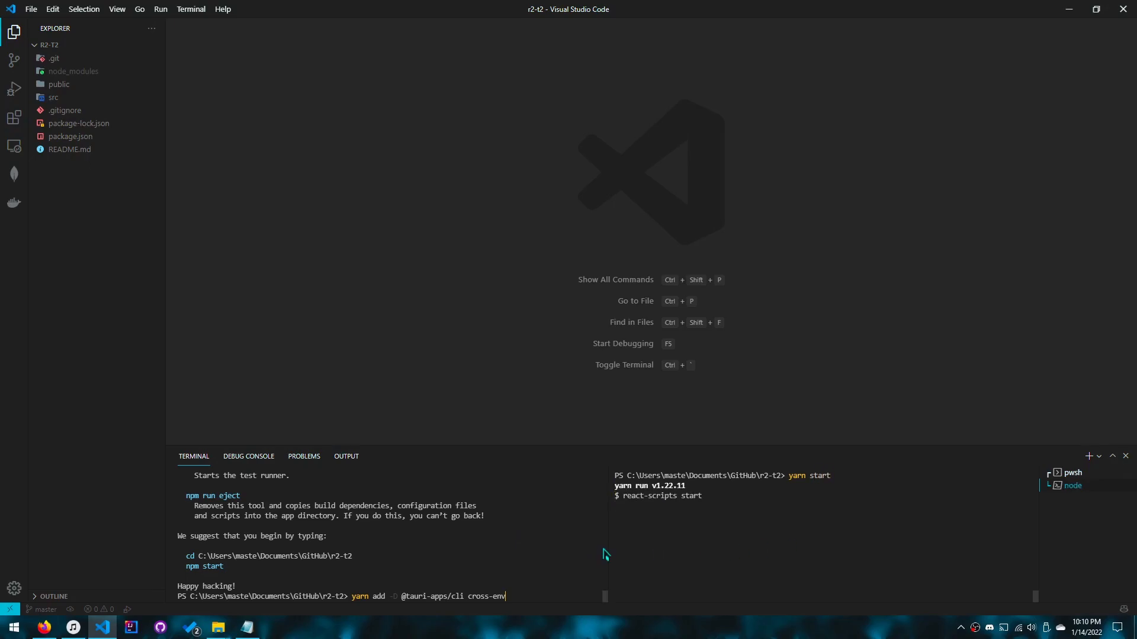
pyautogui.moveTo(713, 543)
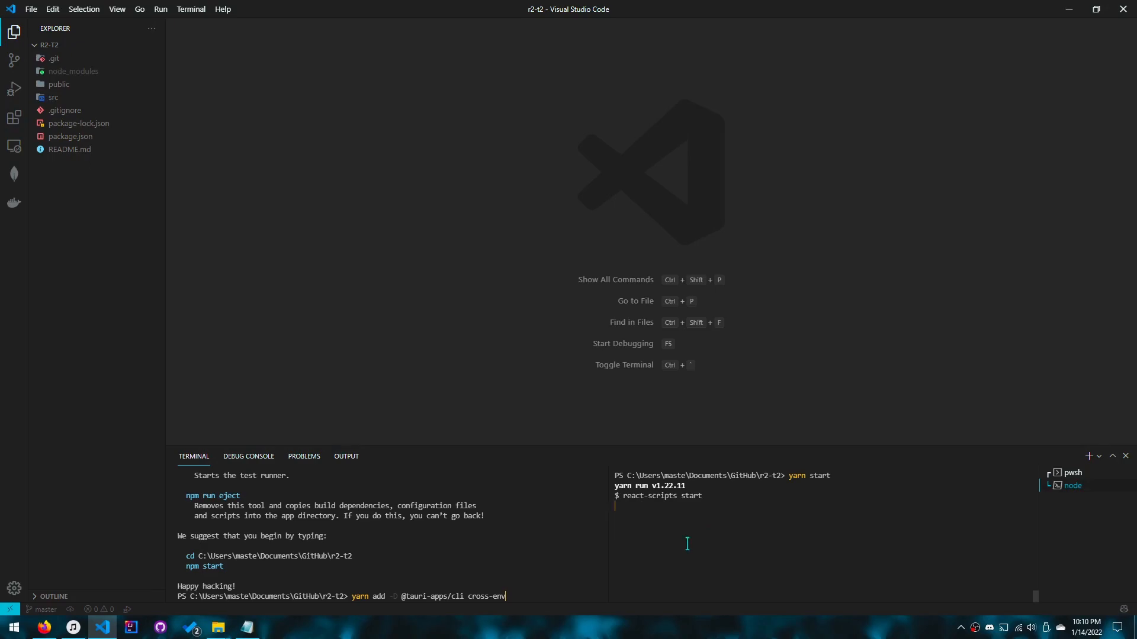
pyautogui.moveTo(569, 584)
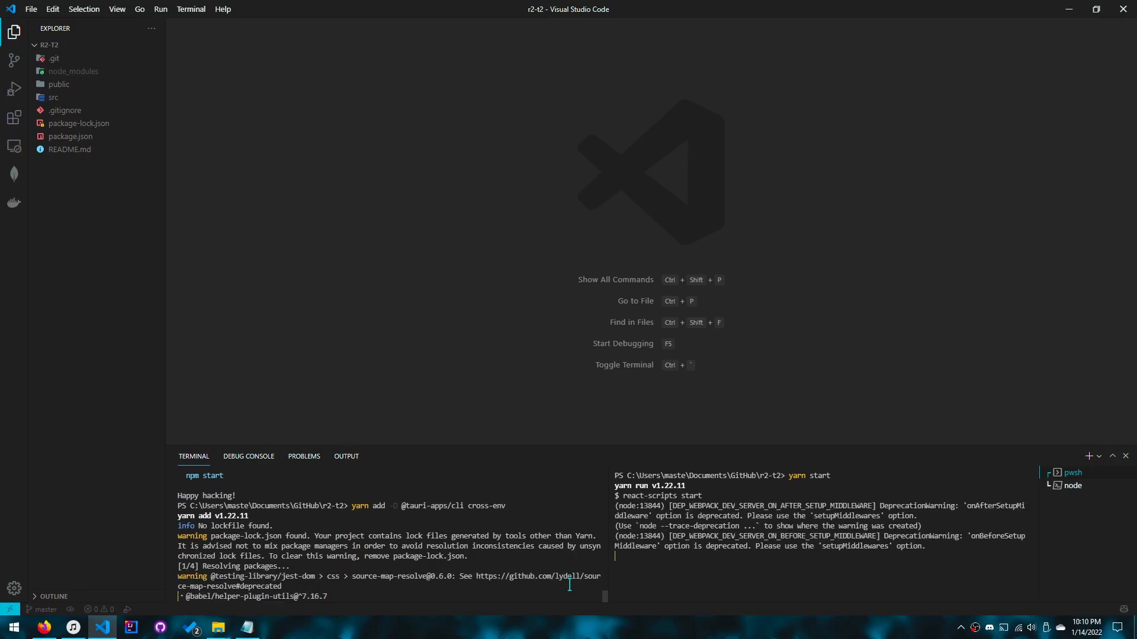
# - View package.json and check localhost:3000 in Firefox before returning to VS Code
pyautogui.click(71, 136)
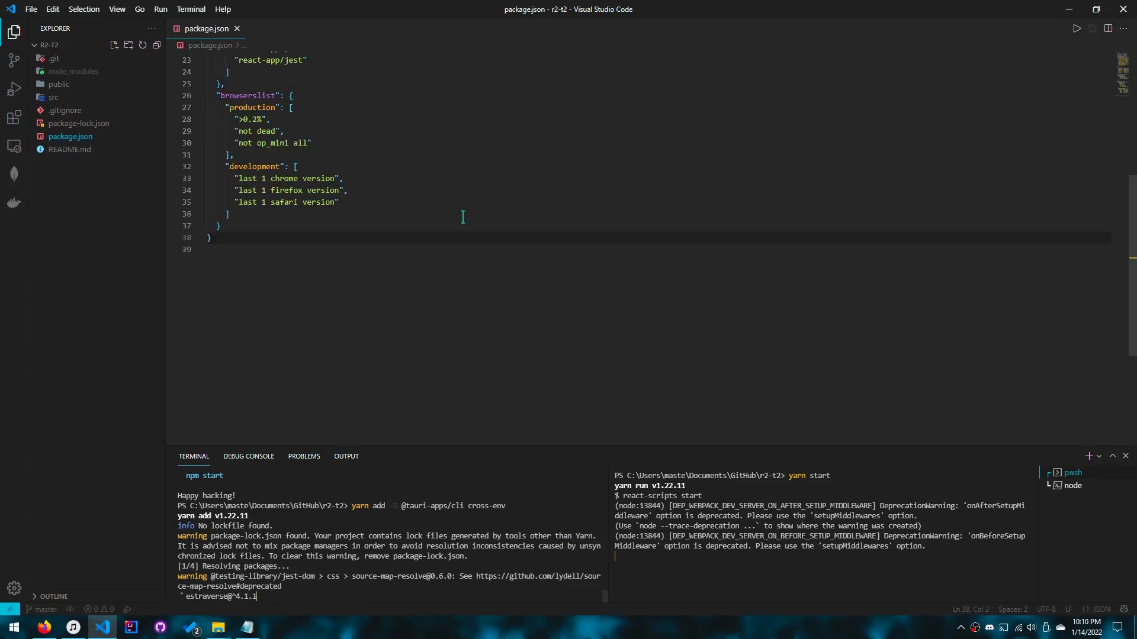
pyautogui.scroll(3)
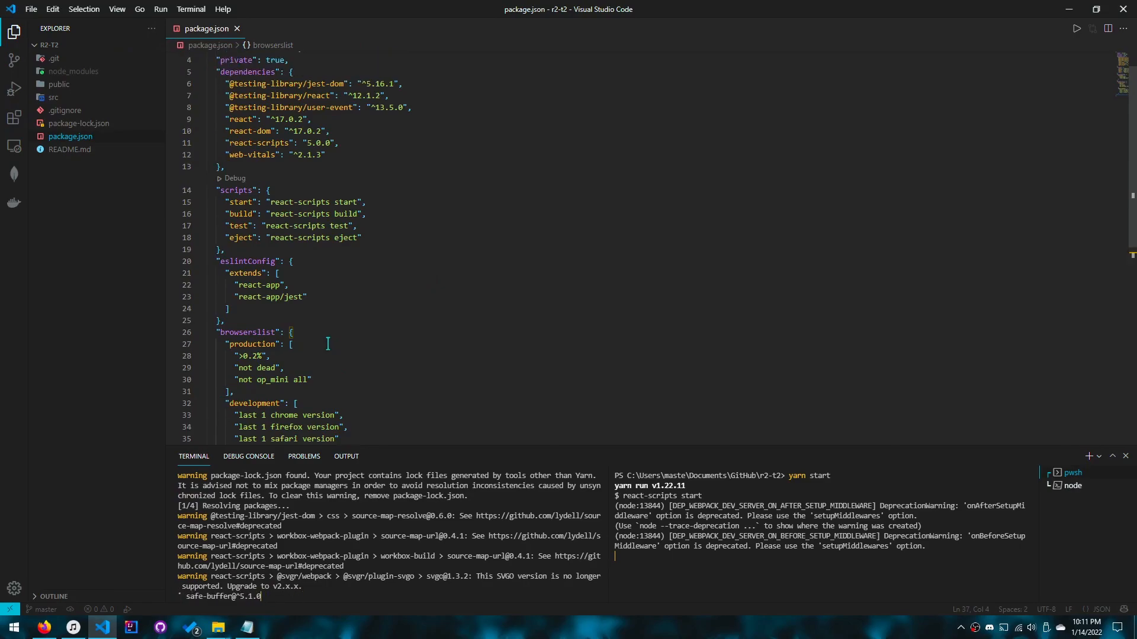
pyautogui.click(43, 626)
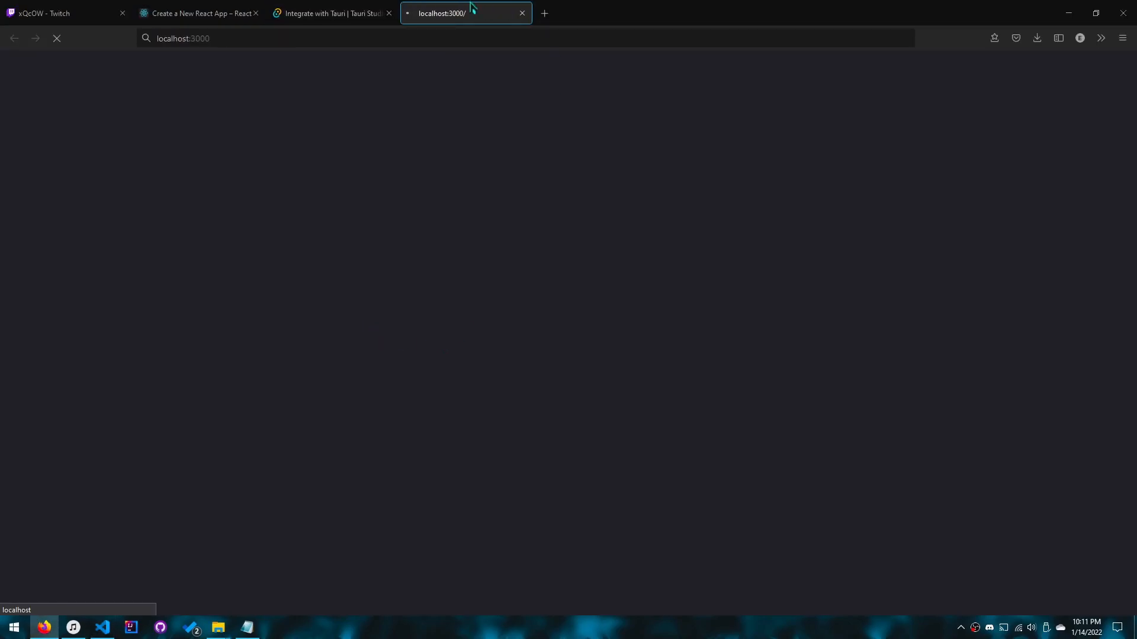
pyautogui.moveTo(436, 227)
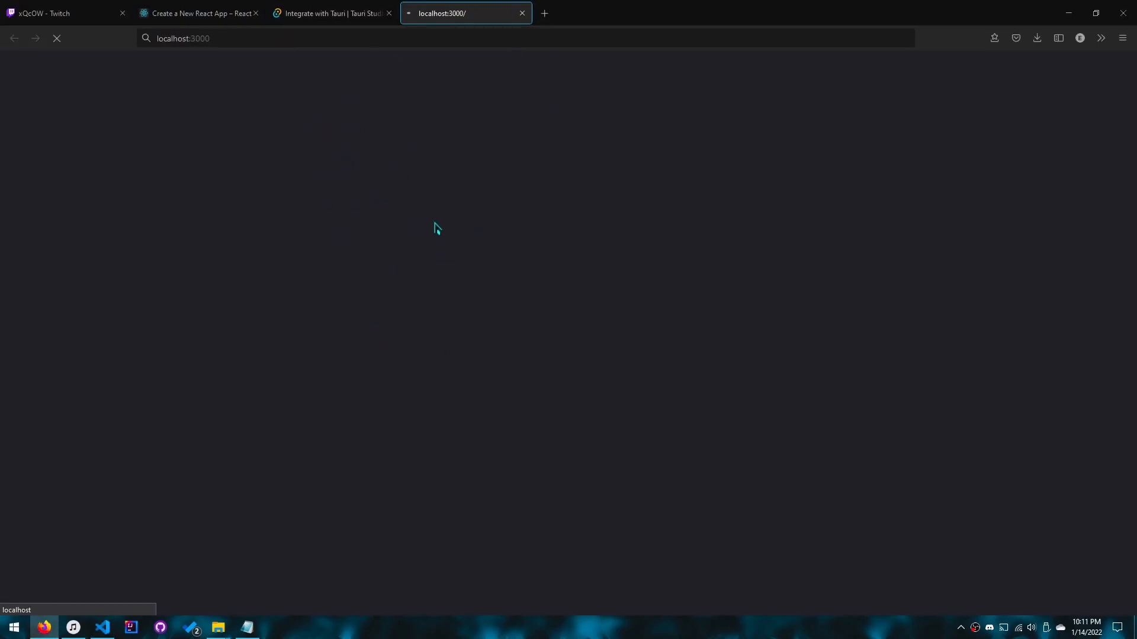
pyautogui.moveTo(470, 94)
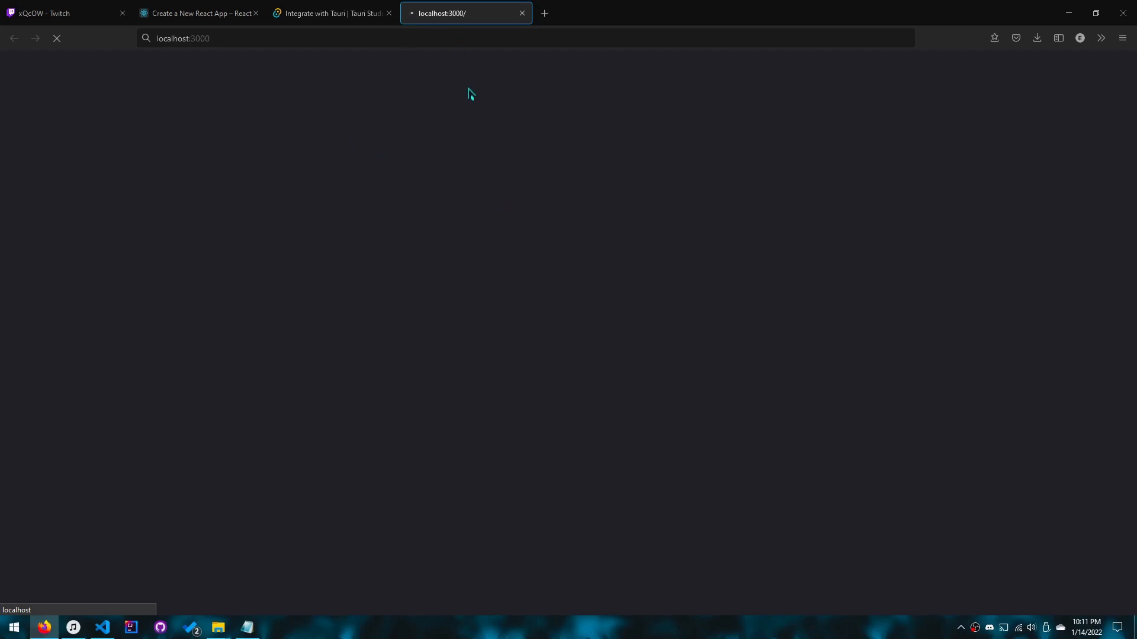
pyautogui.click(101, 627)
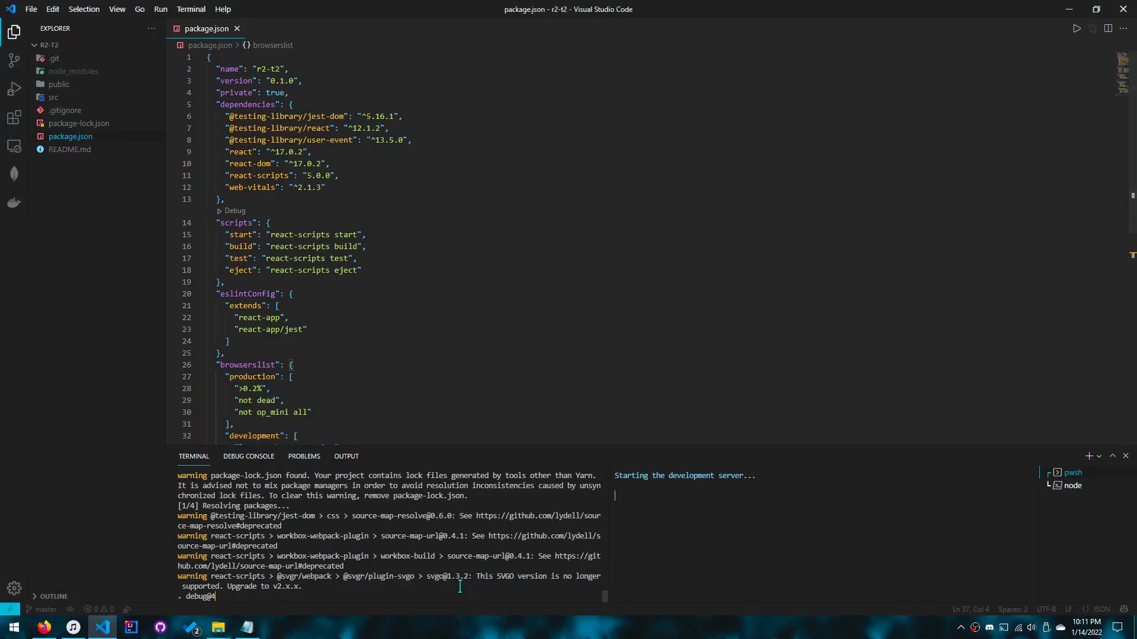
# - Wait for 'Starting the development server...', then view the guide's API package and Initialize Tauri sections
pyautogui.click(304, 175)
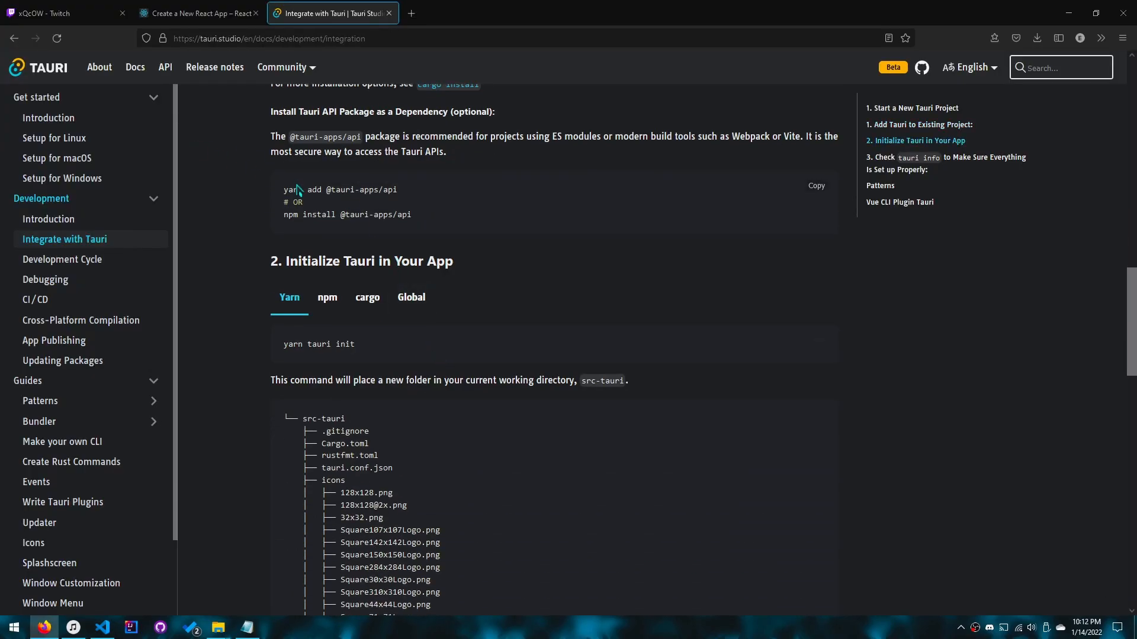
# - Scroll to section 2, Initialize Tauri, then return to package.json in VS Code
pyautogui.scroll(-3)
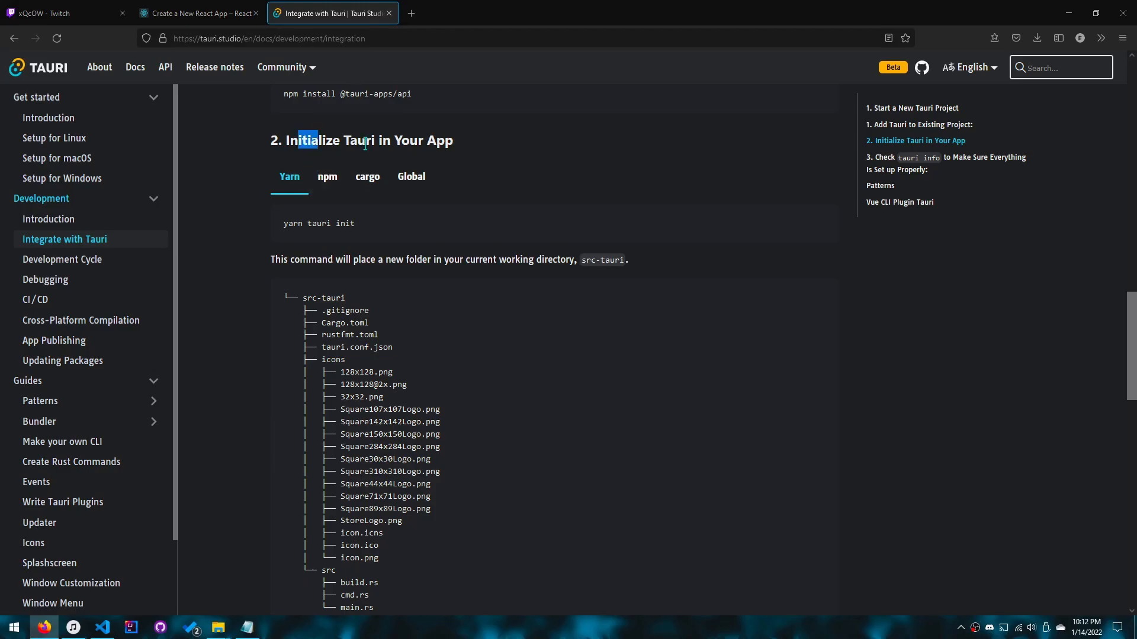
pyautogui.click(101, 627)
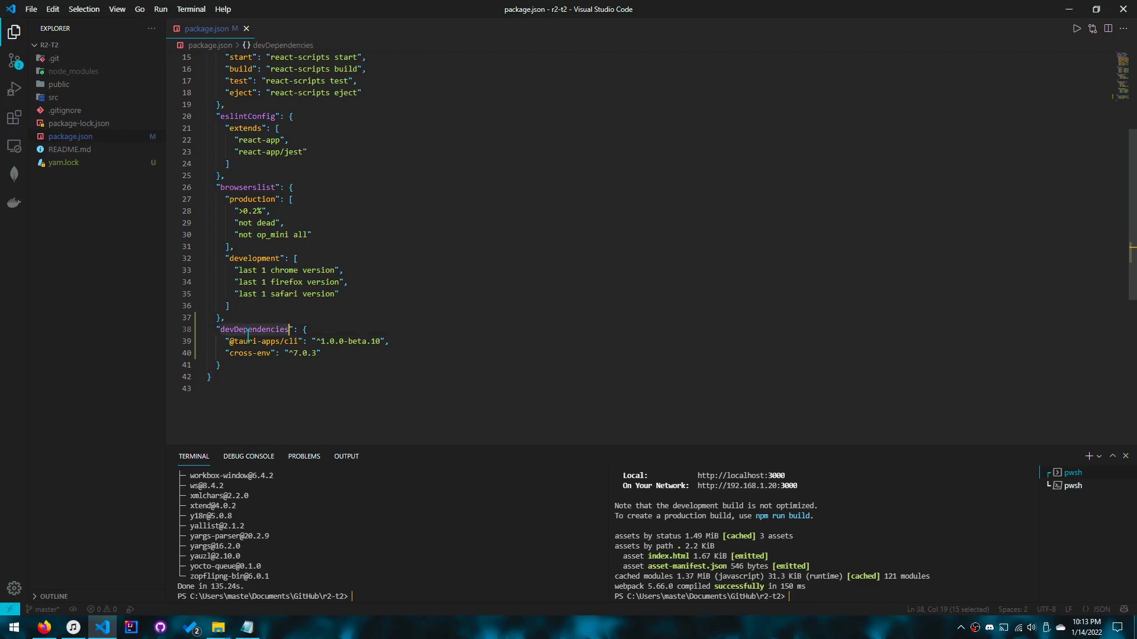
# - Add a resolutions entry for mini-css-extract-plugin 2.4.7, then run 'yarn build', which fails
pyautogui.write('}, "resolutions": { "mini-css-extract-plugin": "2.4.7" }')
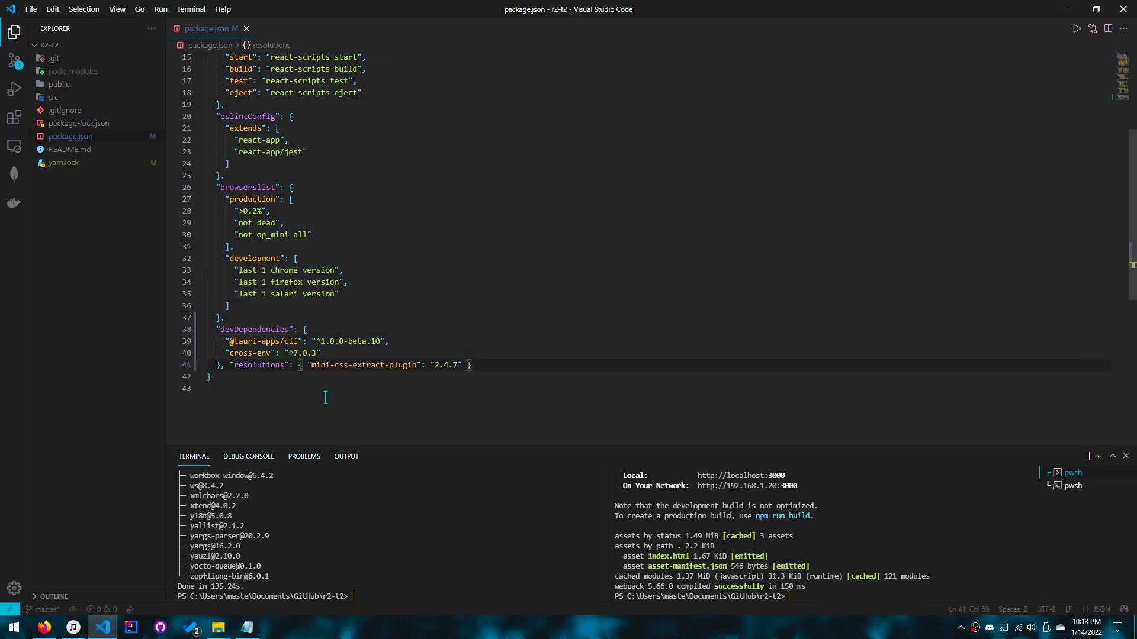
pyautogui.press('Enter')
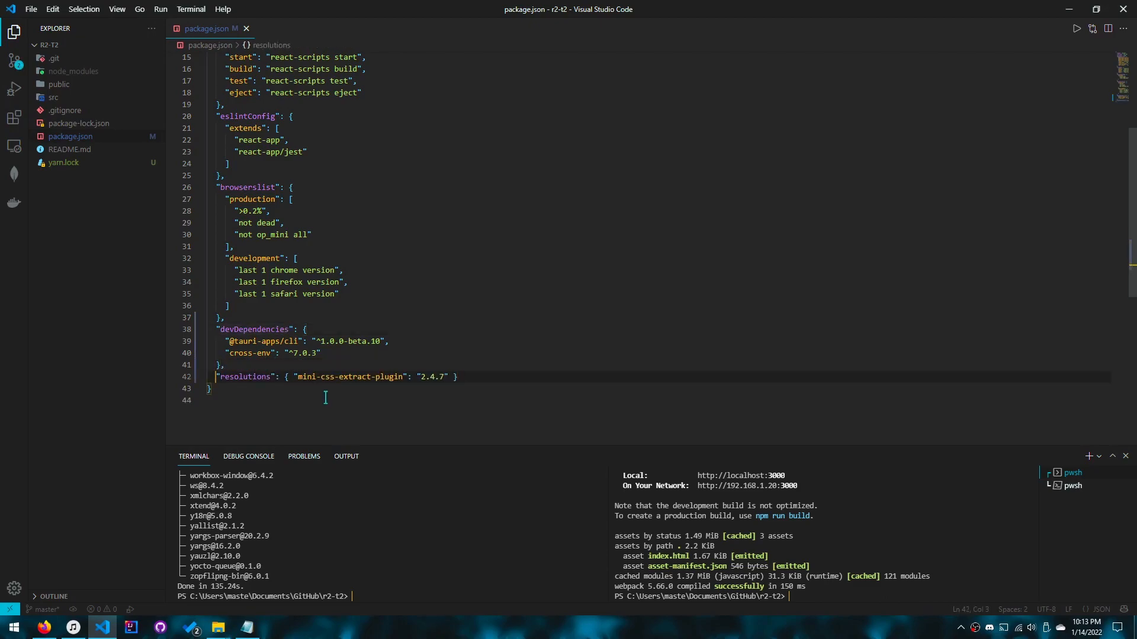
pyautogui.click(456, 377)
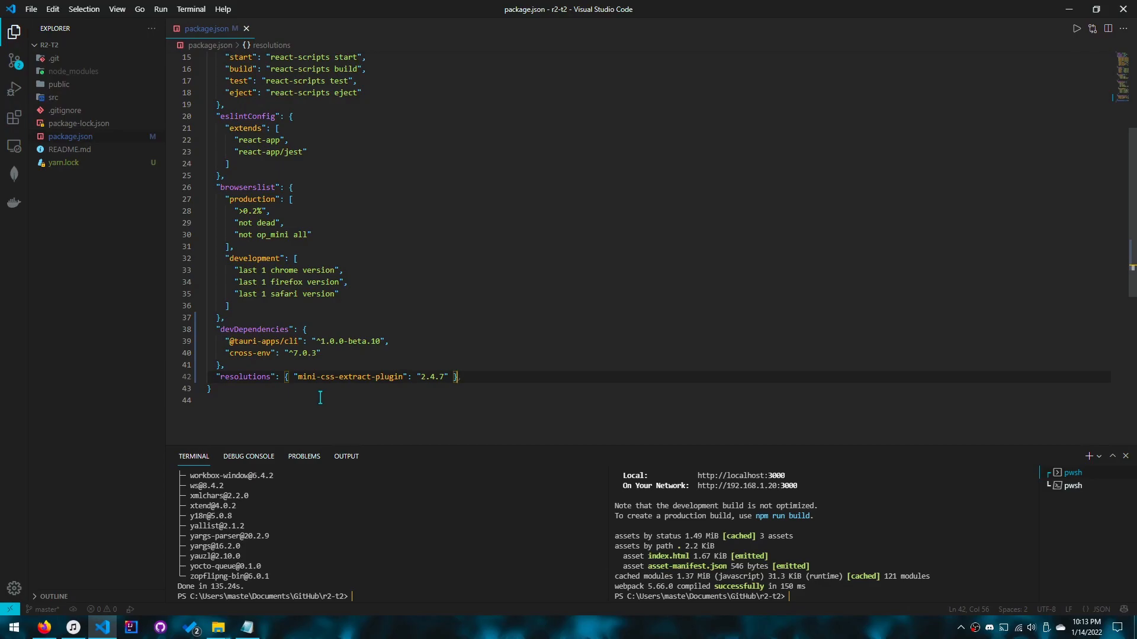
pyautogui.write('yarn build')
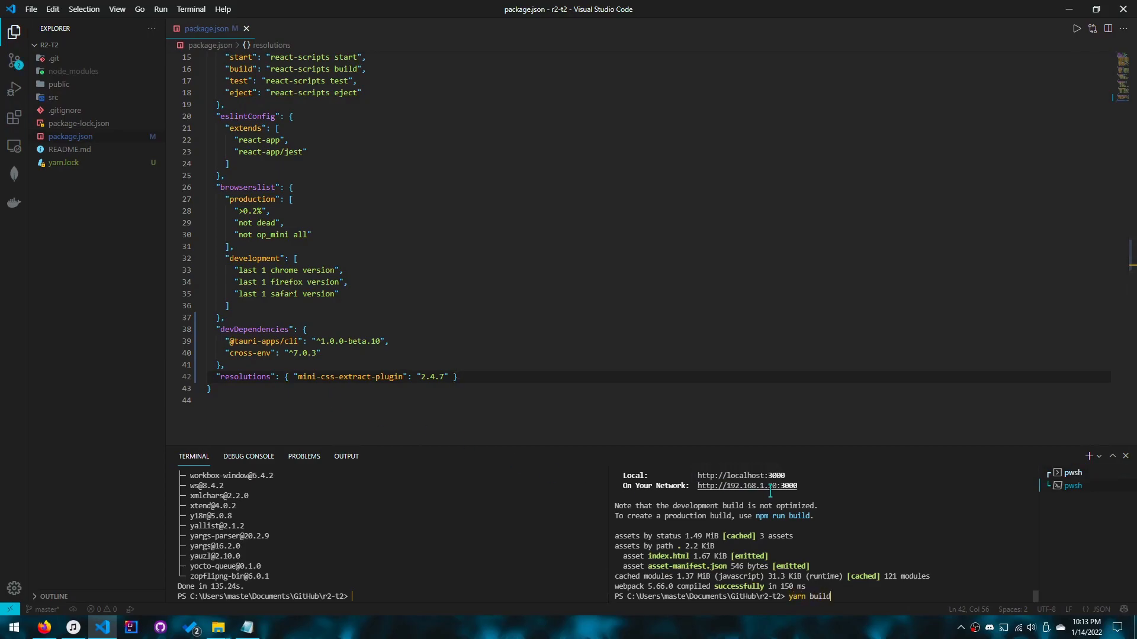
pyautogui.press('Return')
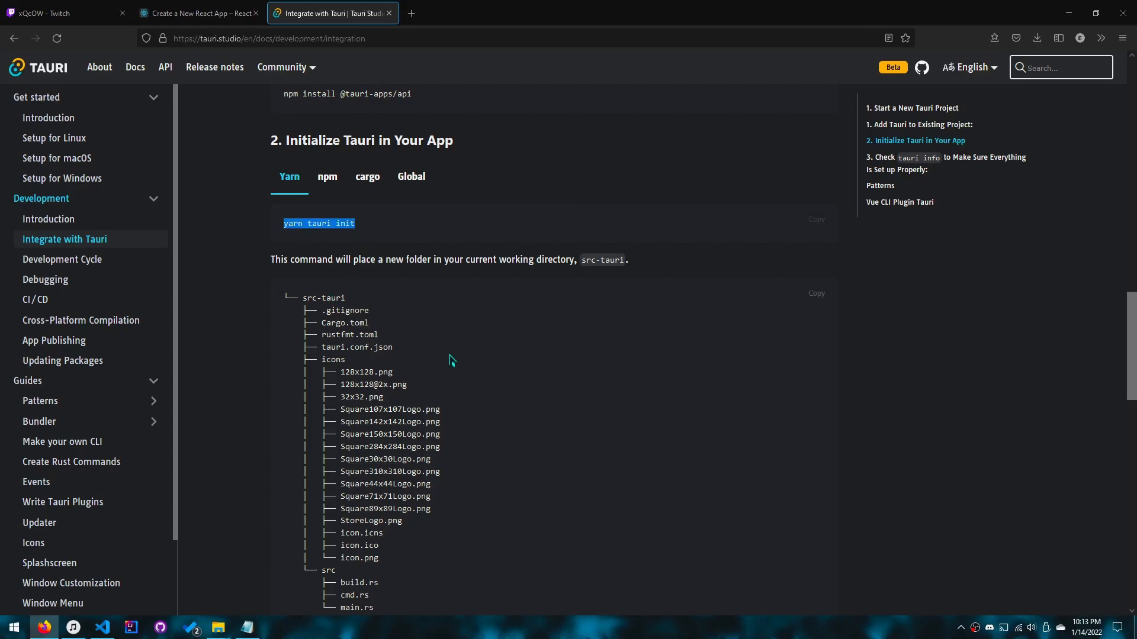
pyautogui.click(102, 628)
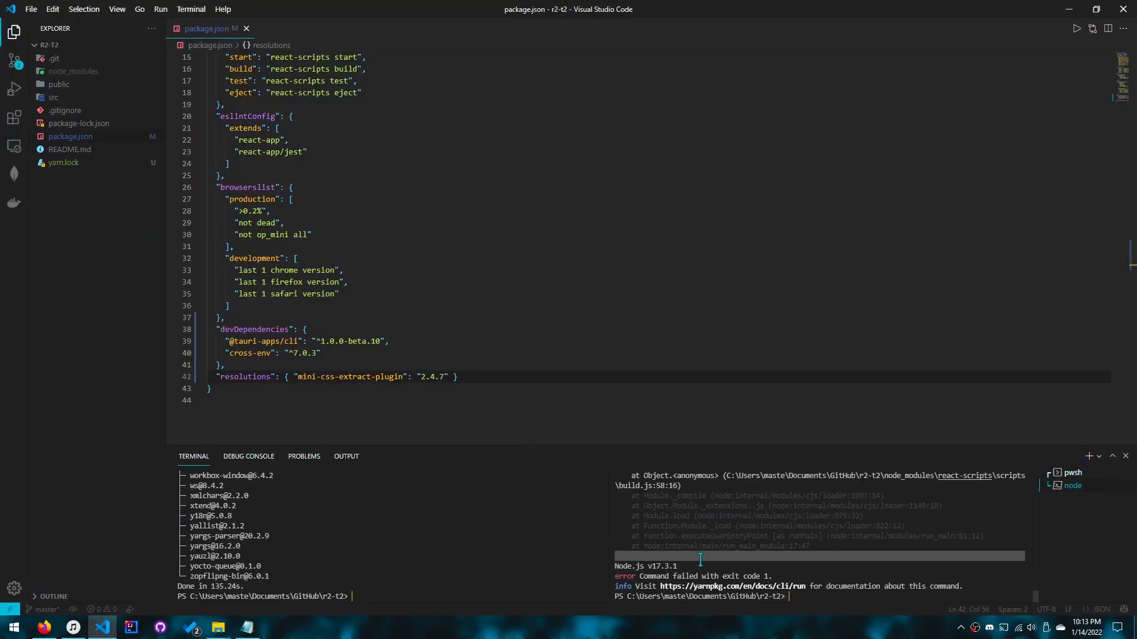
# - Reinstall dependencies with 'yarn' and start 'yarn tauri init' in the other terminal
pyautogui.write('yarn')
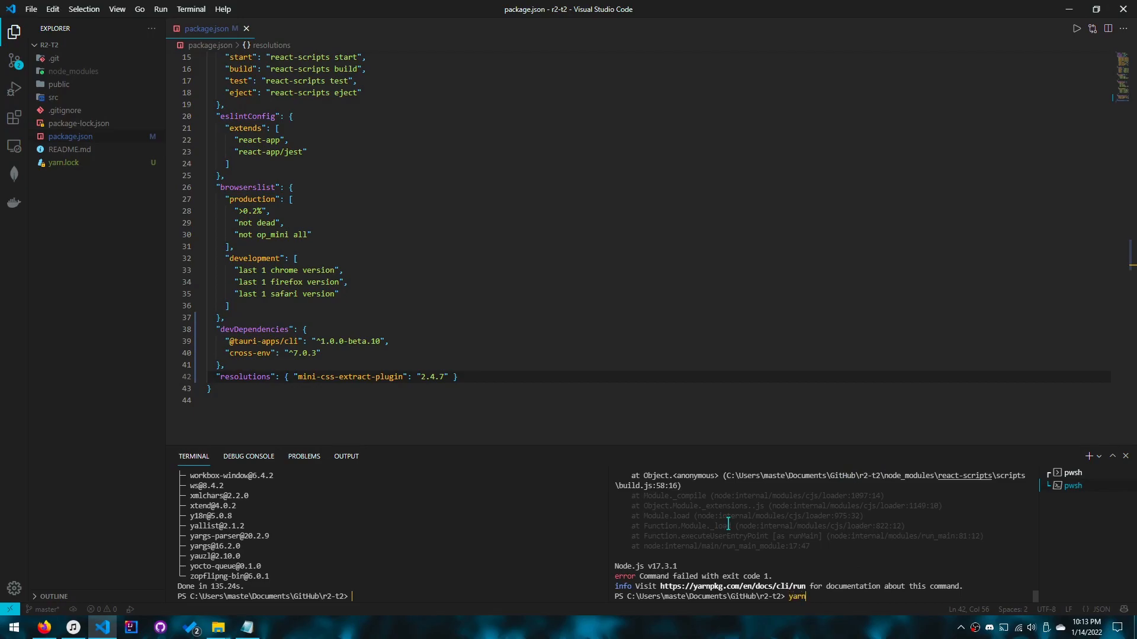
pyautogui.press('Return')
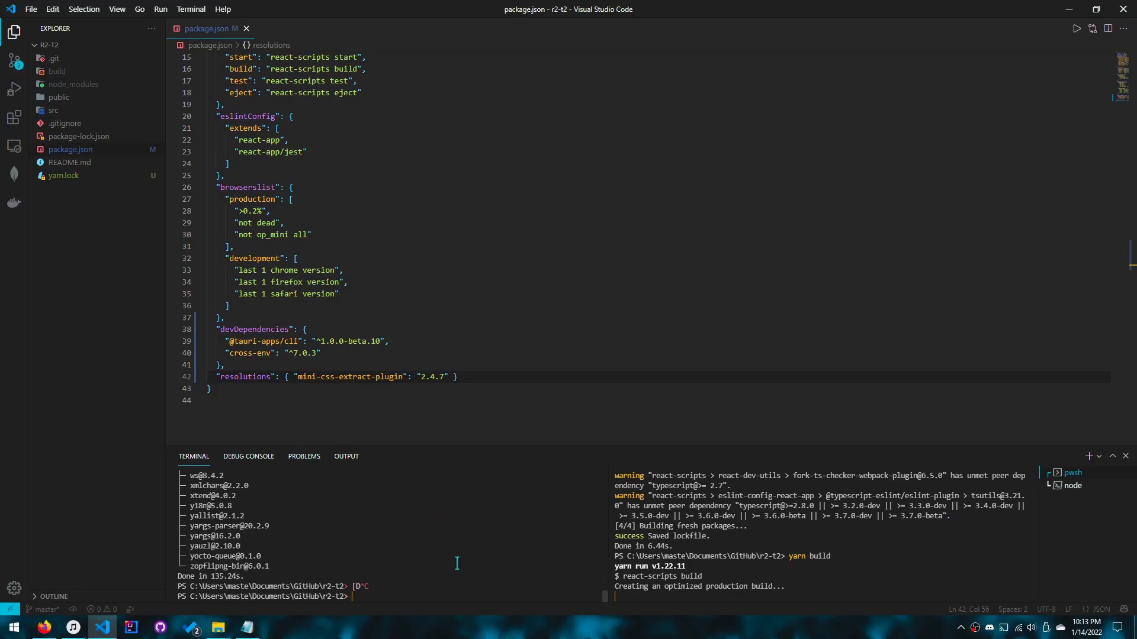
pyautogui.write('yarn tauri init')
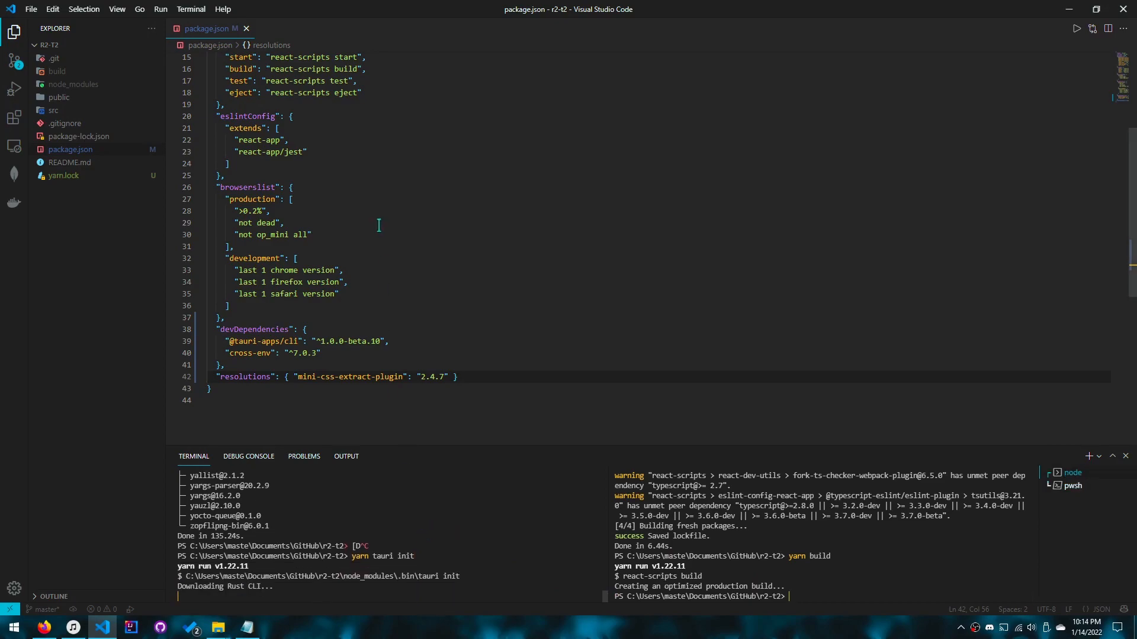
pyautogui.scroll(3)
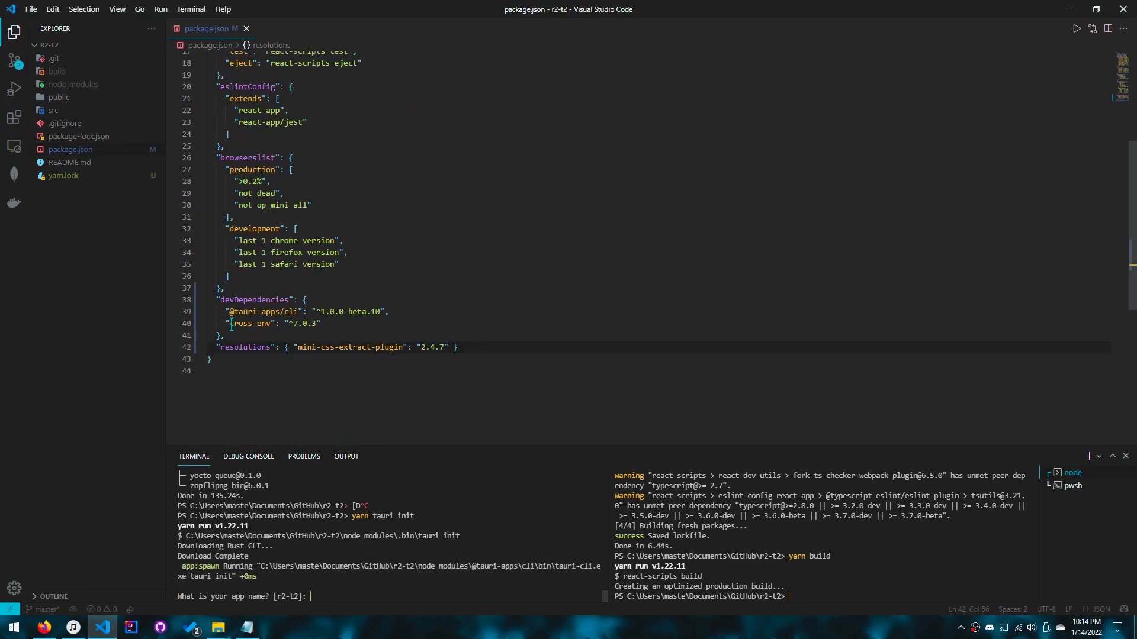
pyautogui.click(229, 323)
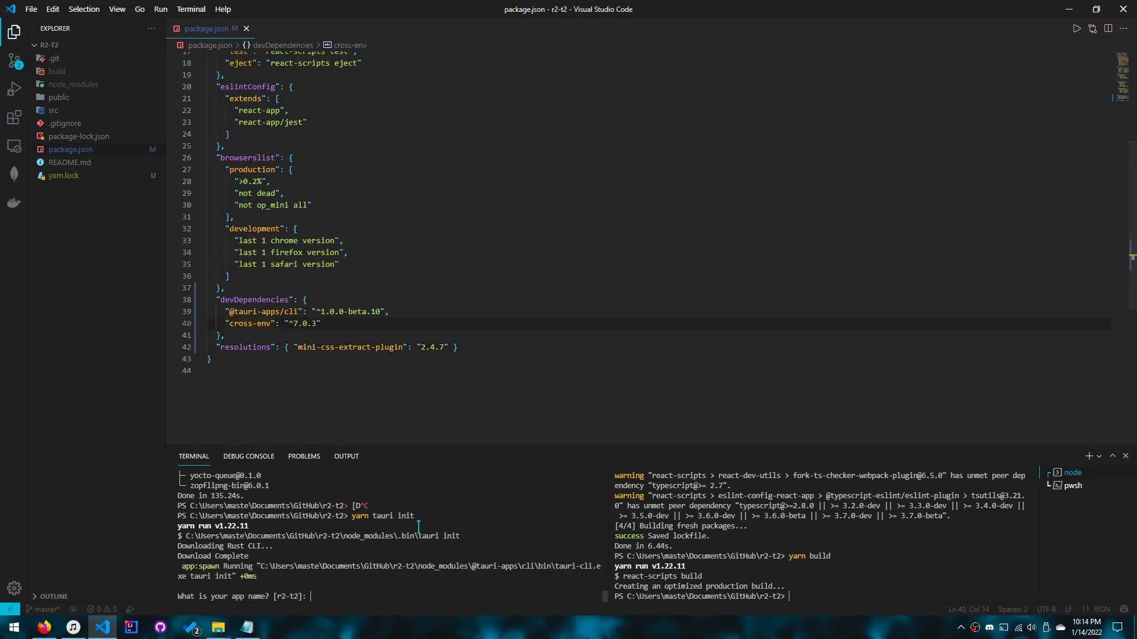
# - Answer the Tauri init prompts with R2-T2, 'by LeNer' and web assets path ../src
pyautogui.write('R2')
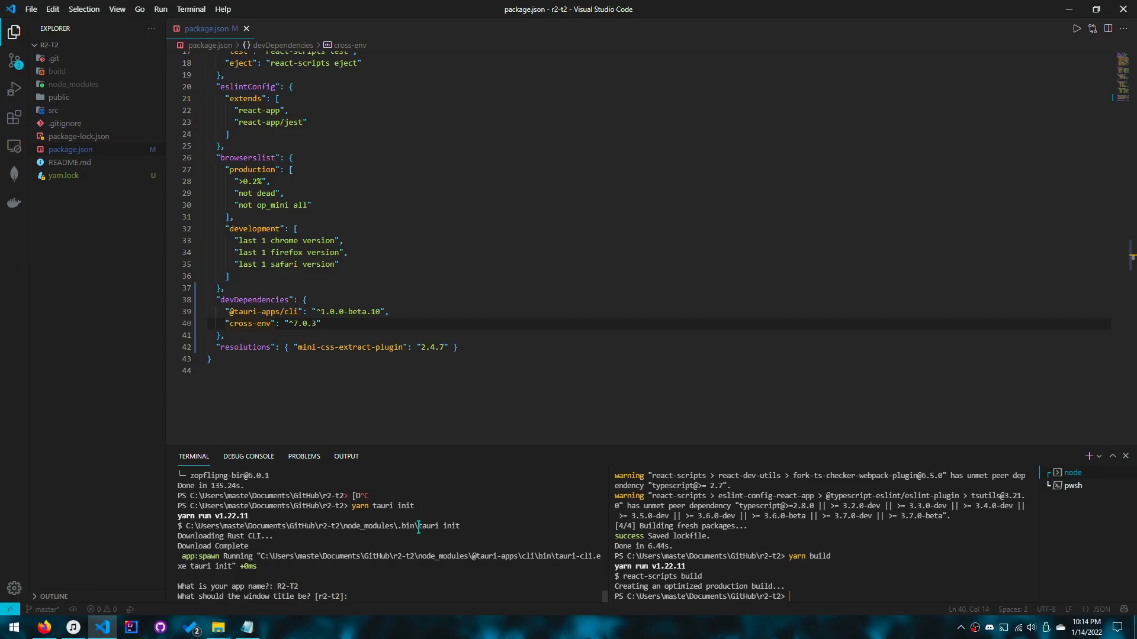
pyautogui.write('R2-T2')
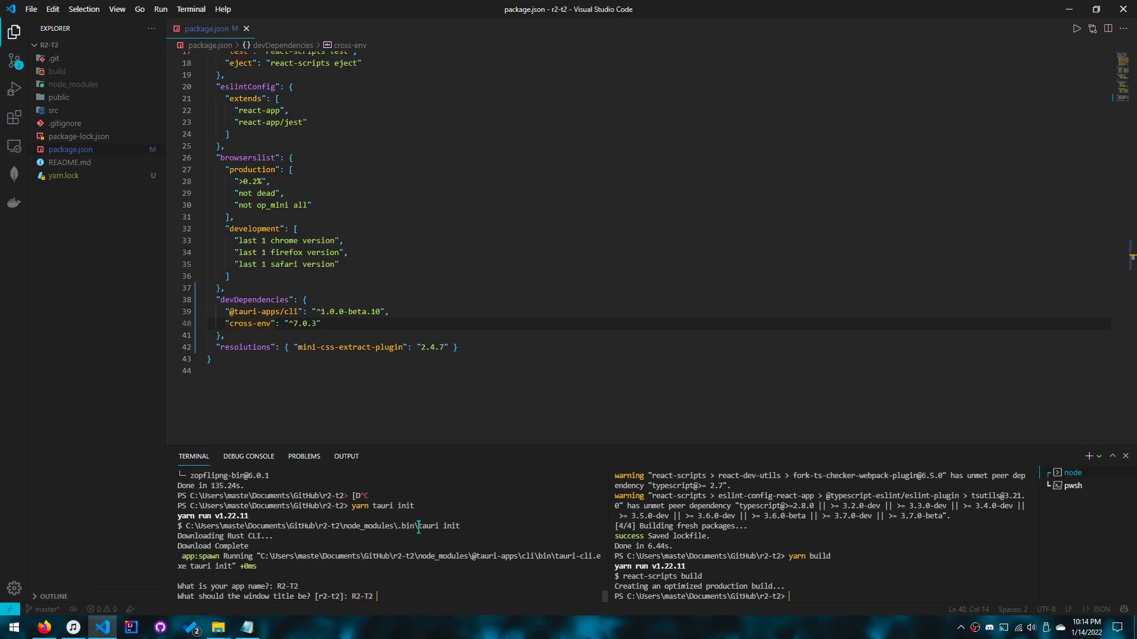
pyautogui.write('by LeNerva')
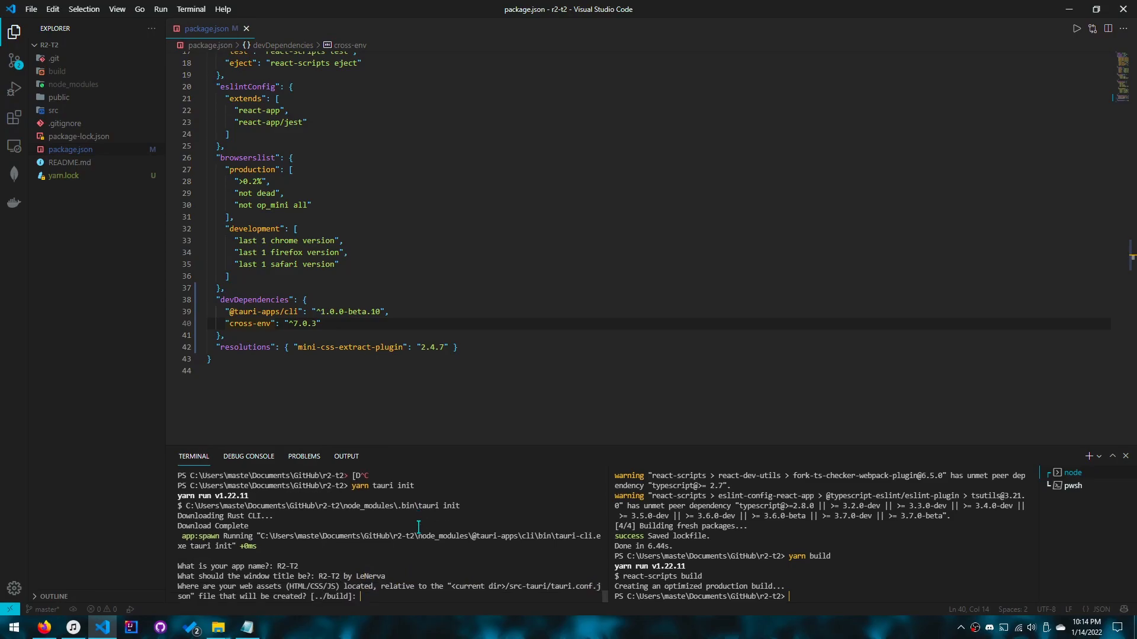
pyautogui.write('../src')
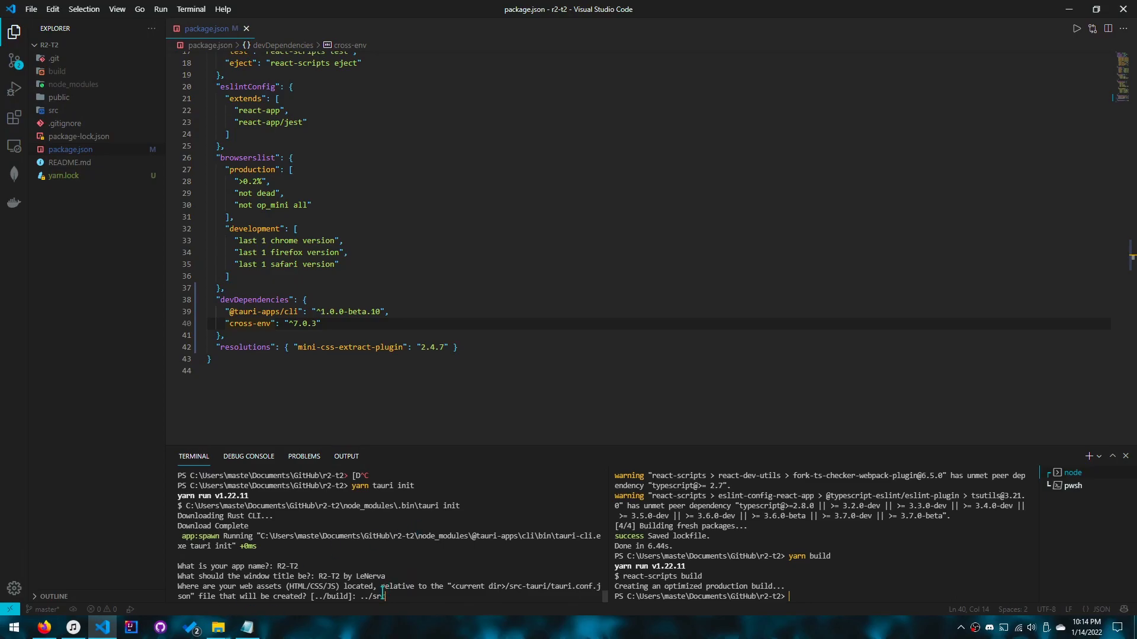
pyautogui.press('Return')
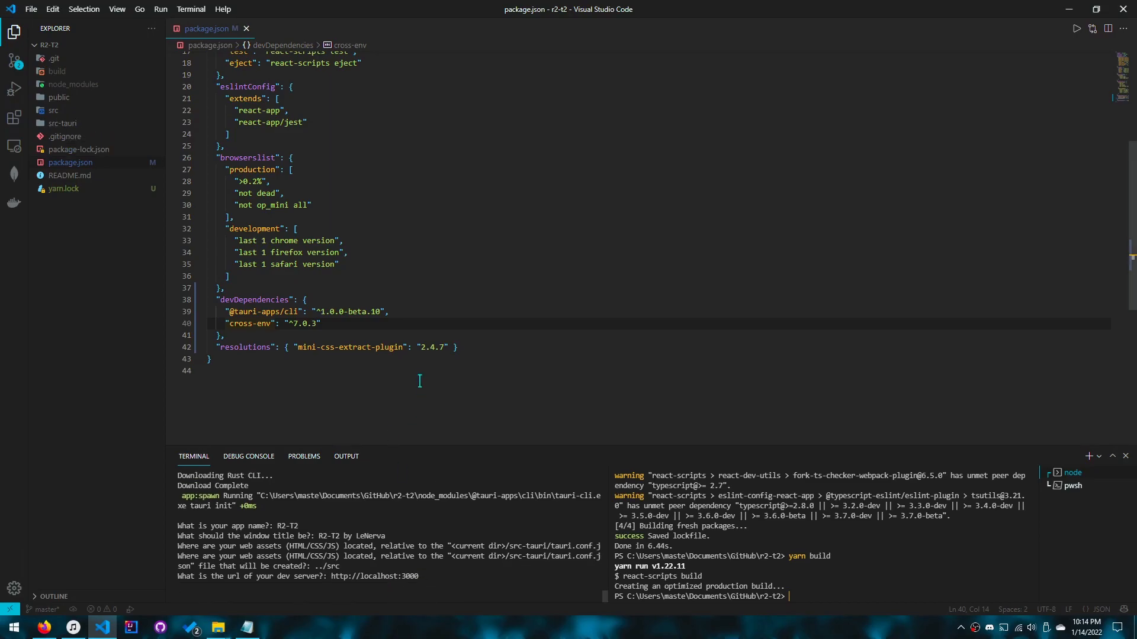
# - Open src-tauri/tauri.conf.json, showing productName R2-T2, distDir ../build and devPath localhost:3000
pyautogui.click(58, 97)
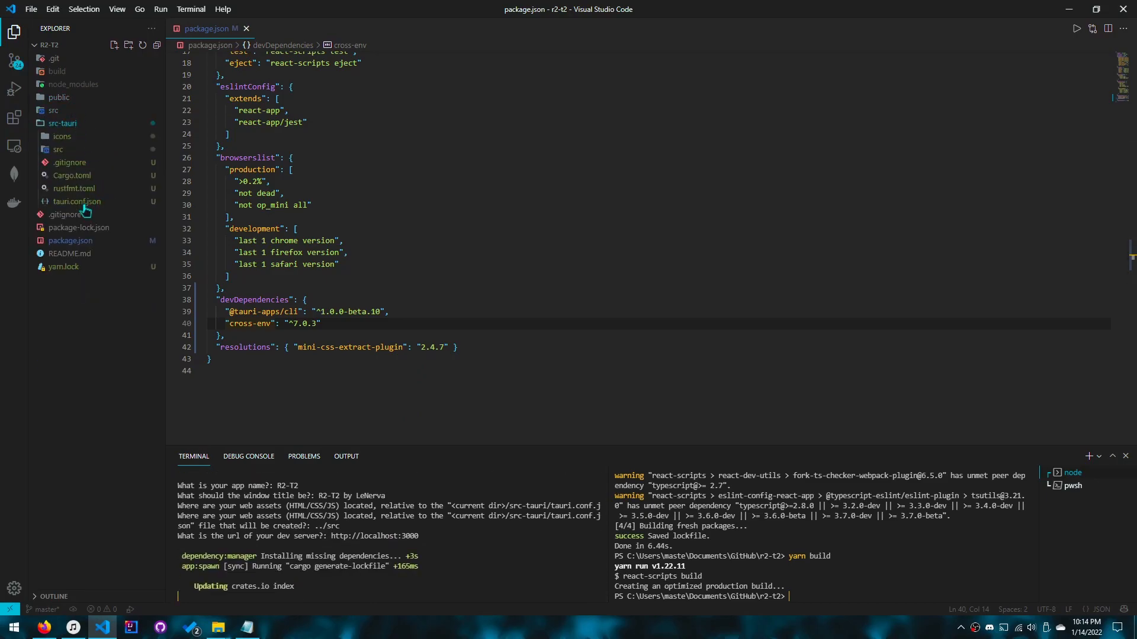
pyautogui.click(76, 215)
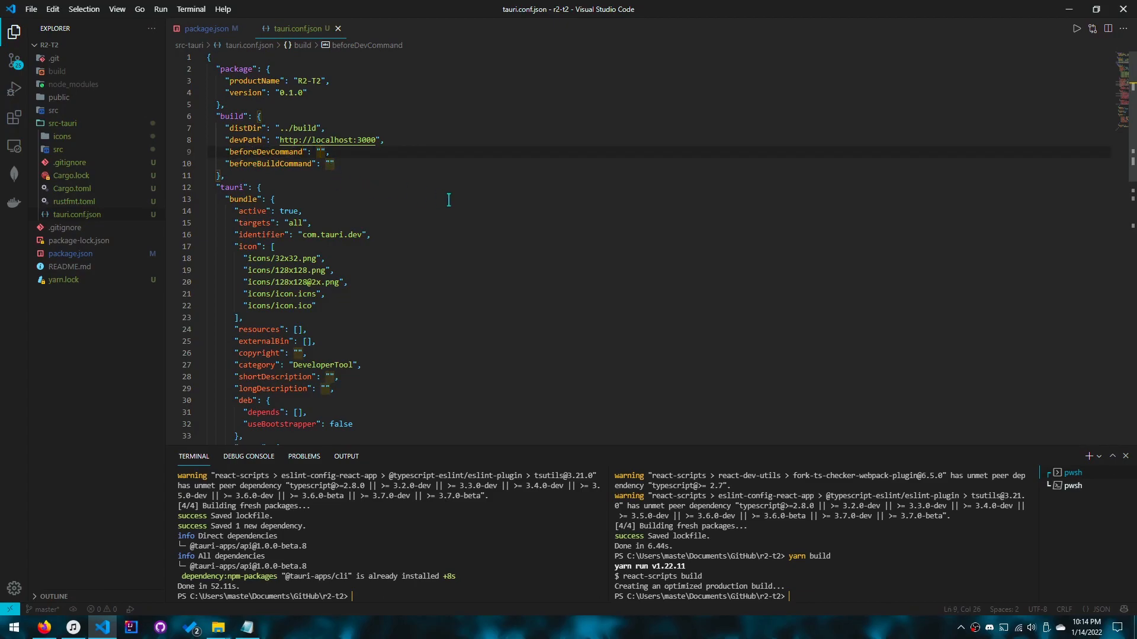
pyautogui.moveTo(605, 214)
pyautogui.write('yarn ')
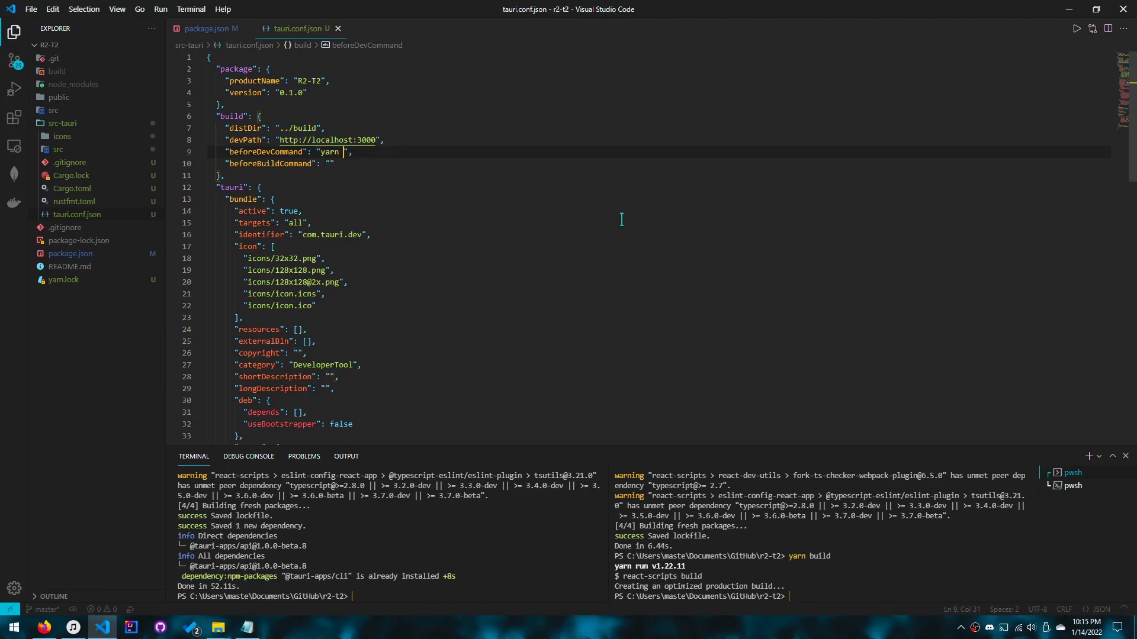
# - Set beforeDevCommand to 'yarn cross-env BROWSER=none yarn start' and beforeBuildCommand to 'yarn build'
pyautogui.write('cross-env')
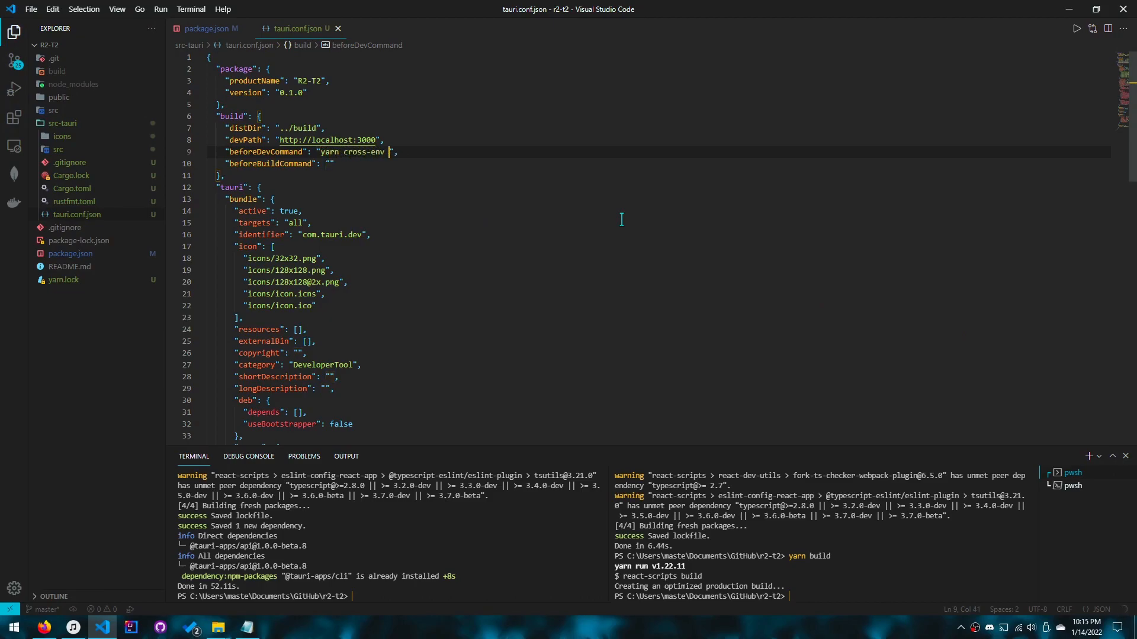
pyautogui.write('BROWSER=none')
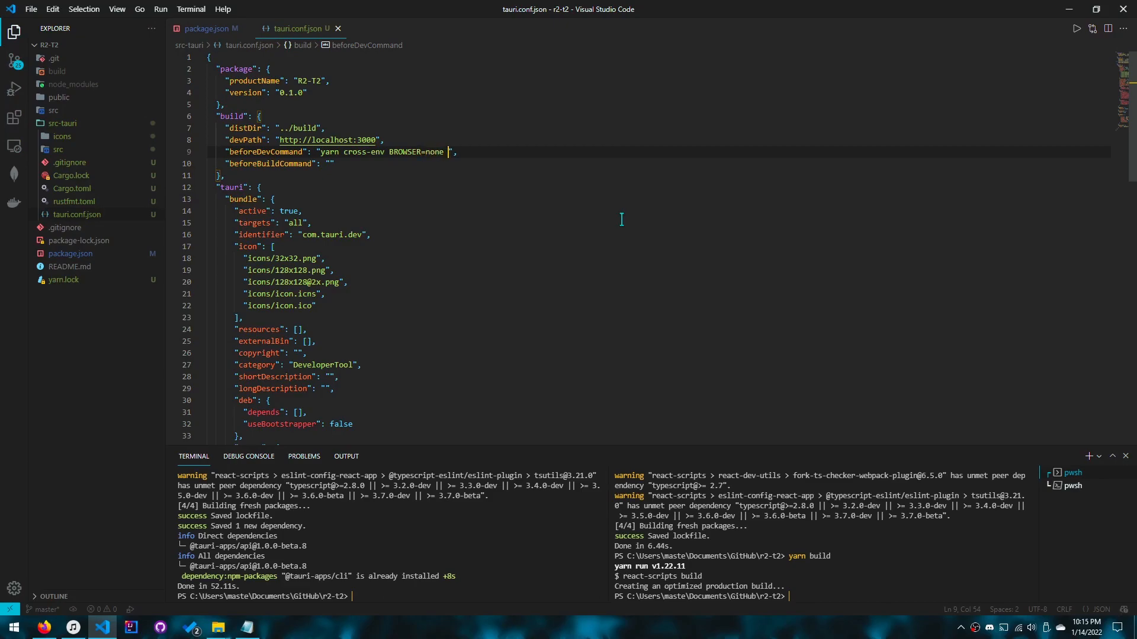
pyautogui.write('yarn start')
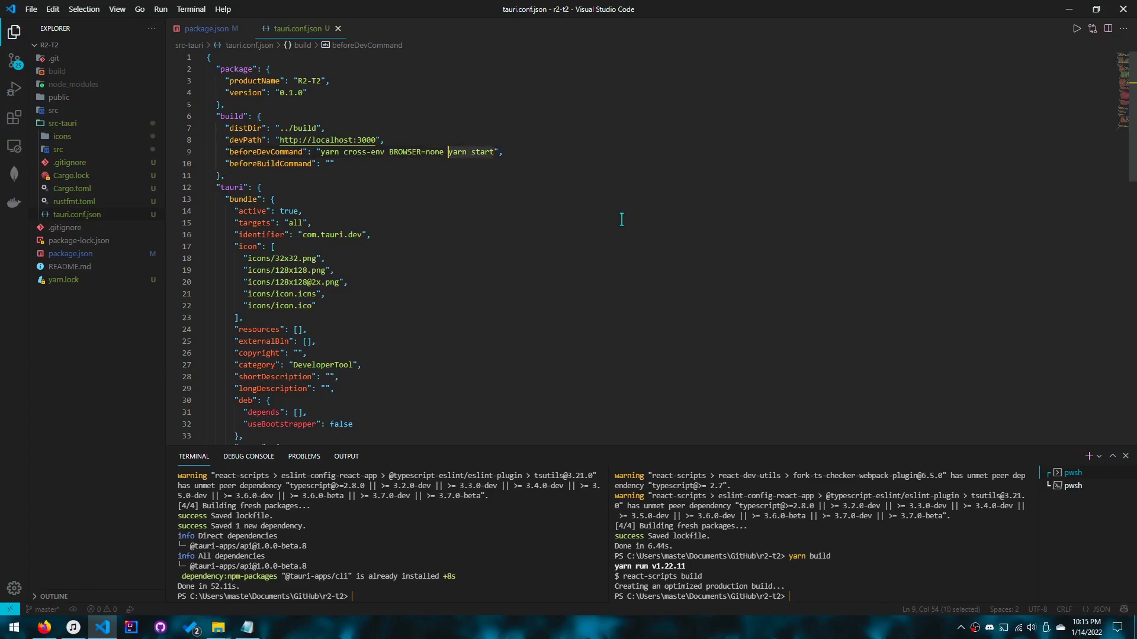
pyautogui.write('yarn bu')
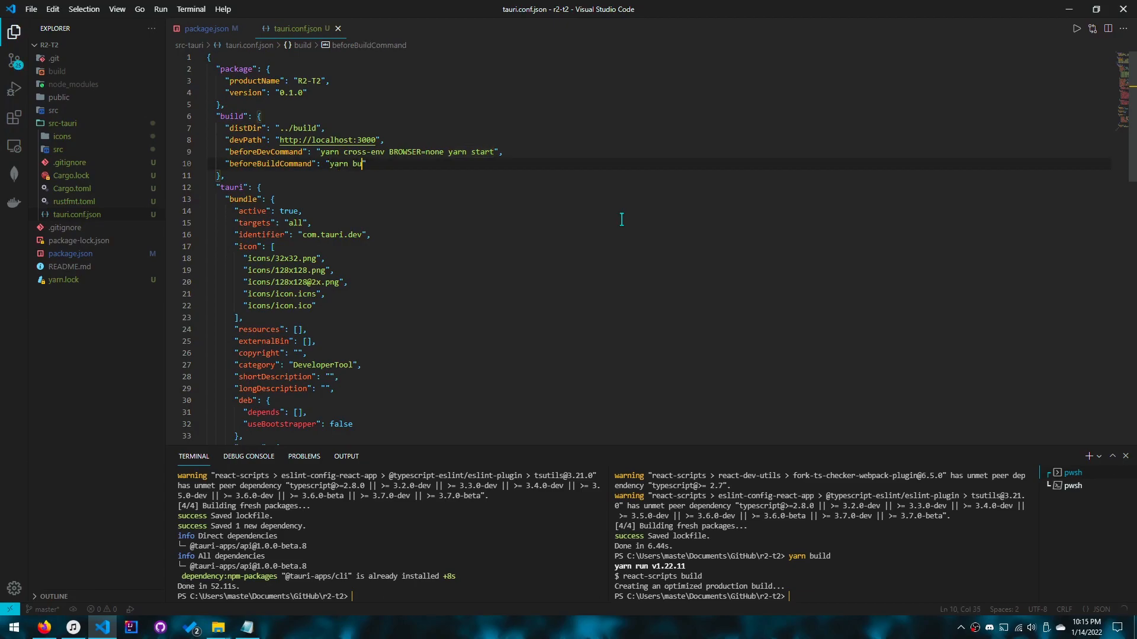
pyautogui.write('ild')
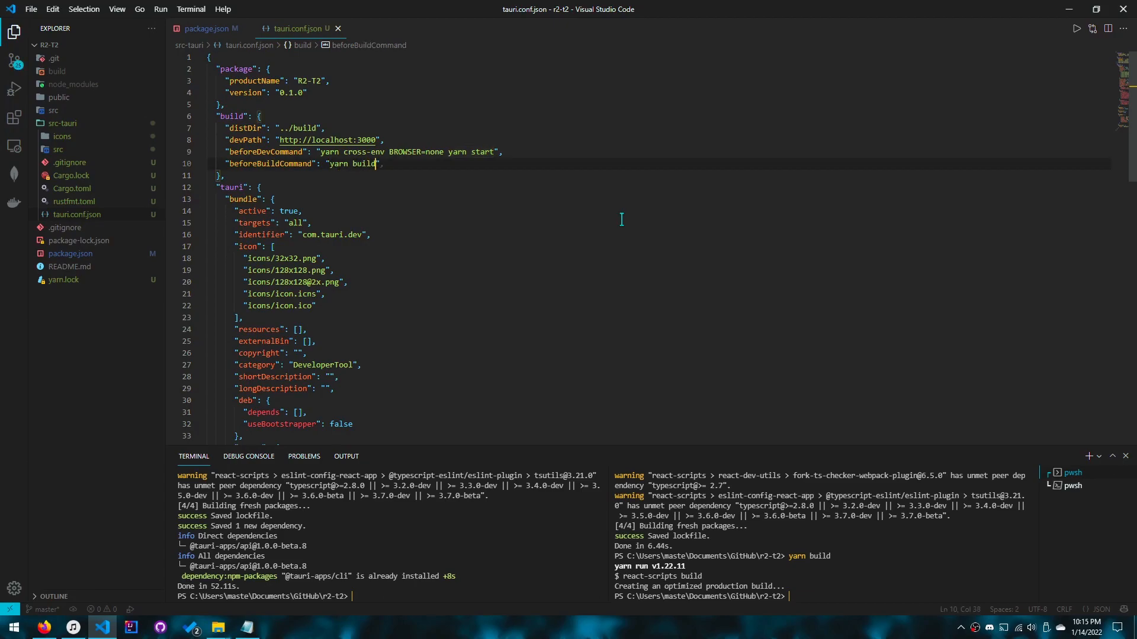
# - Check the new dev command and distDir ../build, and expand the build folder
pyautogui.click(350, 152)
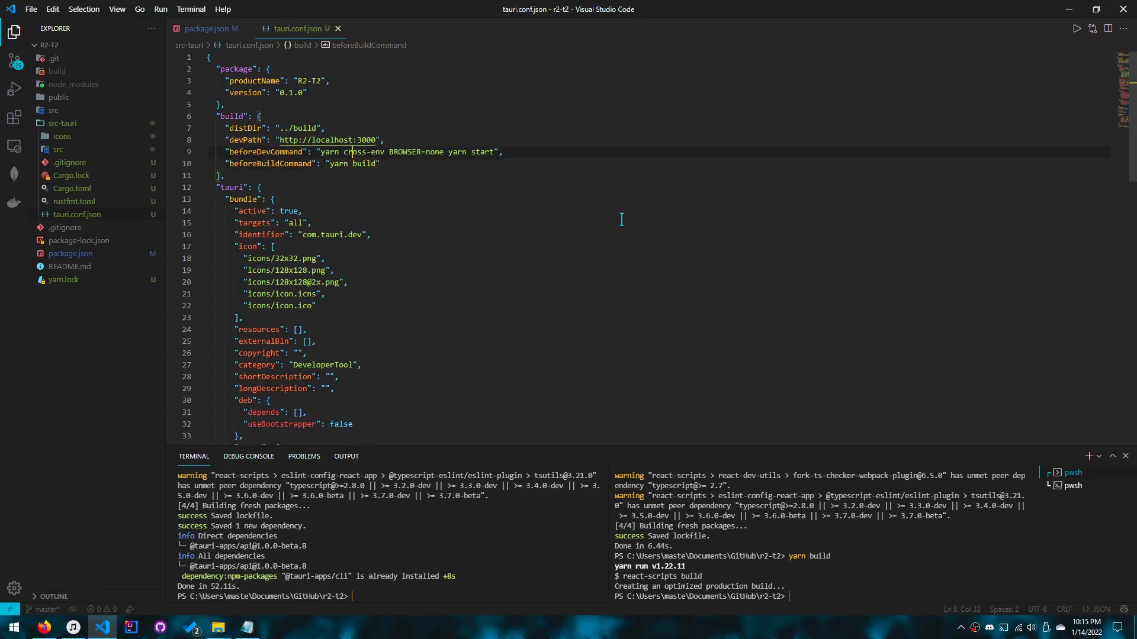
pyautogui.click(310, 128)
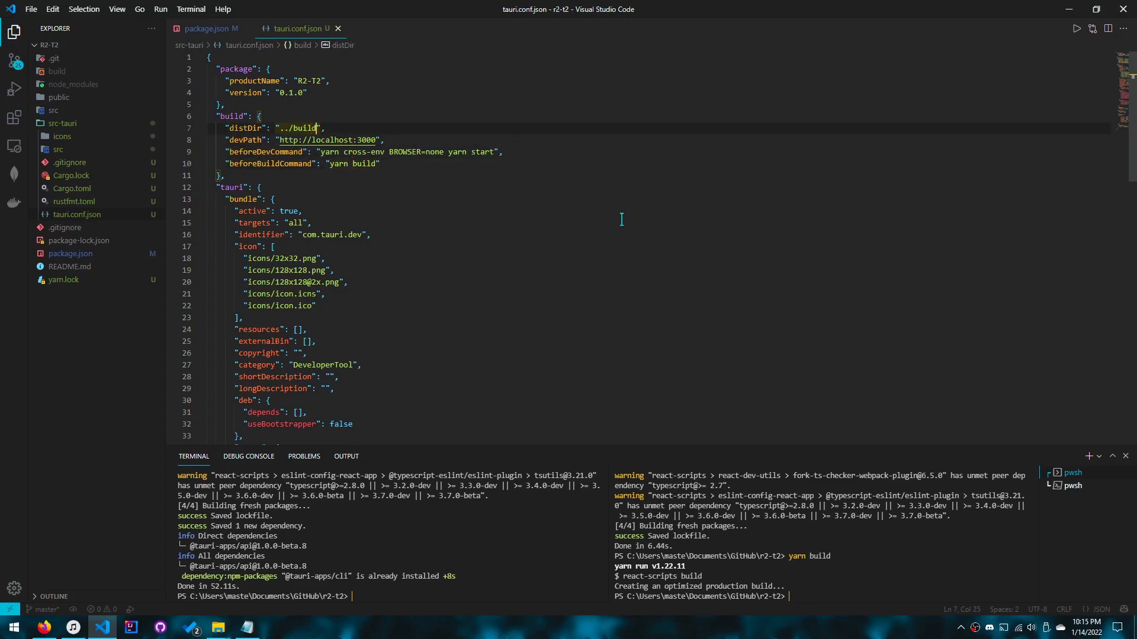
pyautogui.click(55, 71)
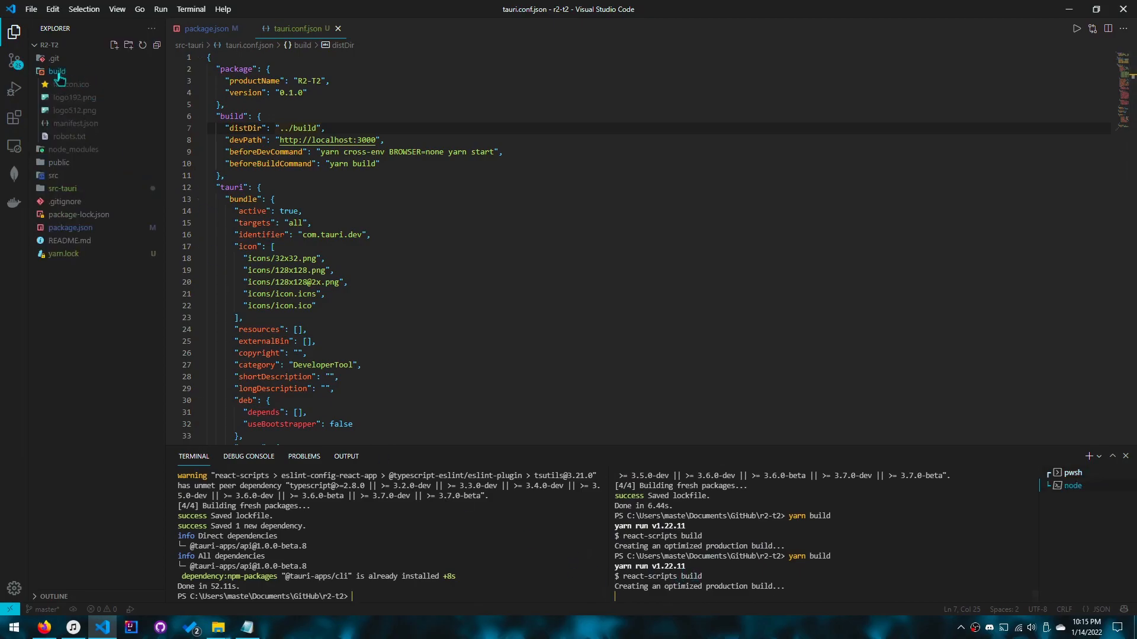
# - Go to the Tauri Development Cycle docs in Firefox and copy 'yarn tauri dev'
pyautogui.click(56, 71)
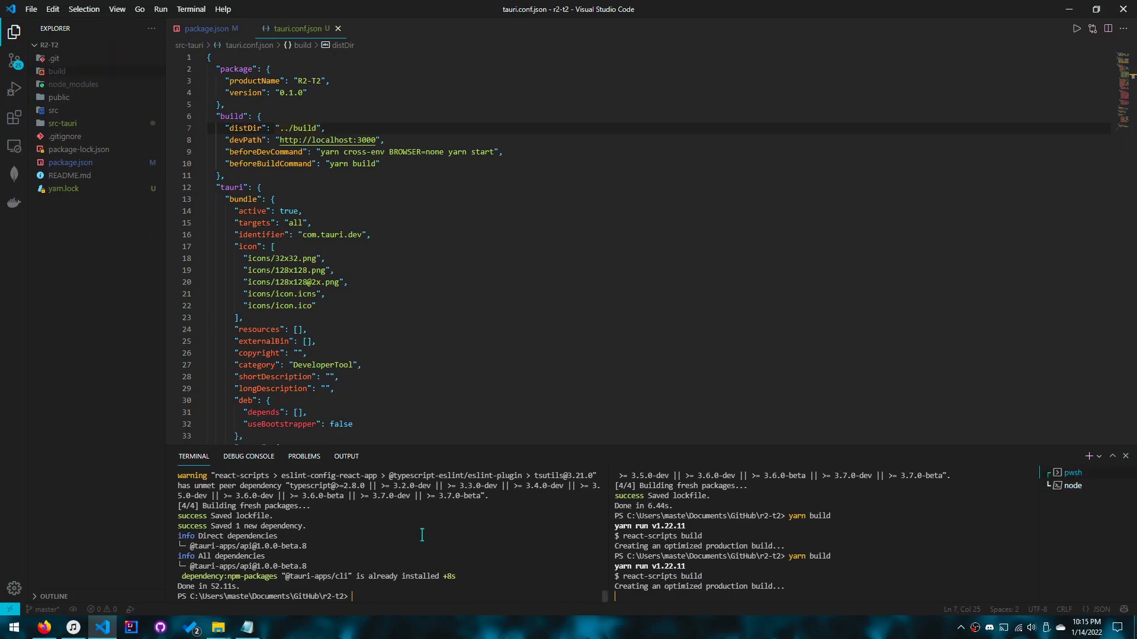
pyautogui.press('Alt+Tab')
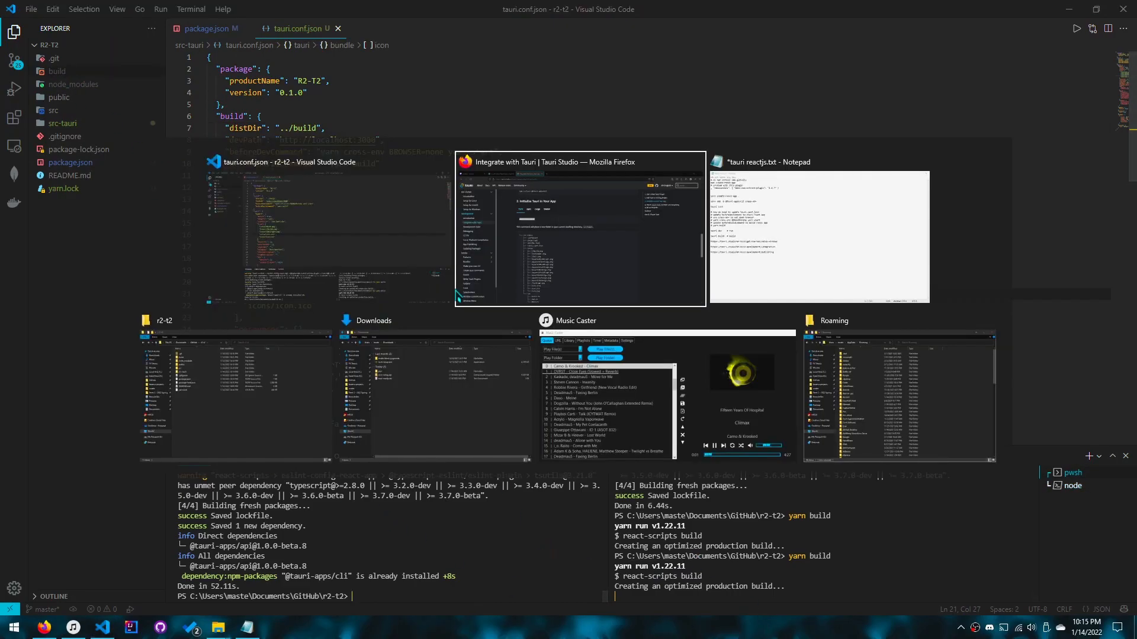
pyautogui.click(578, 225)
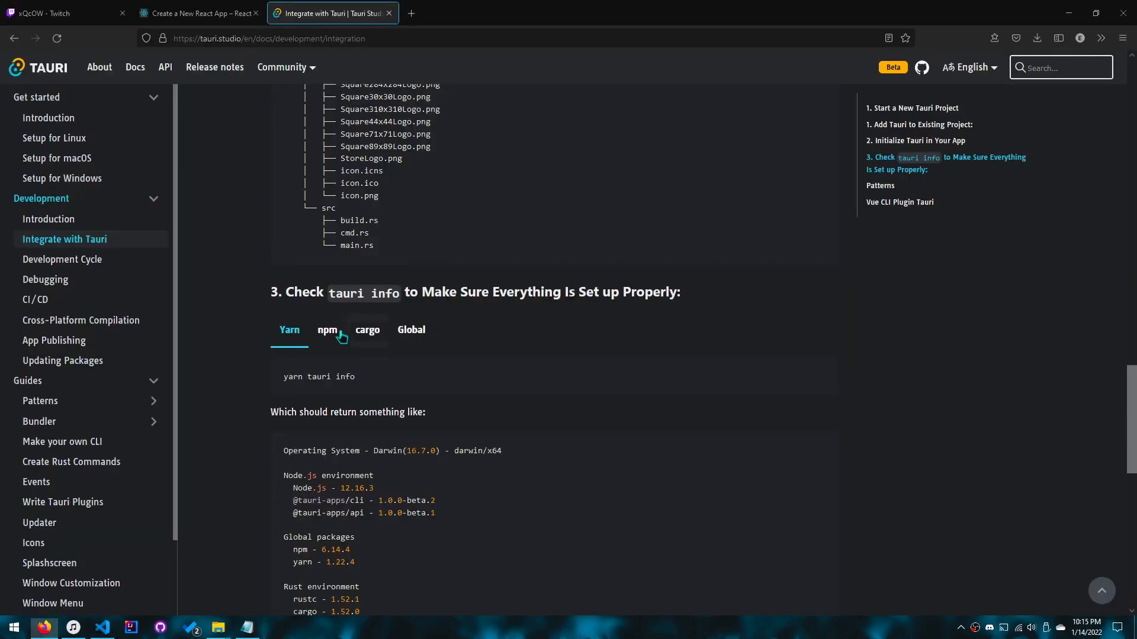
pyautogui.scroll(-3)
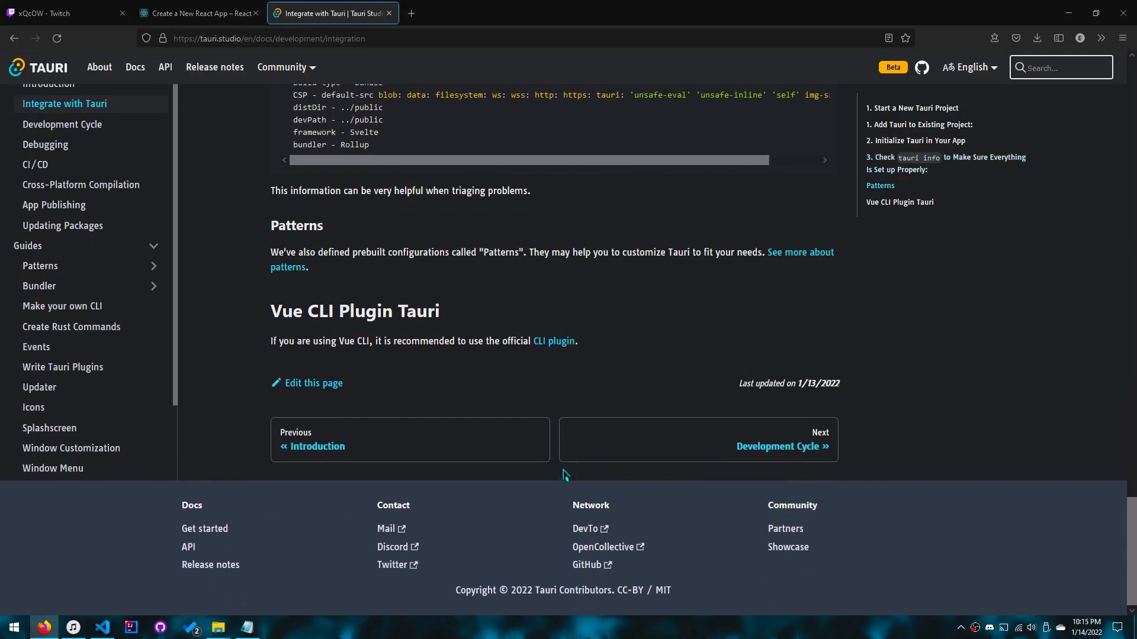
pyautogui.click(777, 446)
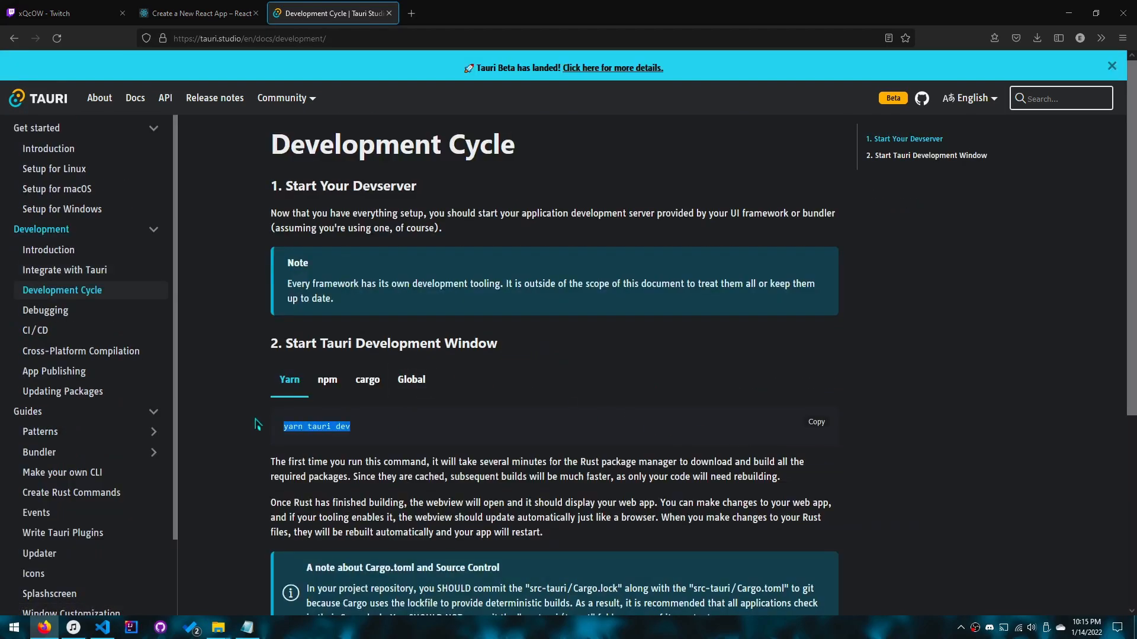
pyautogui.click(102, 627)
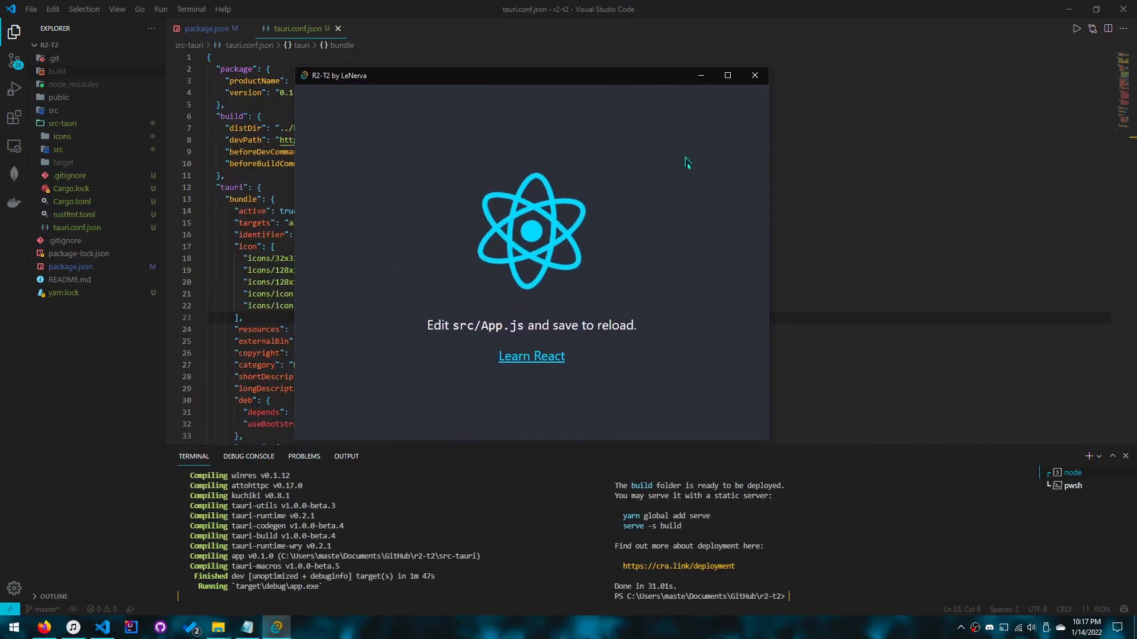
pyautogui.moveTo(797, 74)
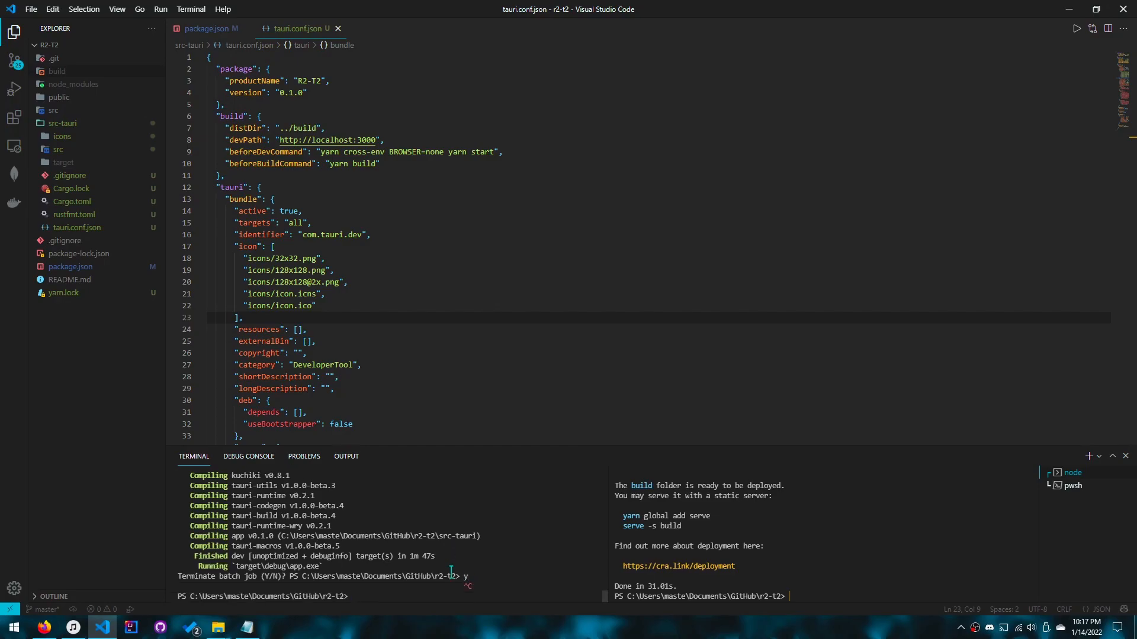
# - Run 'yarn tauri build' for the exe and x64 MSI, then expand src-tauri/target/release
pyautogui.write('yarn tauri bui')
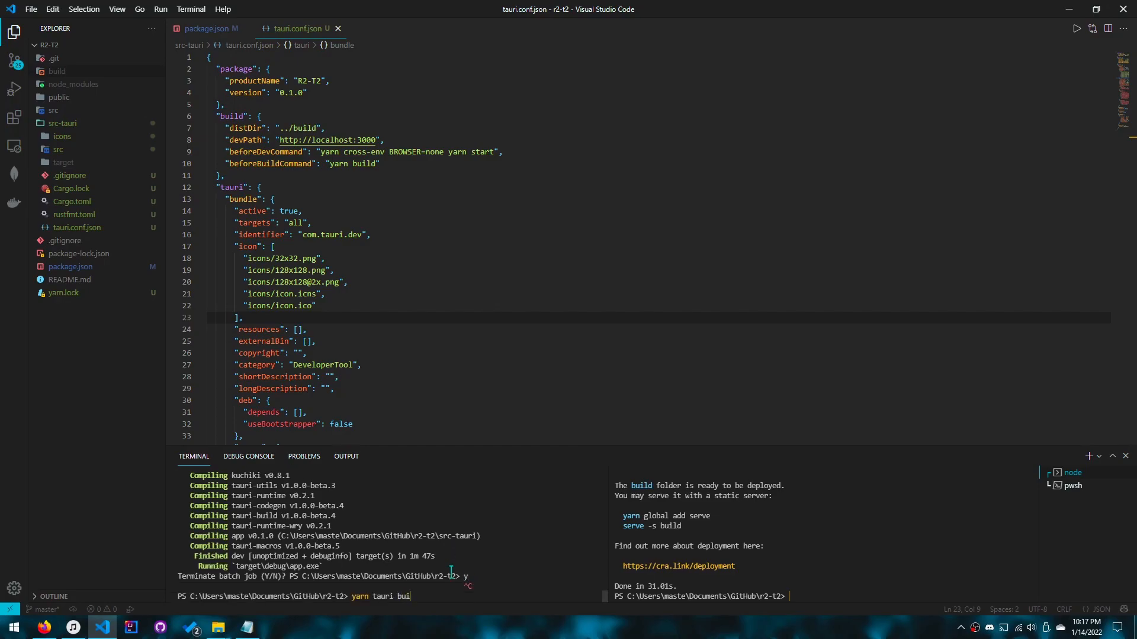
pyautogui.press('Return')
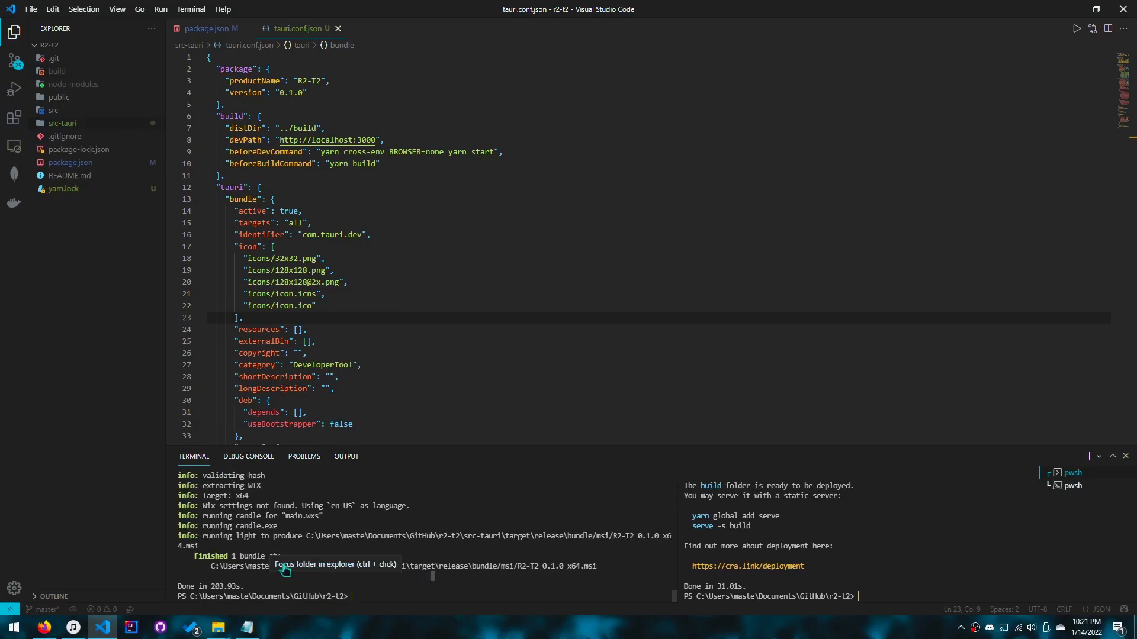
pyautogui.moveTo(54, 110)
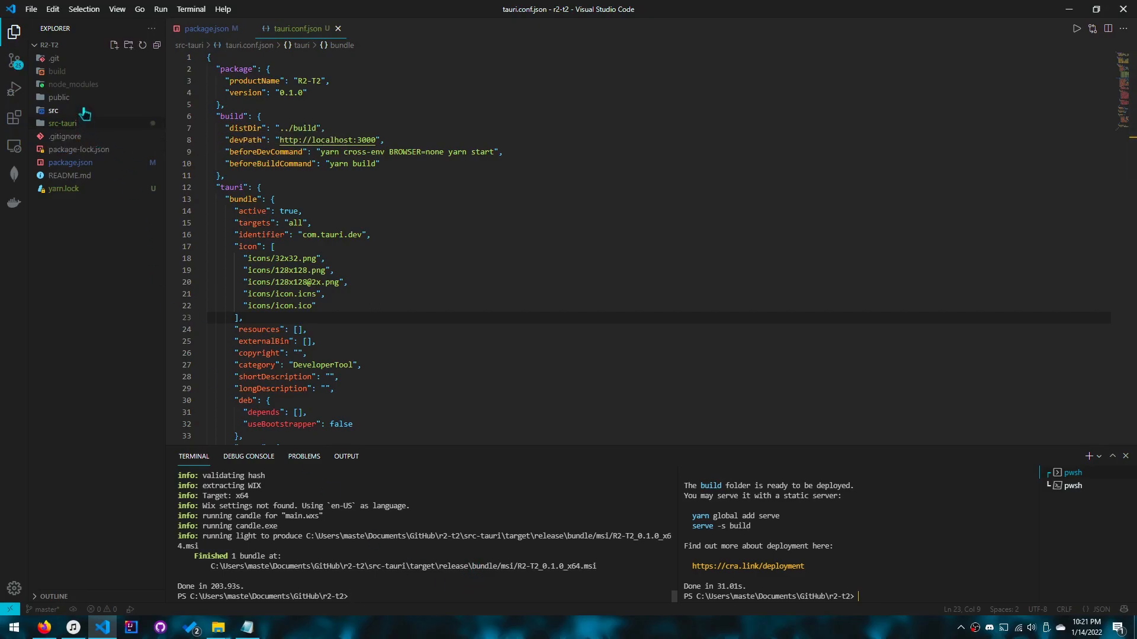
pyautogui.click(63, 123)
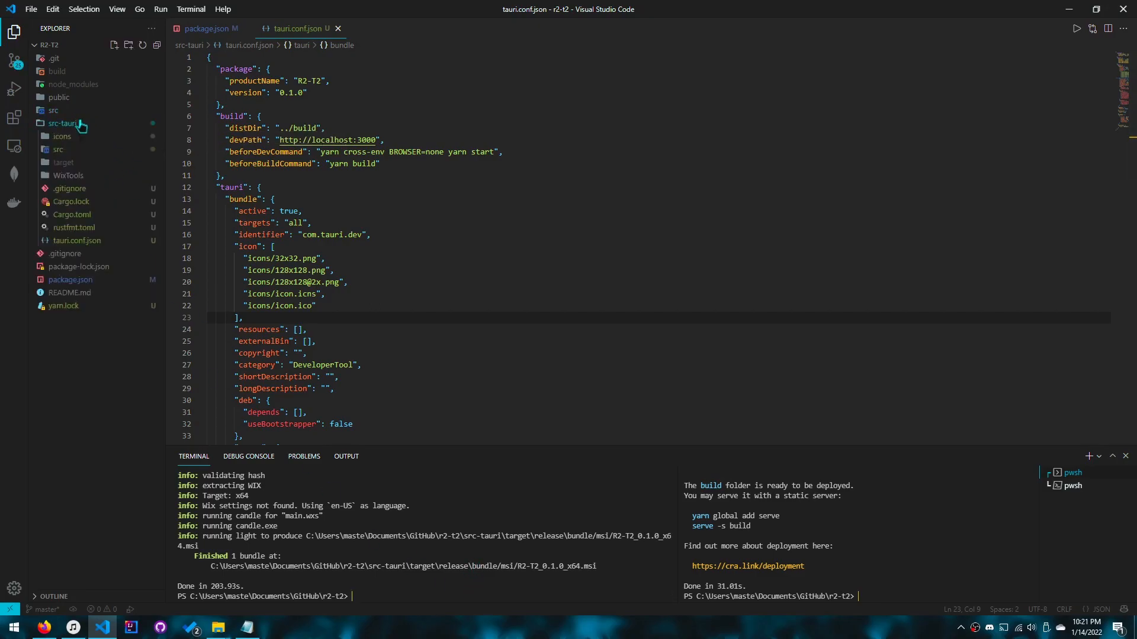
pyautogui.moveTo(64, 162)
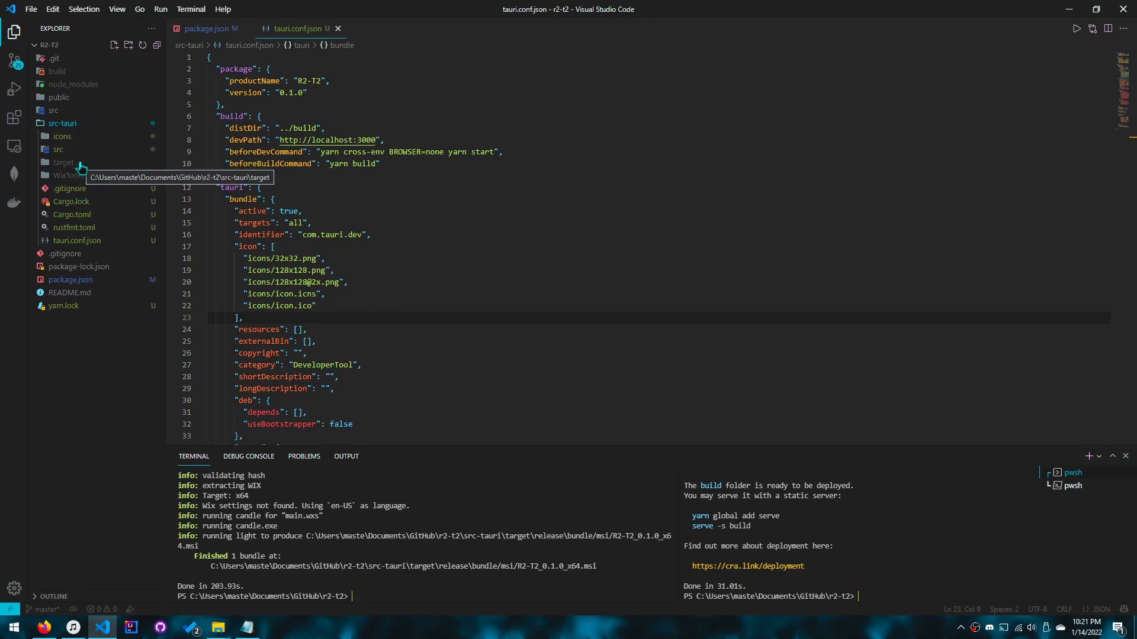
pyautogui.click(64, 163)
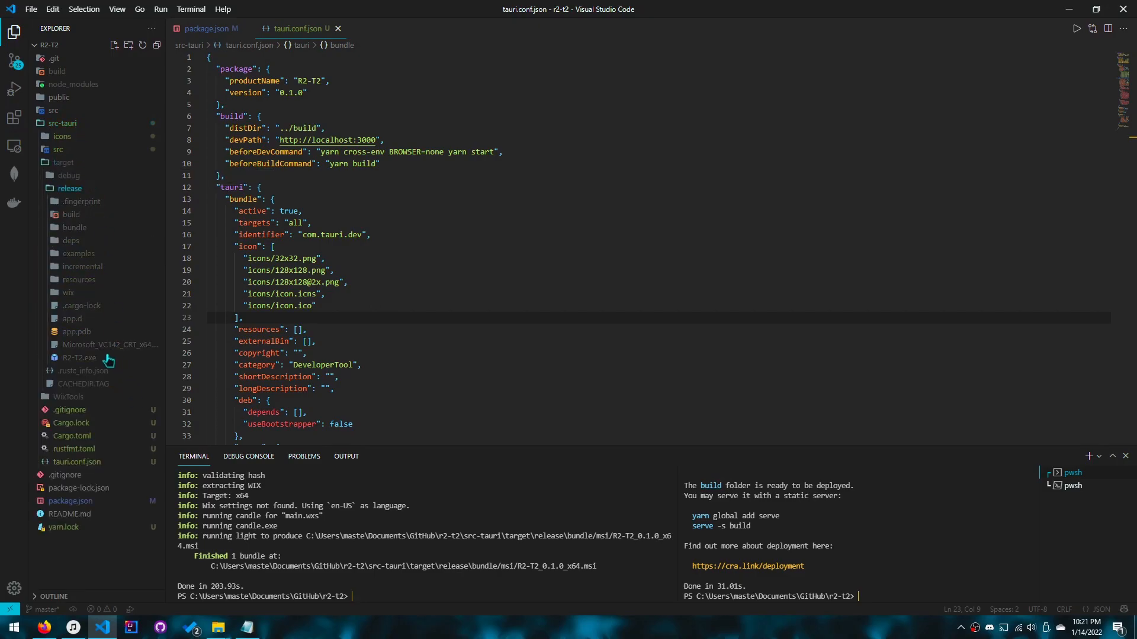
# - Reveal R2-T2.exe in File Explorer and launch the built application
pyautogui.rightClick(79, 358)
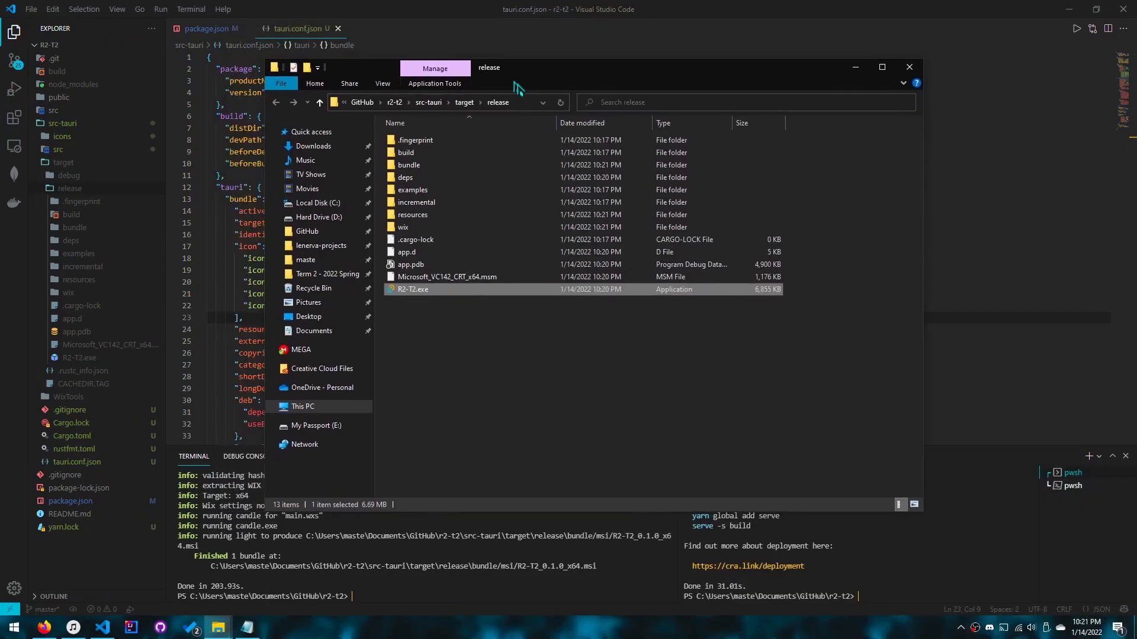
pyautogui.doubleClick(411, 288)
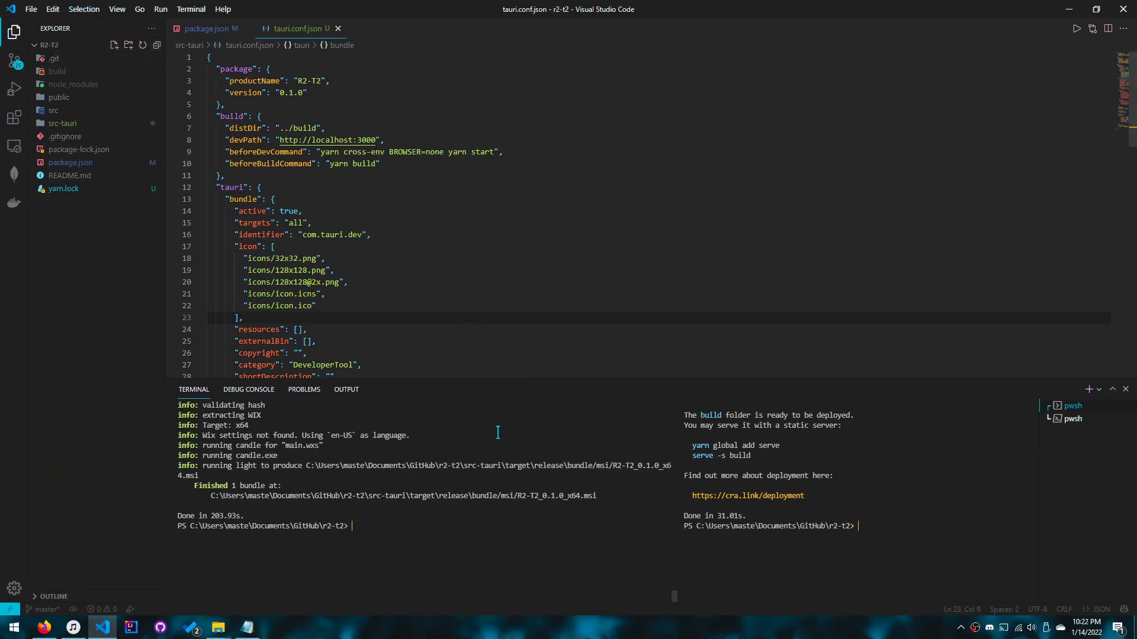
pyautogui.moveTo(566, 566)
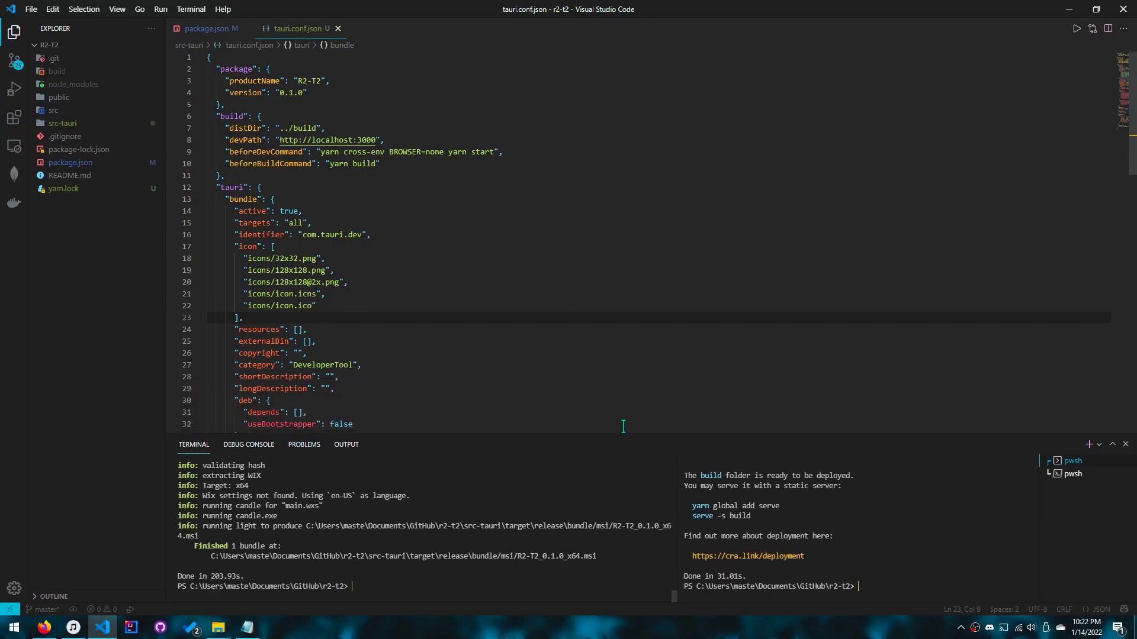
pyautogui.moveTo(427, 359)
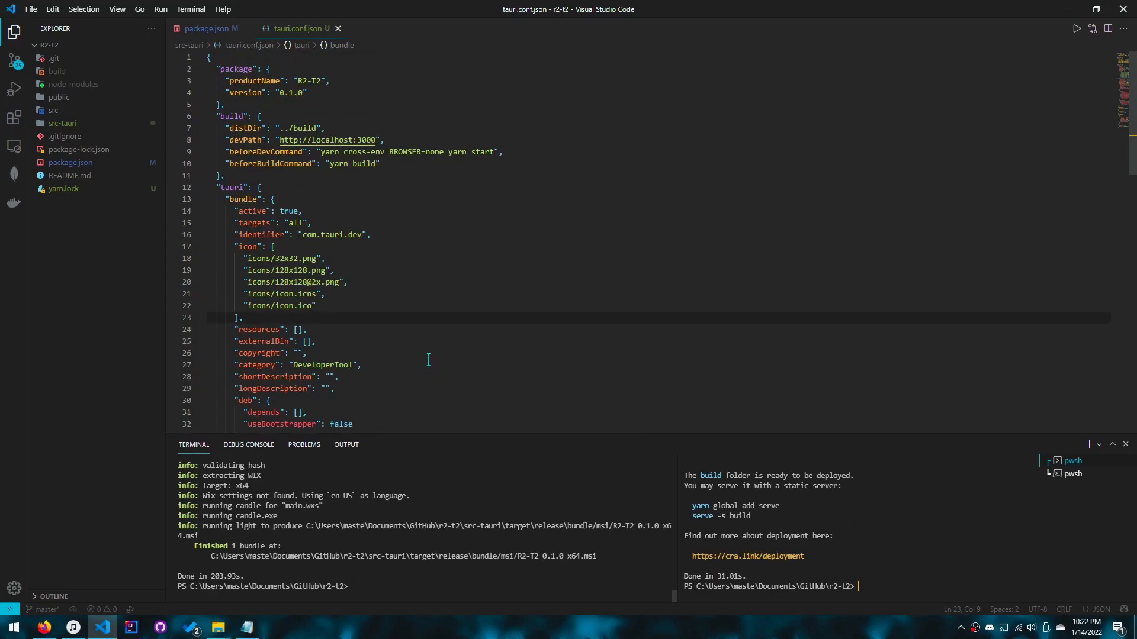
pyautogui.scroll(-3)
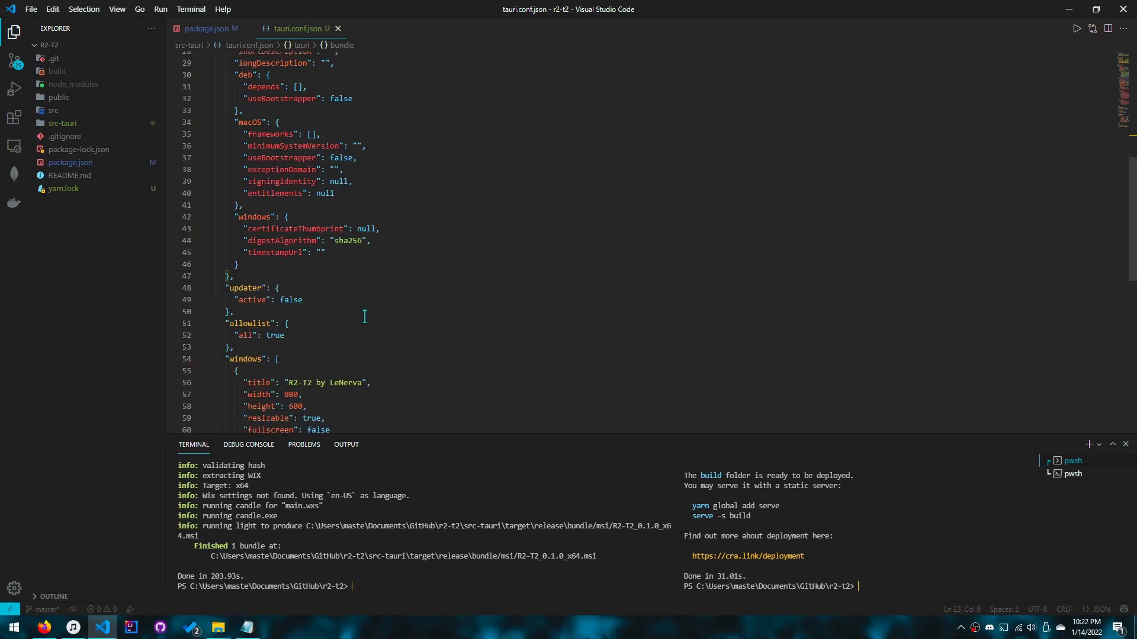
pyautogui.scroll(-3)
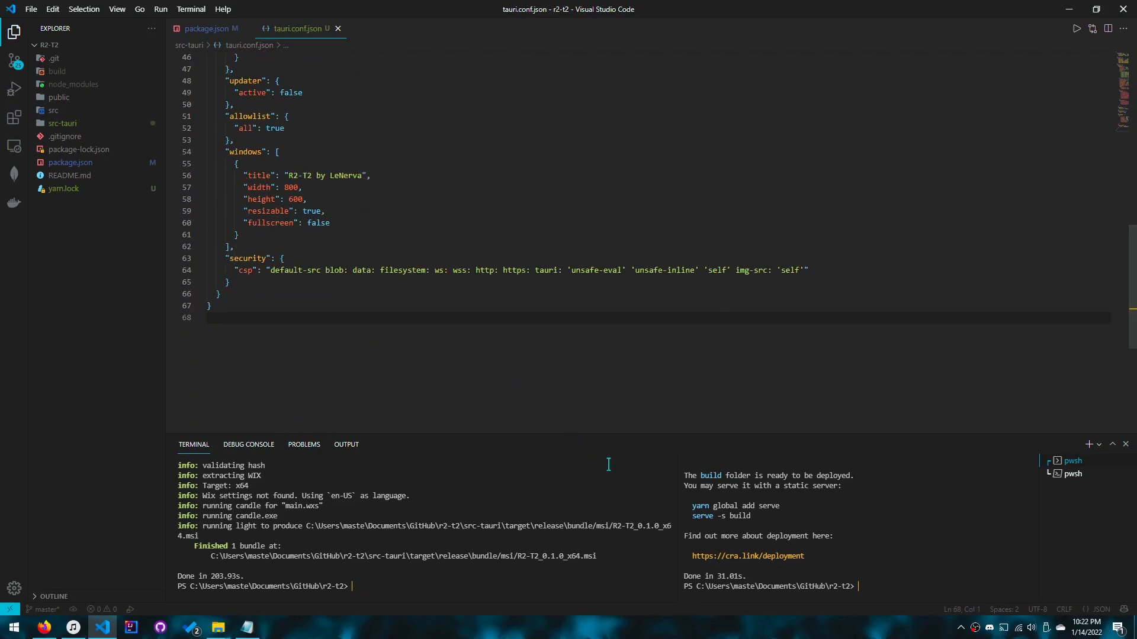
pyautogui.moveTo(978, 625)
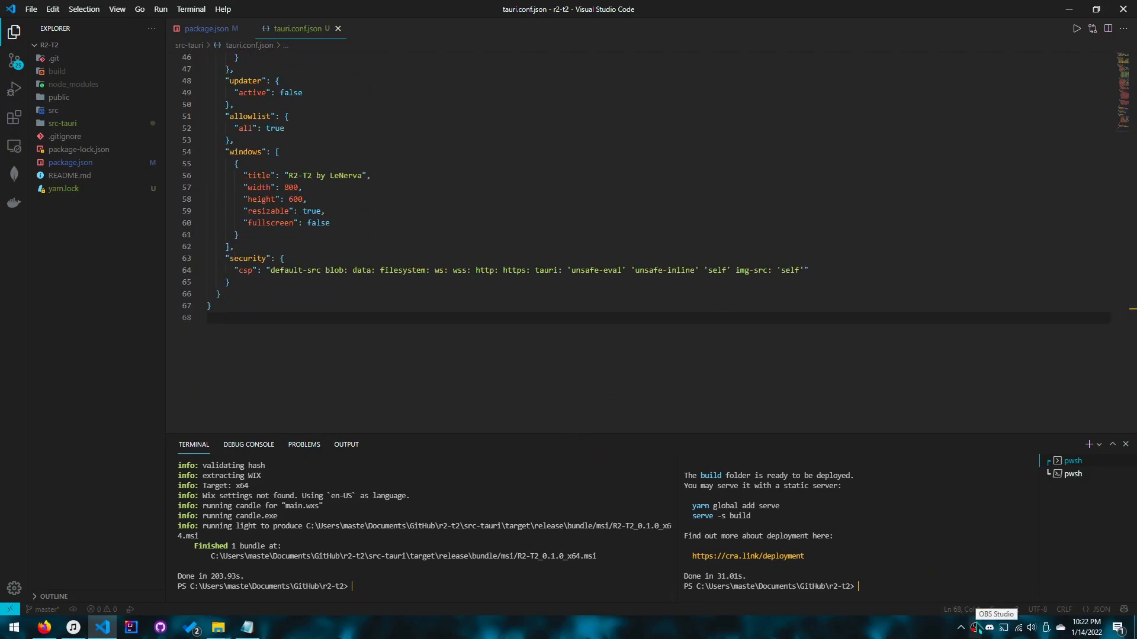